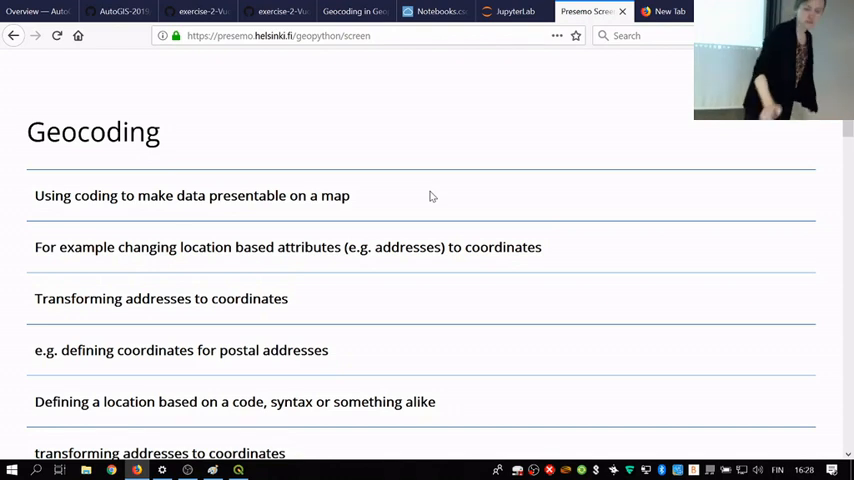
# Scroll through the audience's answers to the reverse geocoding question.
pyautogui.scroll(-3)
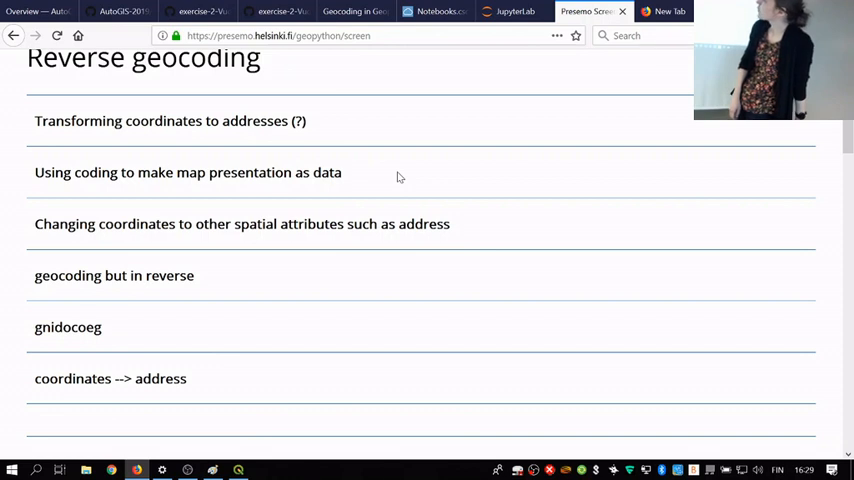
pyautogui.moveTo(418, 132)
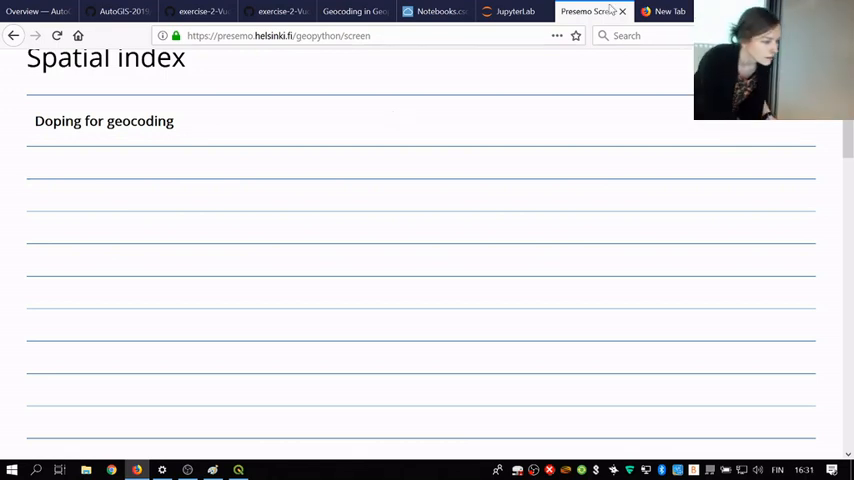
# Switch to the course site and scroll the Lesson 3 overview's topics and learning goals.
pyautogui.click(36, 12)
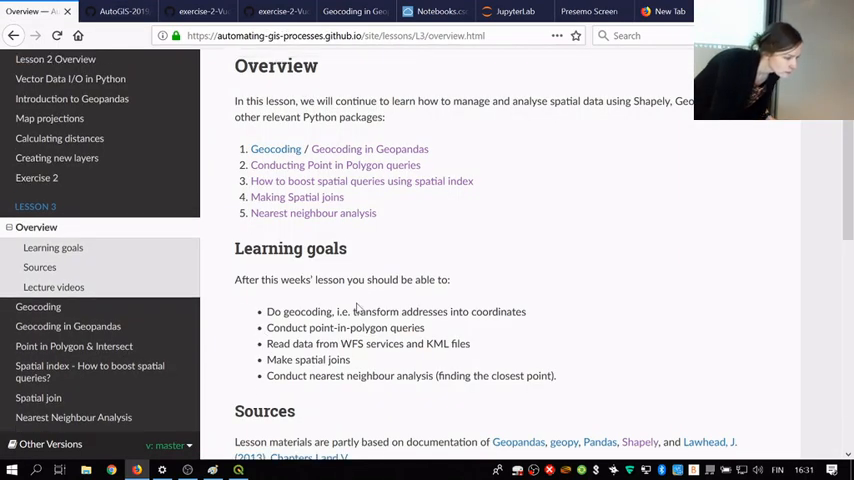
pyautogui.scroll(3)
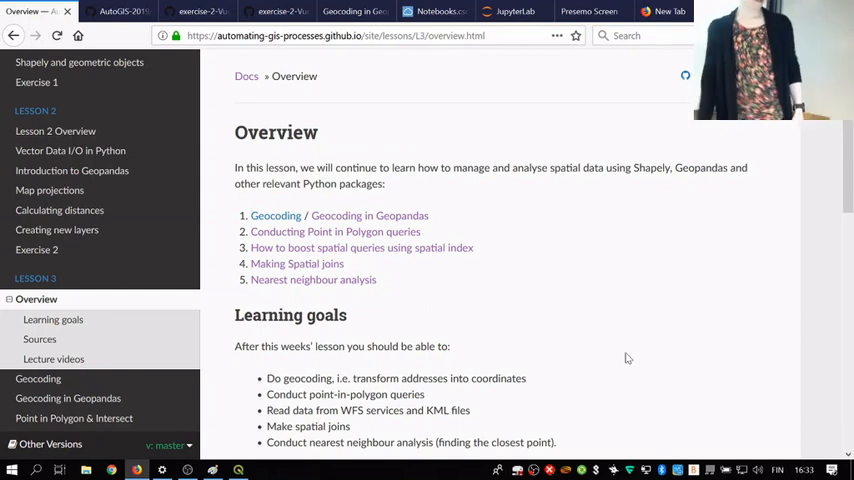
pyautogui.scroll(-3)
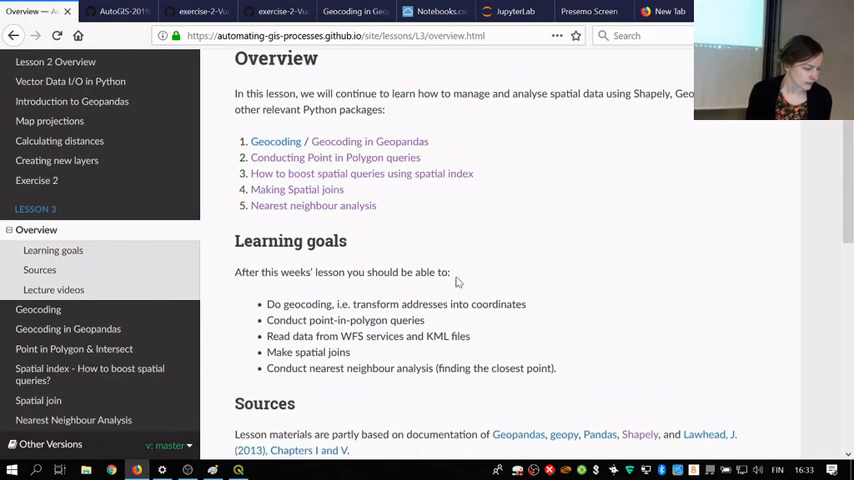
# Open the Geocoding lesson, scroll its list of geocoding services and bring up options for the geopy link.
pyautogui.click(276, 140)
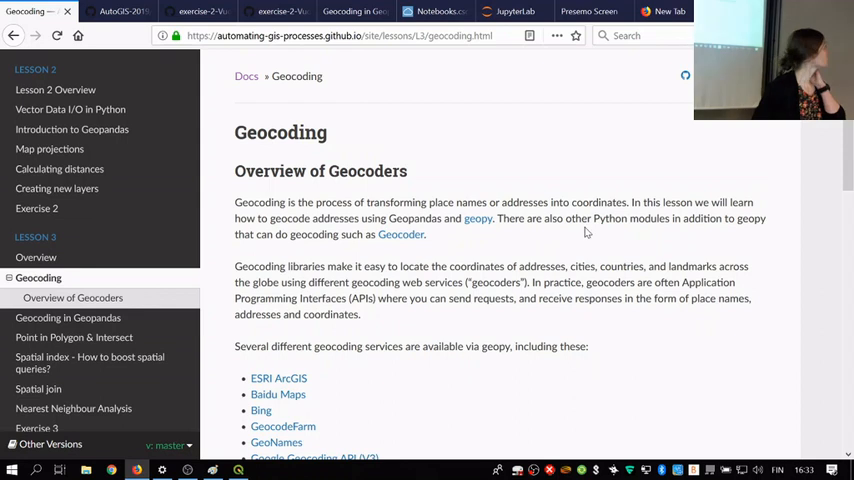
pyautogui.scroll(-3)
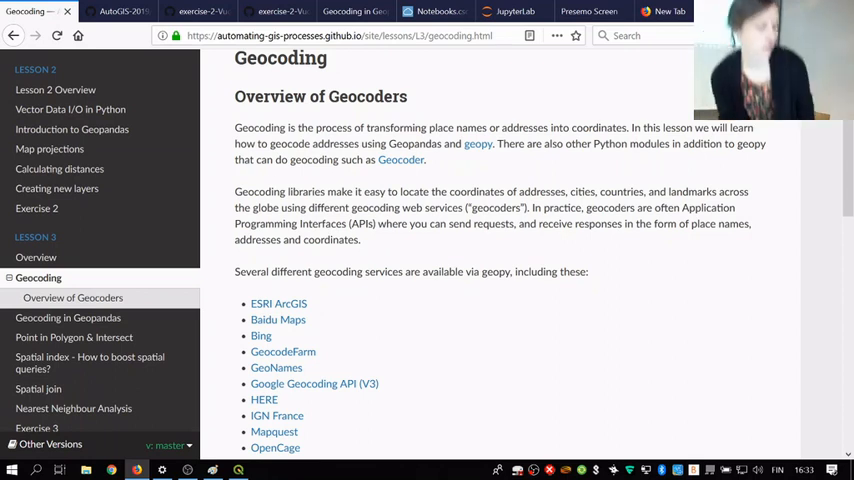
pyautogui.scroll(-3)
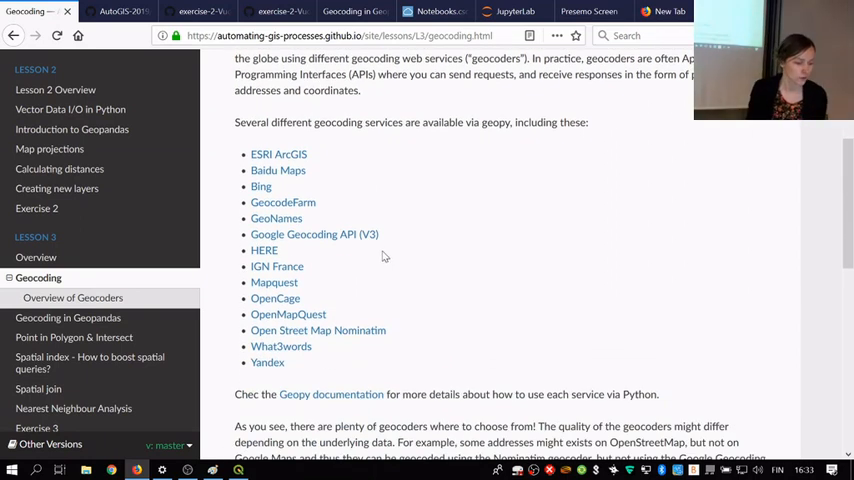
pyautogui.rightClick(476, 218)
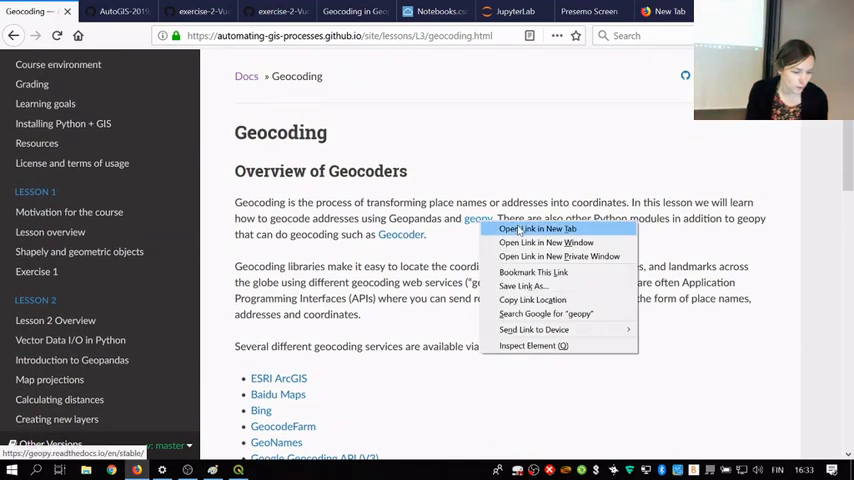
# Open the GeoPy documentation in a new tab and view the Nominatim geocoder page.
pyautogui.click(538, 228)
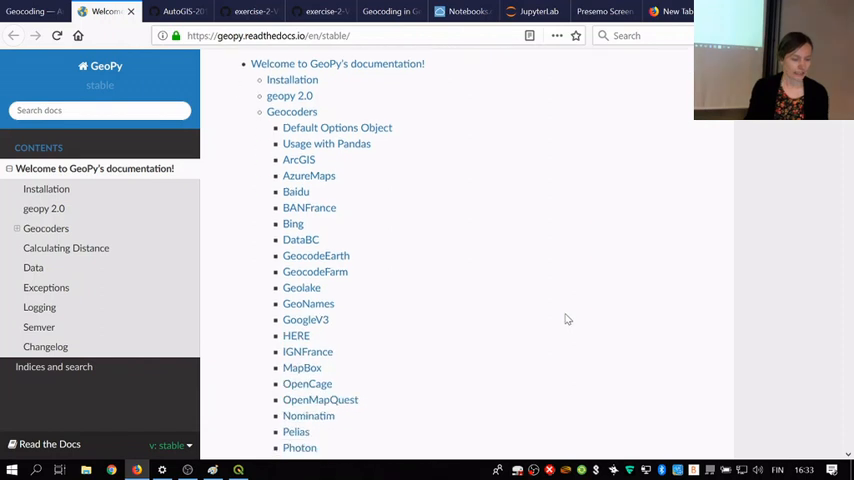
pyautogui.scroll(-3)
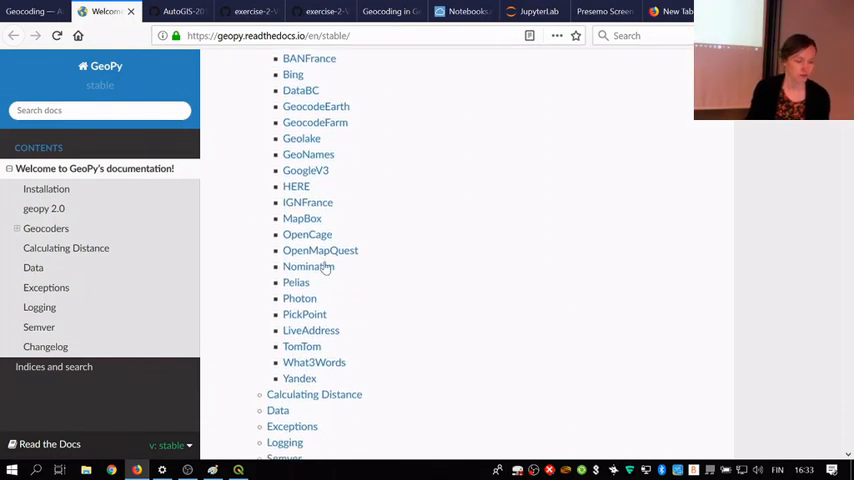
pyautogui.click(308, 268)
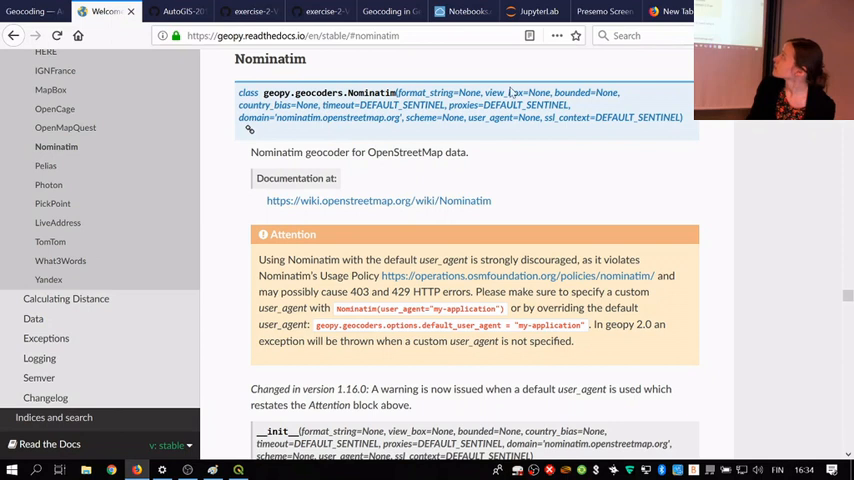
pyautogui.moveTo(544, 200)
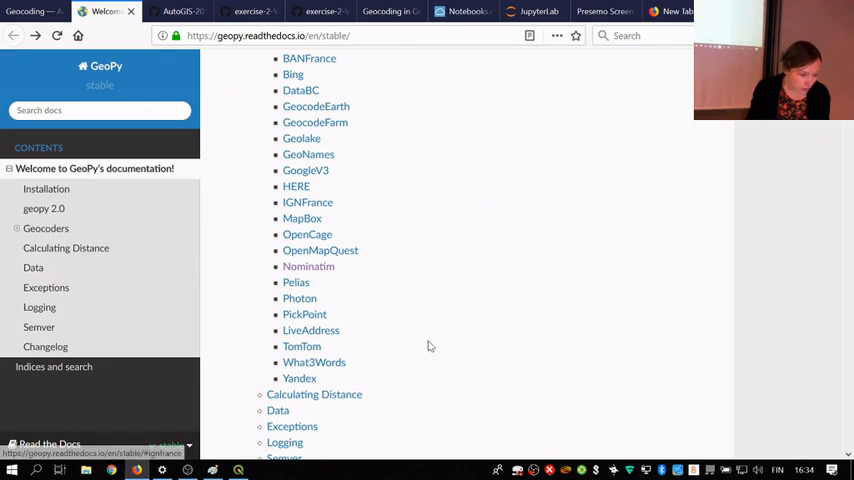
pyautogui.scroll(3)
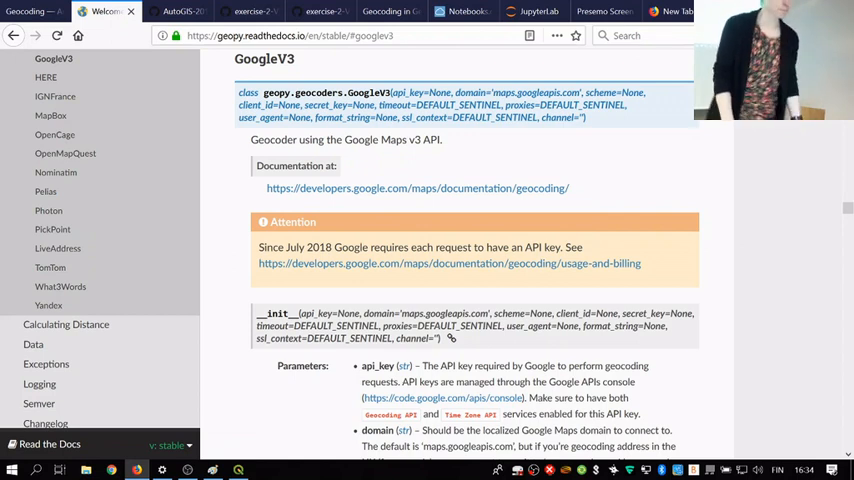
# Return to the documentation's contents page listing all supported geocoders.
pyautogui.click(14, 36)
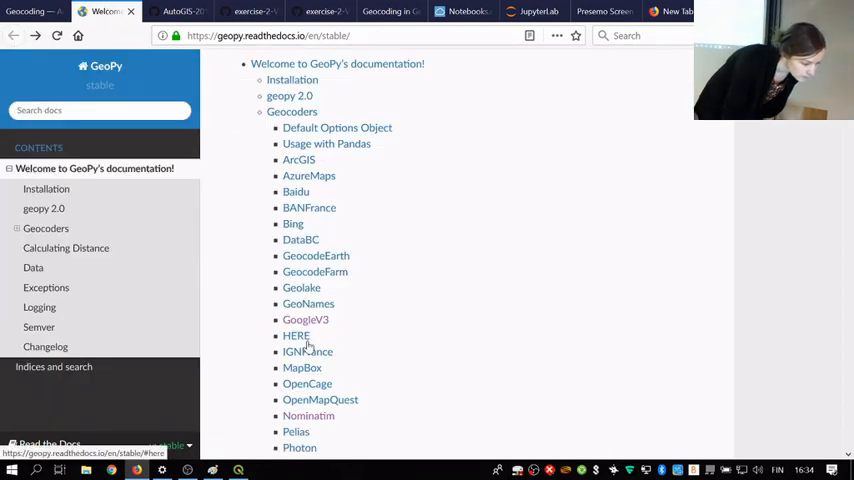
pyautogui.scroll(-3)
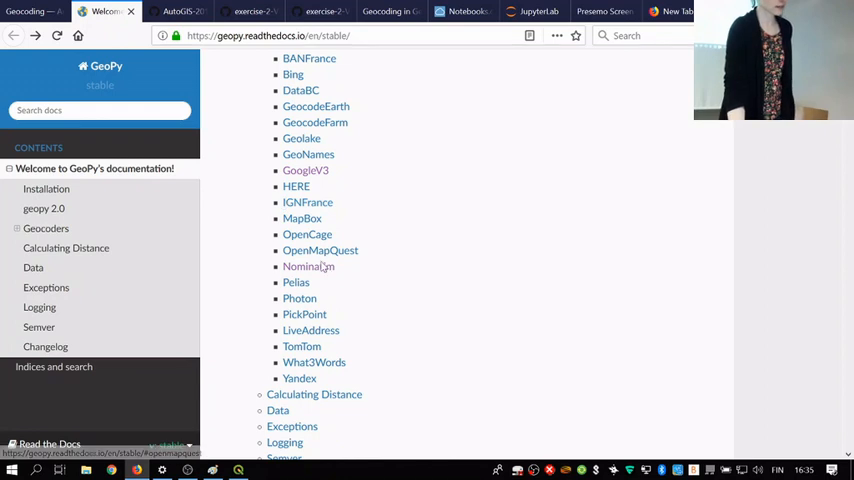
pyautogui.moveTo(308, 266)
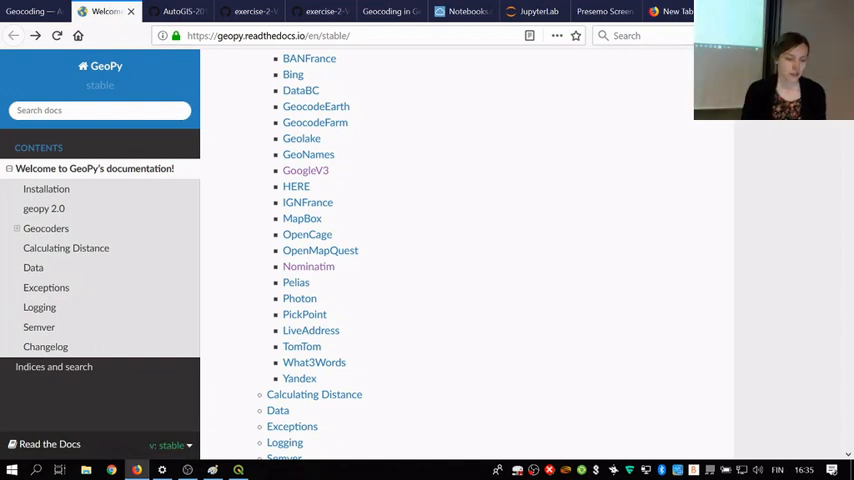
# Load openstreetmap.org in a fresh browser tab.
pyautogui.click(664, 12)
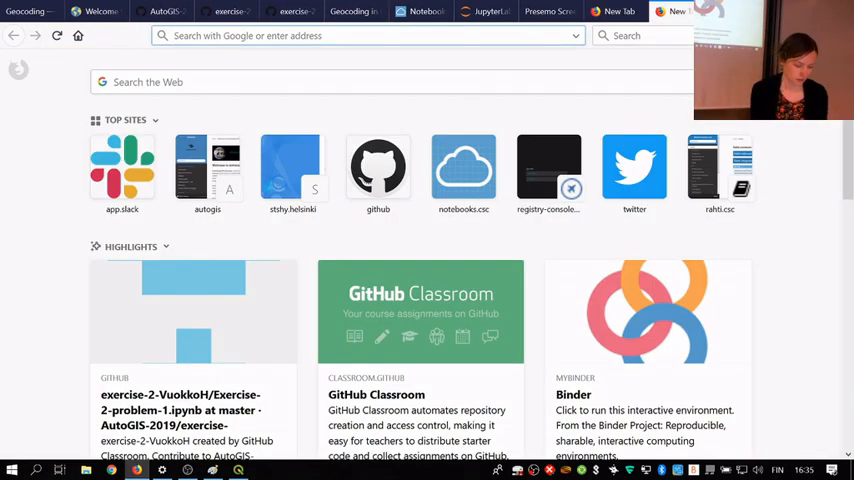
pyautogui.write('openstreetmap.org')
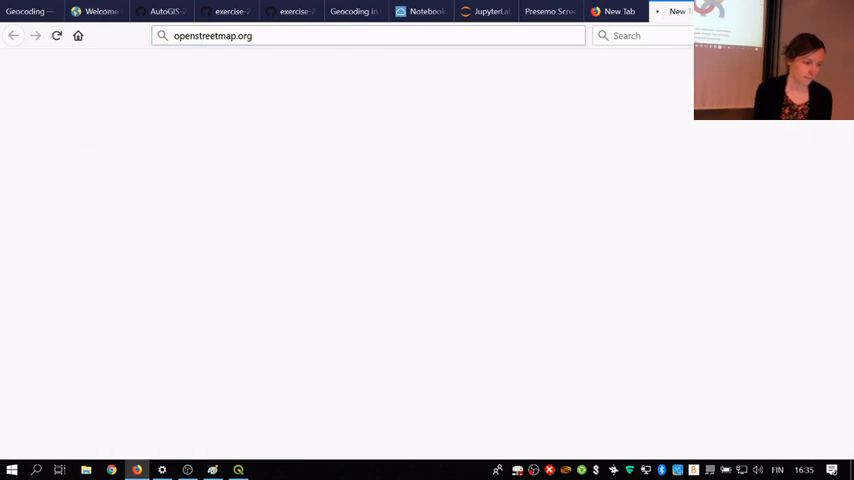
pyautogui.press('Return')
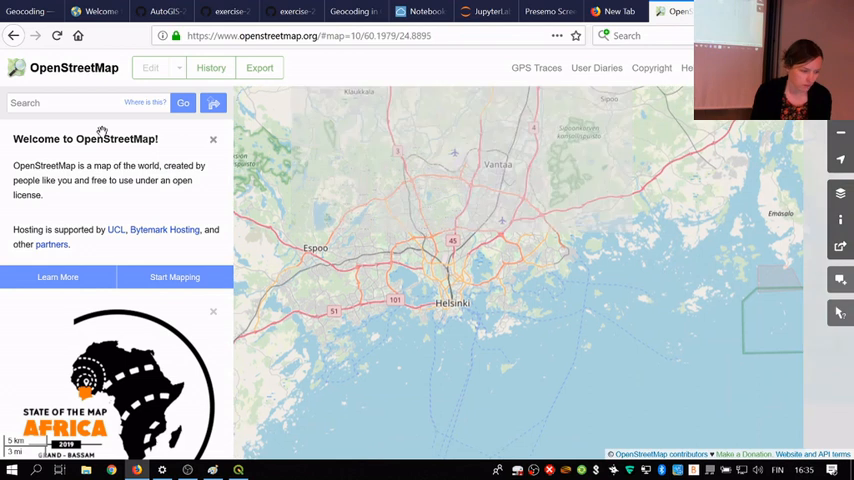
# Search the map for 'Kaisa talo' to locate the building in Helsinki.
pyautogui.write('K')
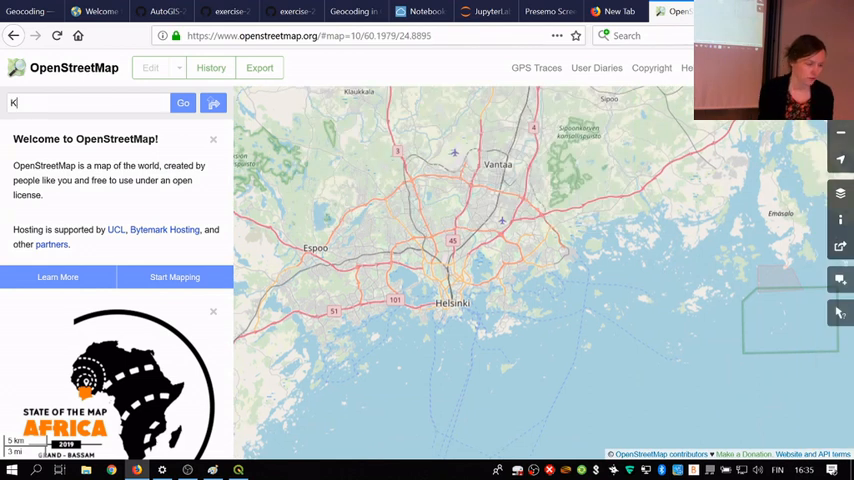
pyautogui.write('aisa talo')
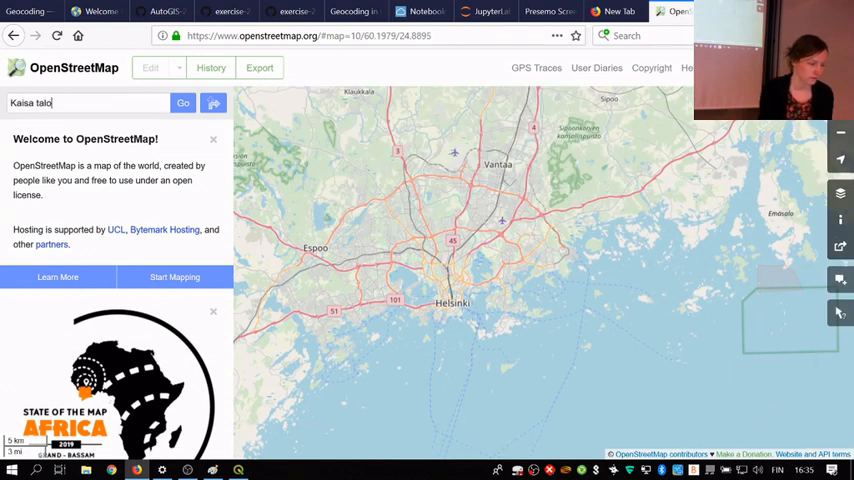
pyautogui.click(184, 104)
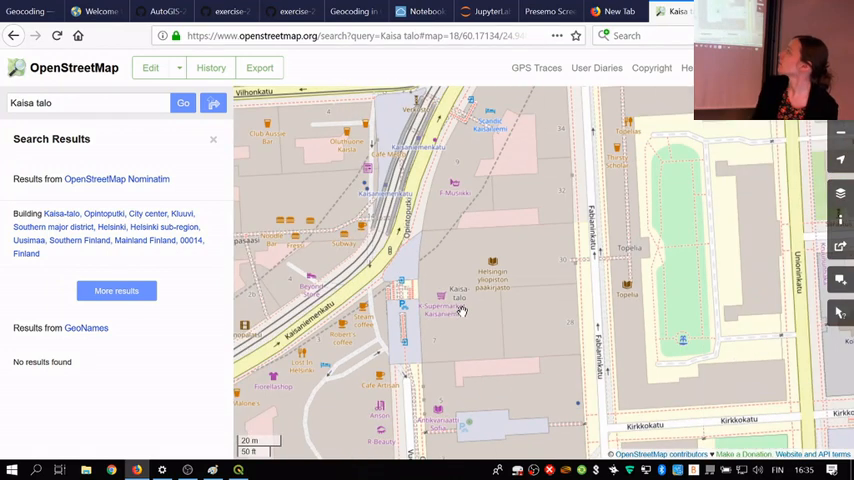
pyautogui.moveTo(472, 320)
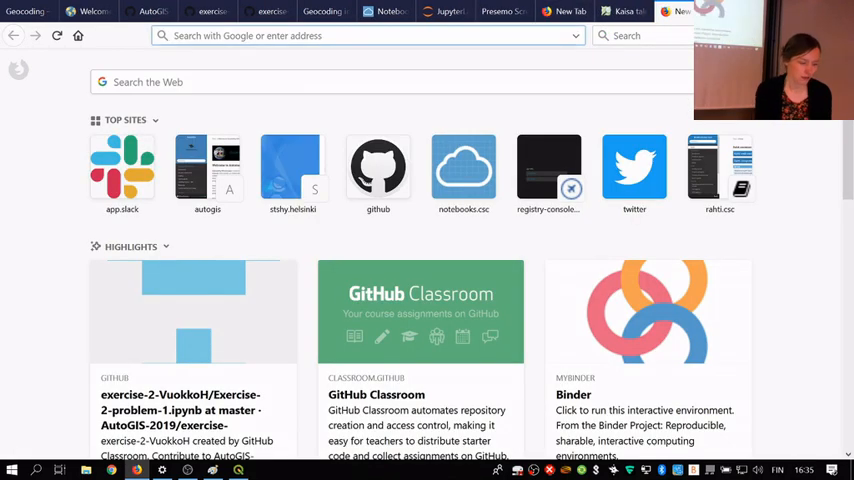
# Google 'tripla' and select the Mall of Tripla street address from the knowledge panel.
pyautogui.write('tripl')
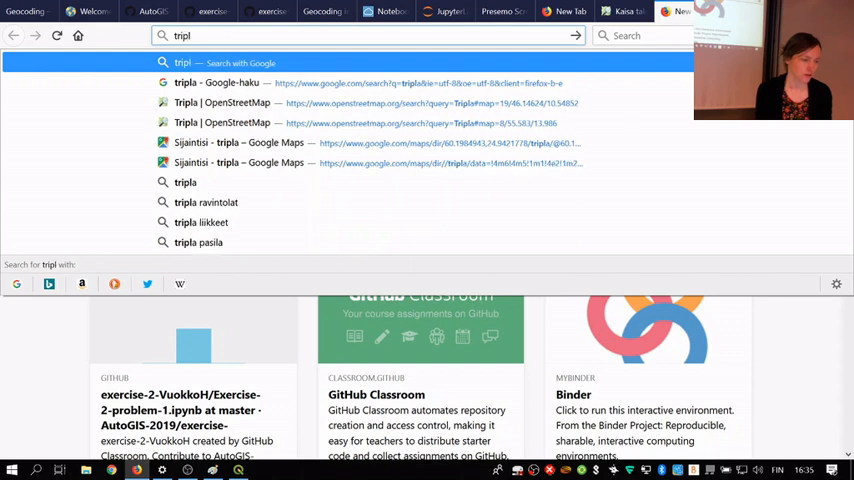
pyautogui.click(184, 82)
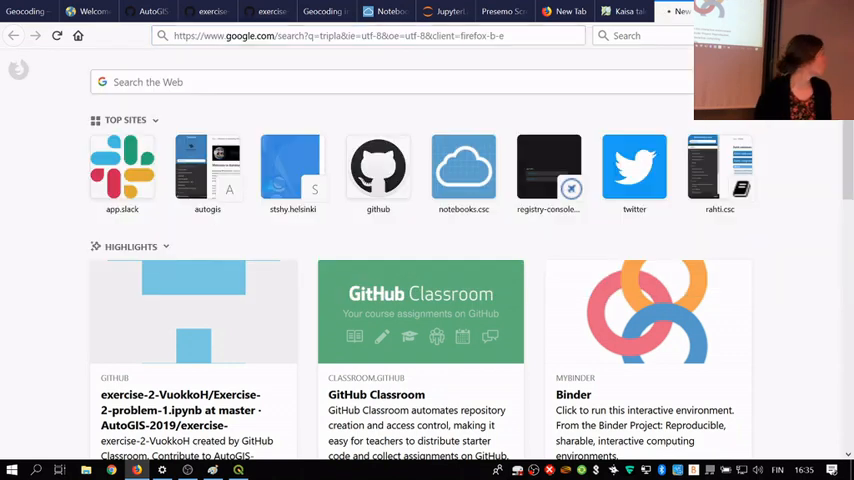
pyautogui.press('Return')
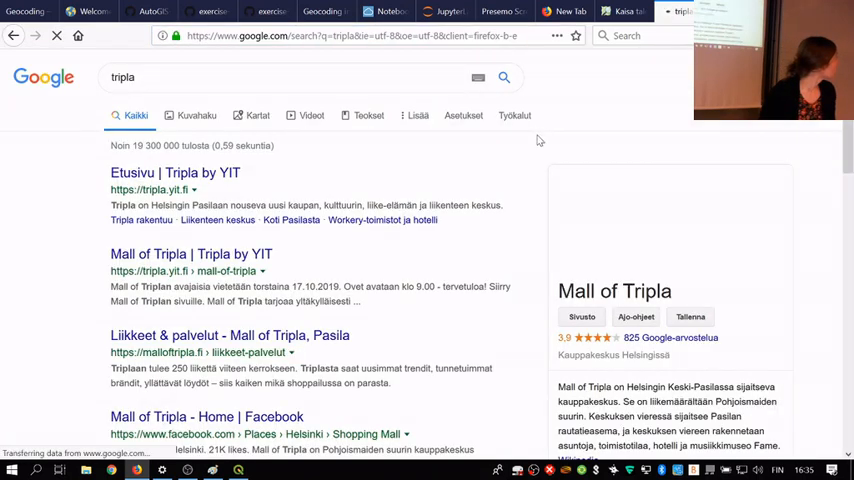
pyautogui.scroll(-3)
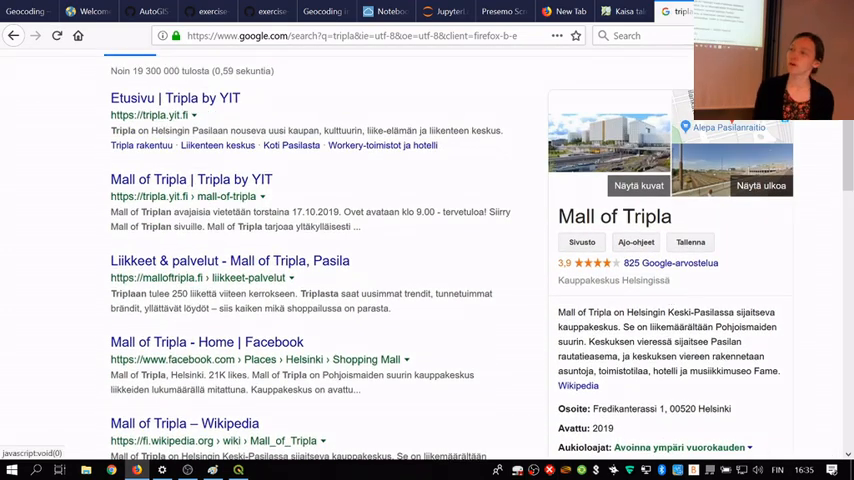
pyautogui.scroll(-3)
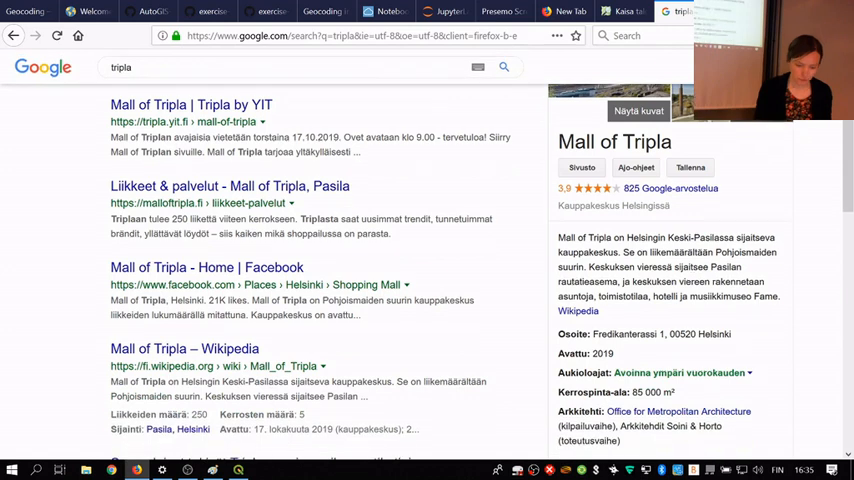
pyautogui.doubleClick(624, 332)
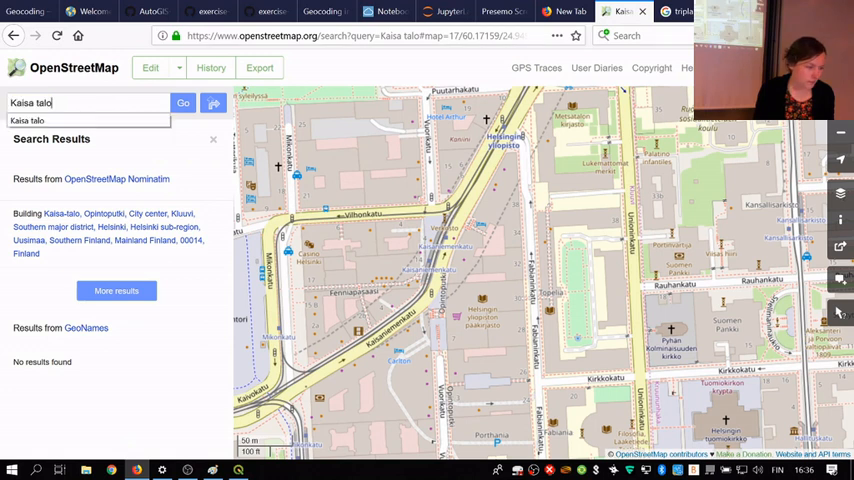
# Search OpenStreetMap for 'Fredikanterassi 1', which returns no results.
pyautogui.click(184, 104)
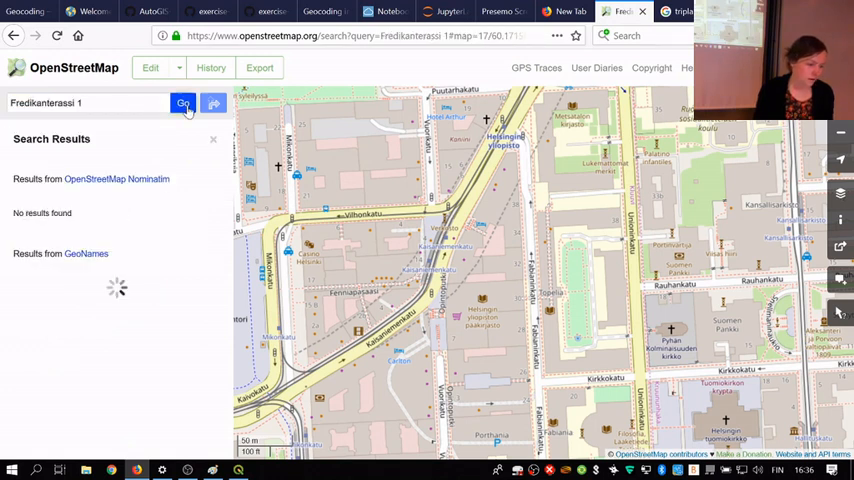
pyautogui.click(184, 104)
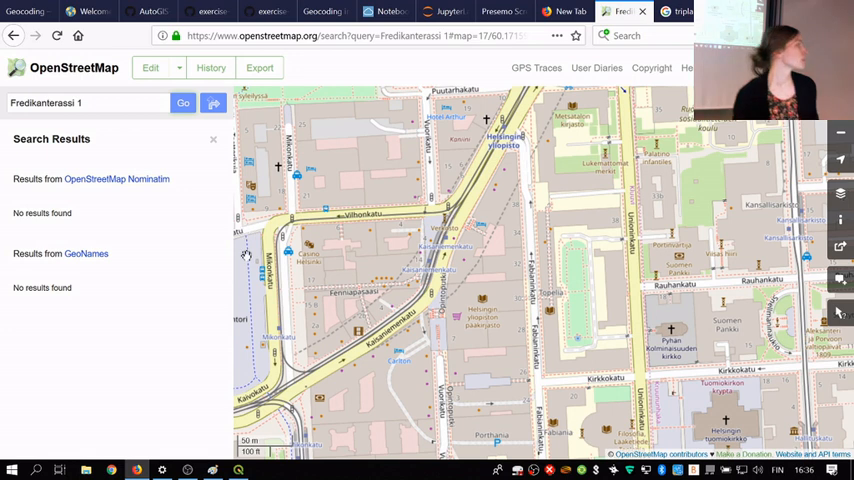
pyautogui.moveTo(184, 276)
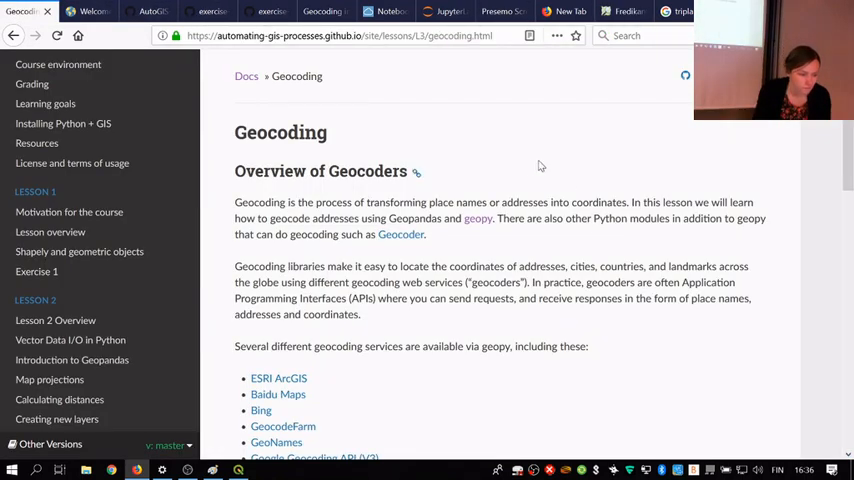
# Scroll to the geocoders overview's terms-of-service note and go on to the Geocoding in Geopandas page.
pyautogui.scroll(-3)
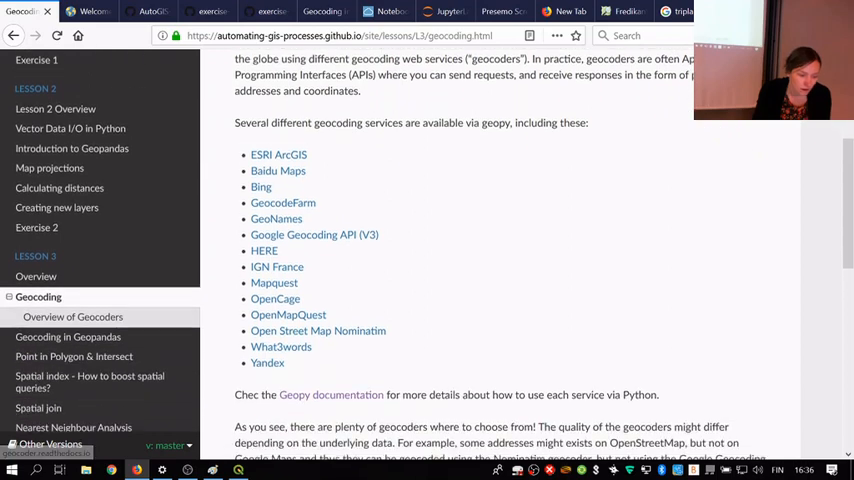
pyautogui.scroll(-3)
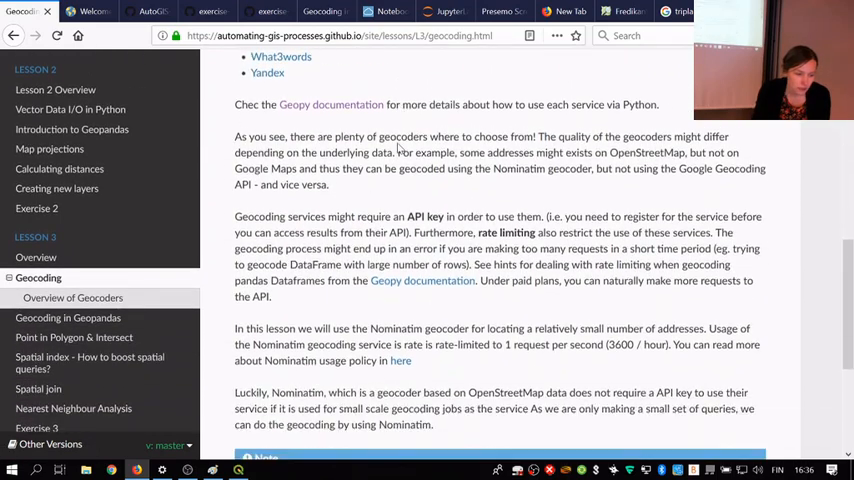
pyautogui.scroll(-3)
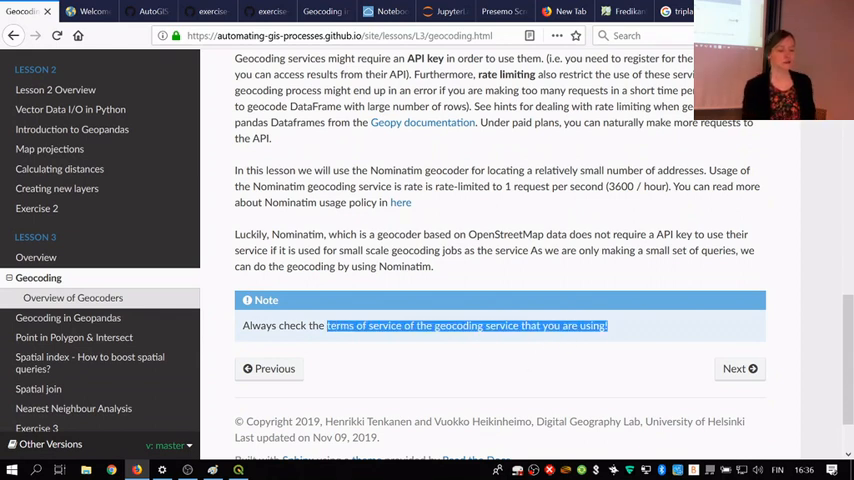
pyautogui.click(378, 356)
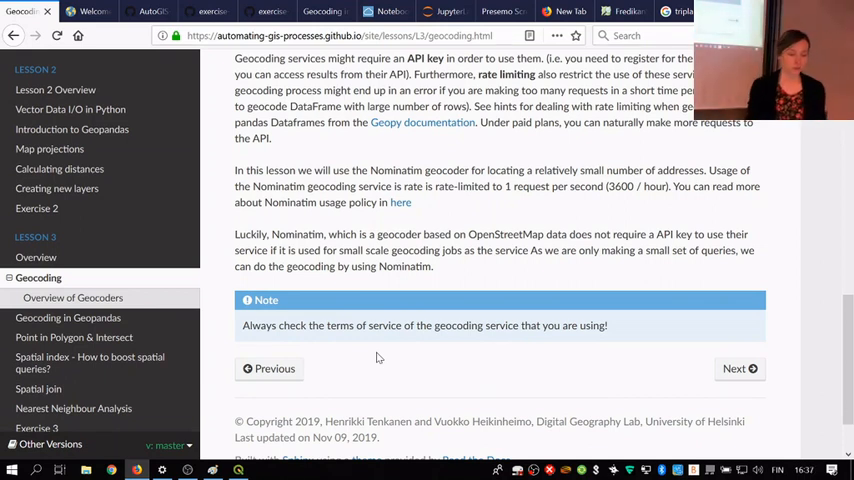
pyautogui.click(736, 368)
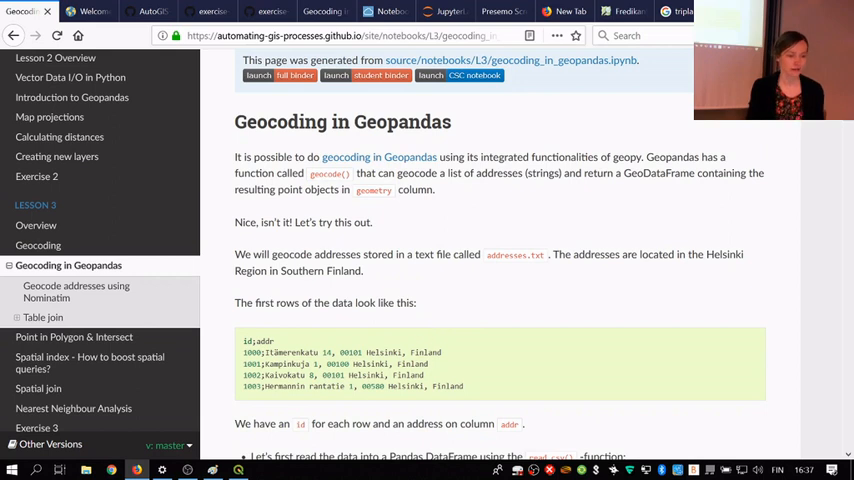
pyautogui.moveTo(474, 84)
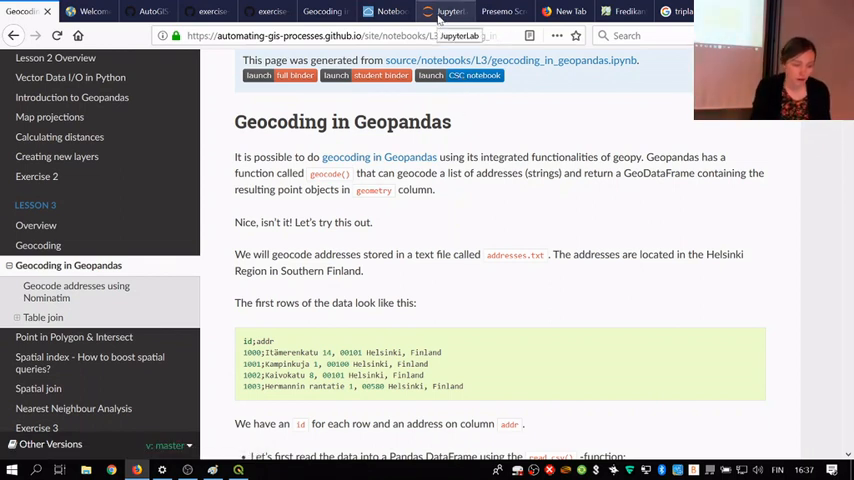
# Launch the Binder JupyterLab, browse notebooks > L3 and open geocoding_in_geopandas.ipynb.
pyautogui.click(446, 12)
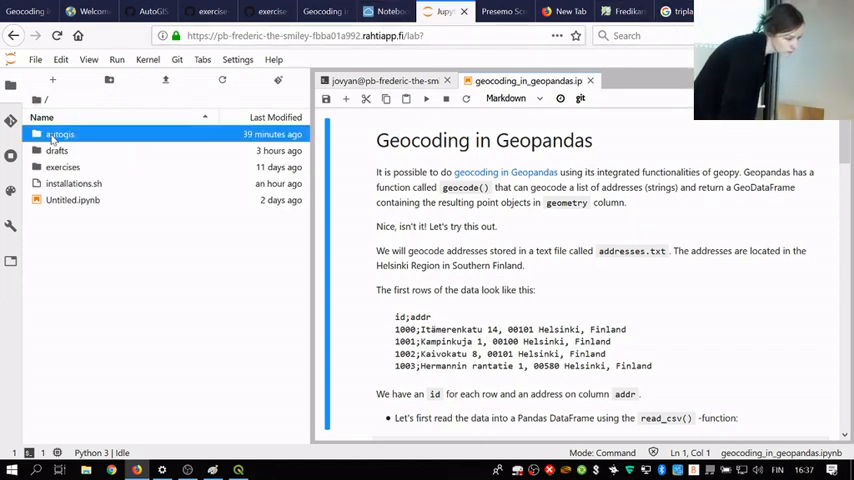
pyautogui.doubleClick(60, 134)
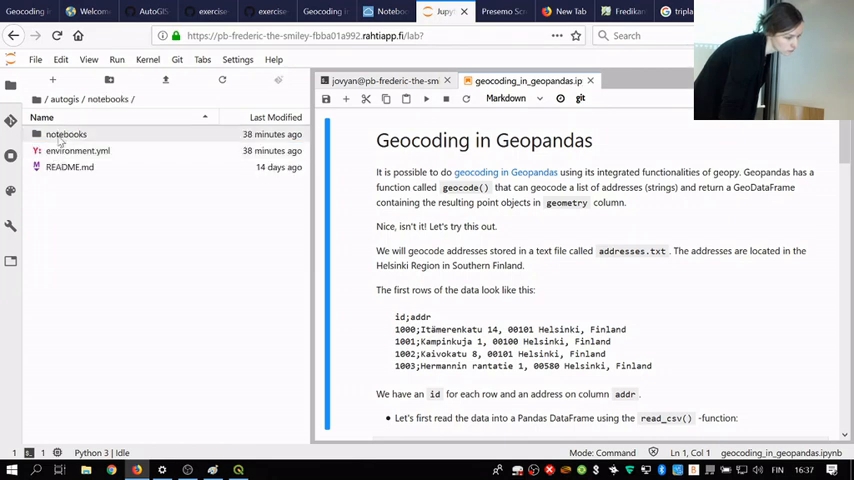
pyautogui.doubleClick(66, 134)
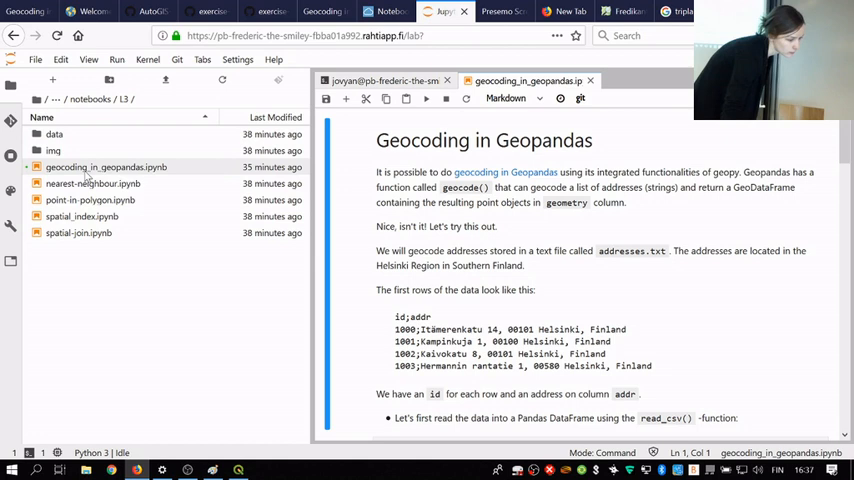
pyautogui.click(106, 168)
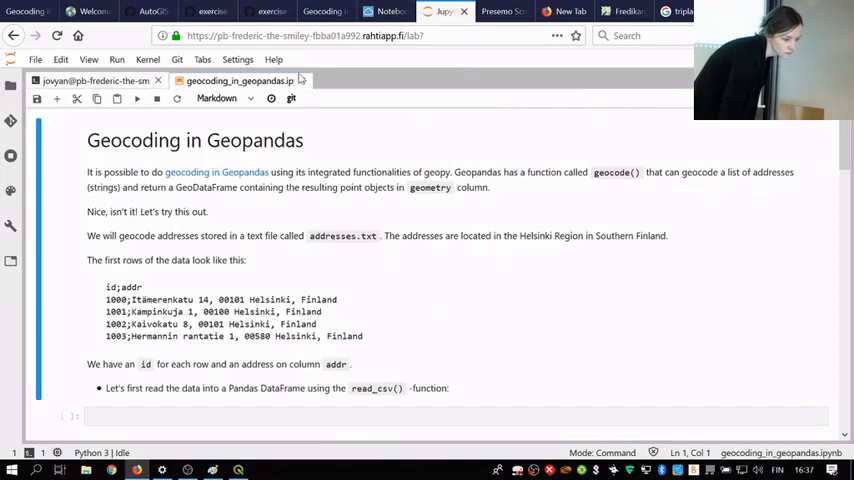
pyautogui.click(556, 36)
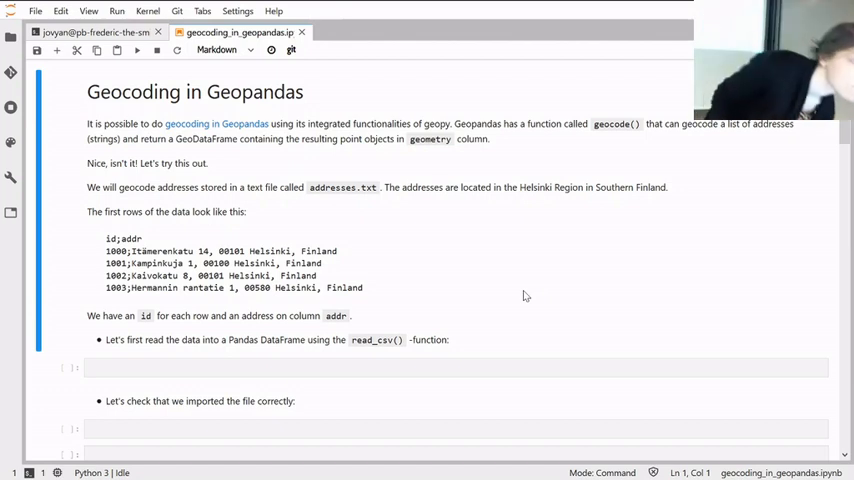
pyautogui.moveTo(476, 284)
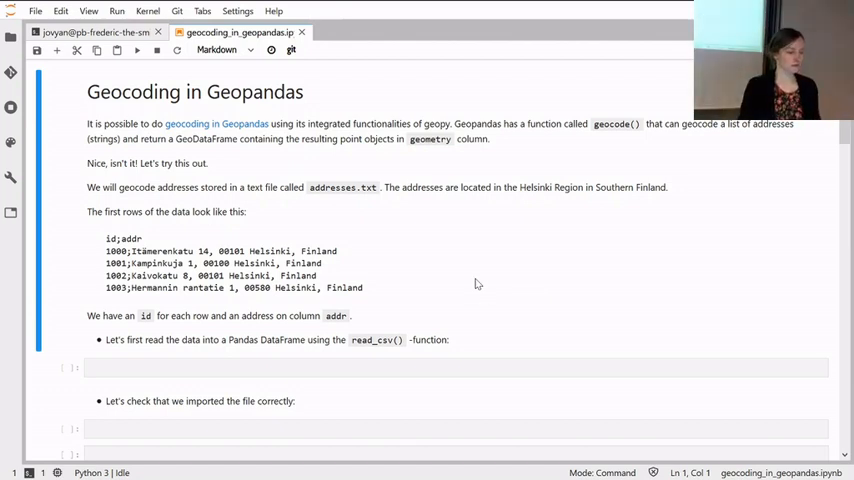
pyautogui.moveTo(490, 184)
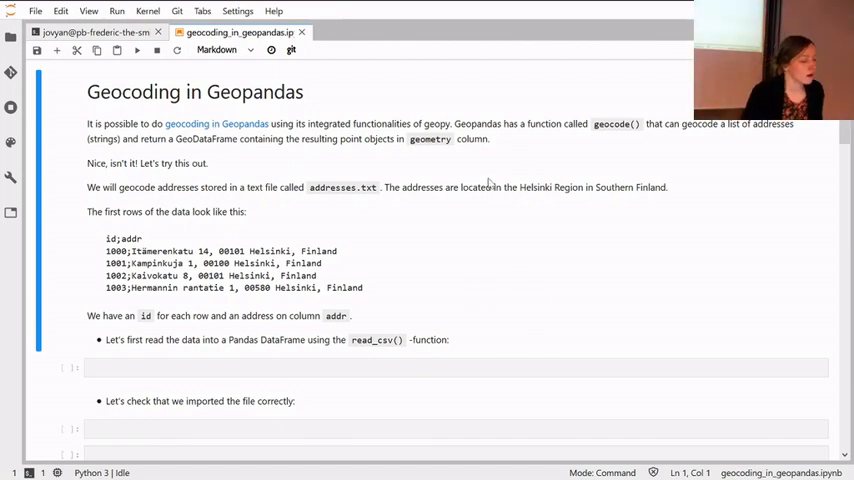
pyautogui.moveTo(298, 160)
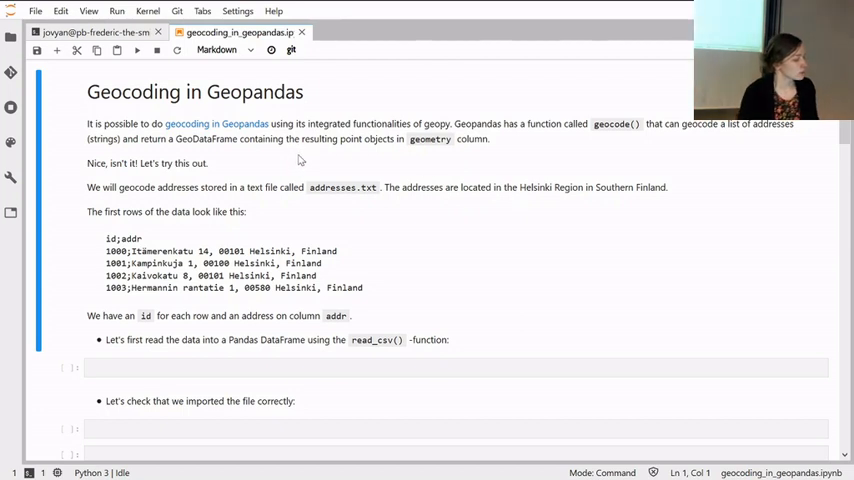
pyautogui.moveTo(304, 166)
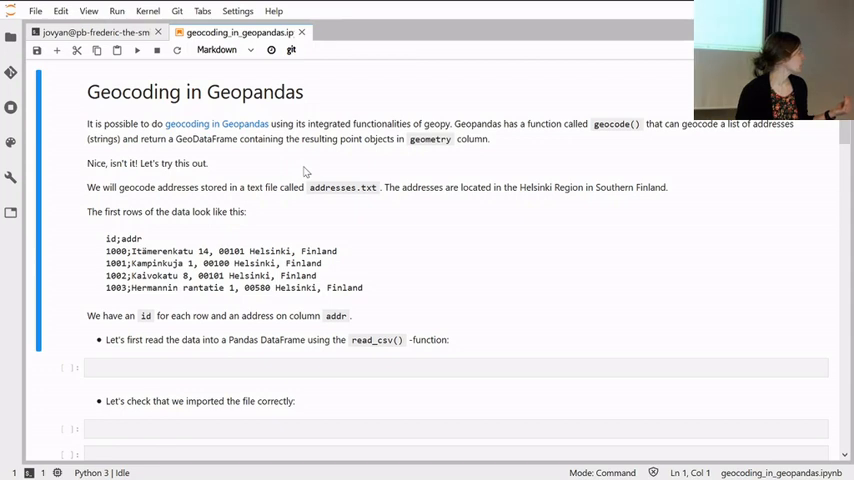
pyautogui.moveTo(646, 128)
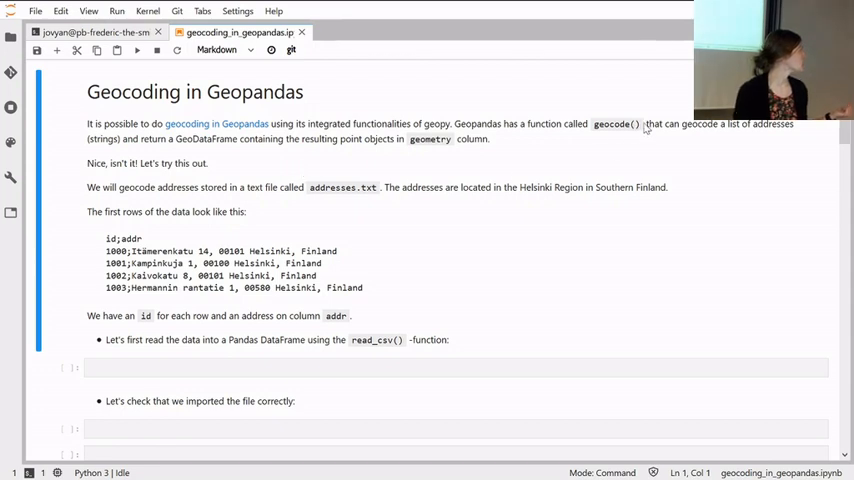
pyautogui.moveTo(596, 160)
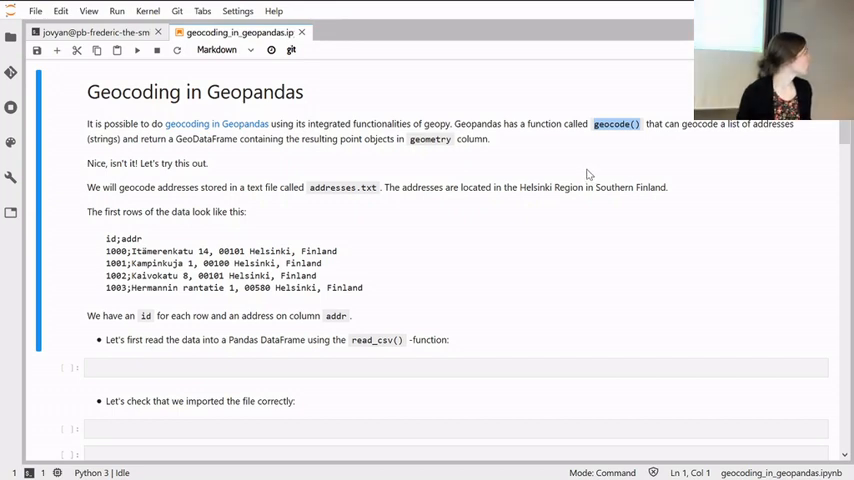
pyautogui.moveTo(324, 164)
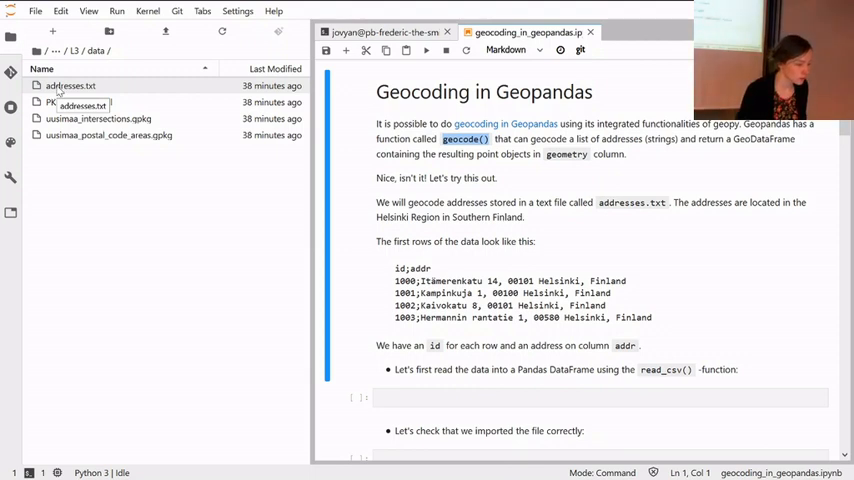
# Open addresses.txt to view the id and addr rows, then return to the geocoding notebook.
pyautogui.doubleClick(70, 84)
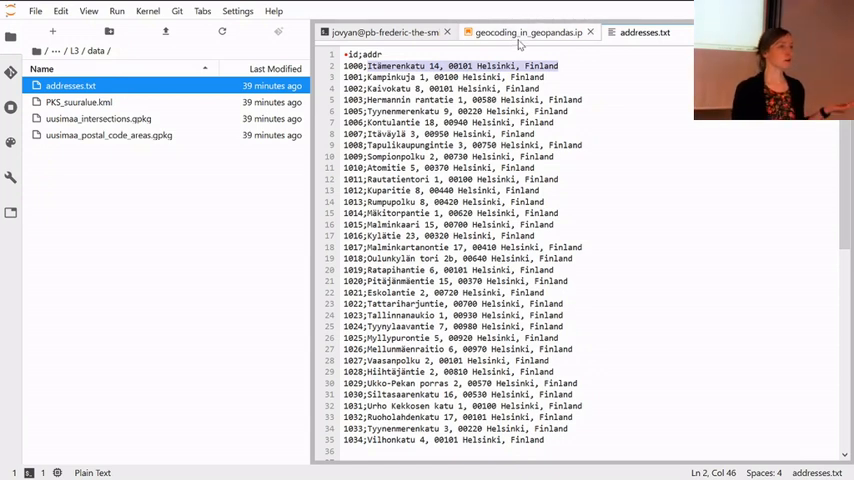
pyautogui.moveTo(480, 36)
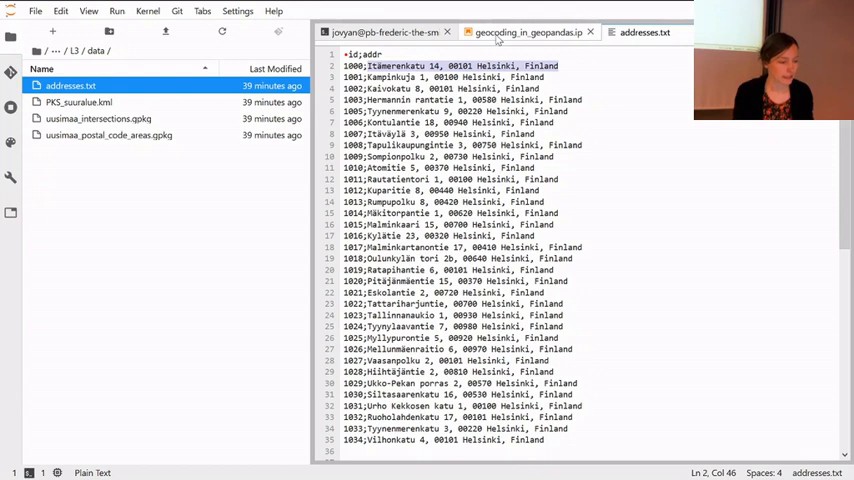
pyautogui.click(524, 32)
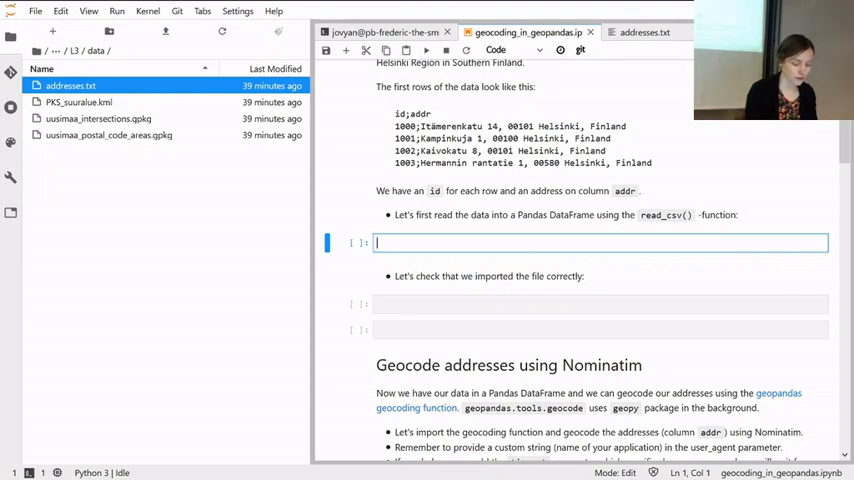
# Import pandas as pd and set fp to the "data/addresses.txt" path.
pyautogui.write('import')
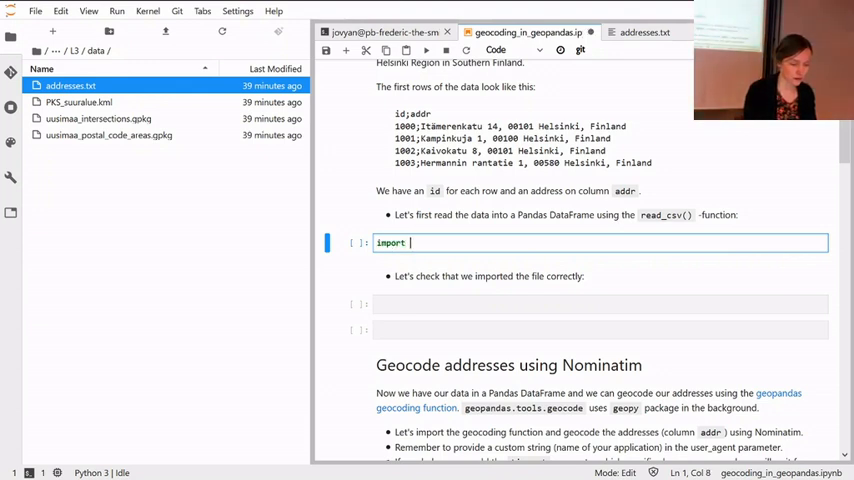
pyautogui.write('pandas')
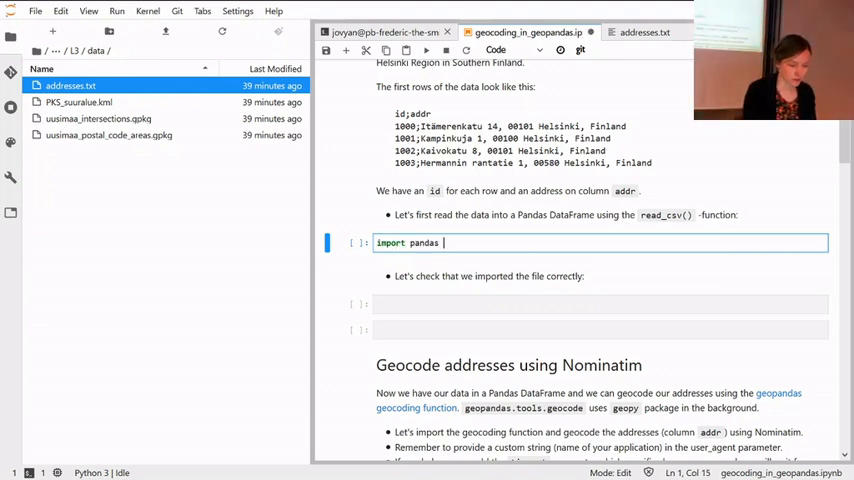
pyautogui.write('as pd')
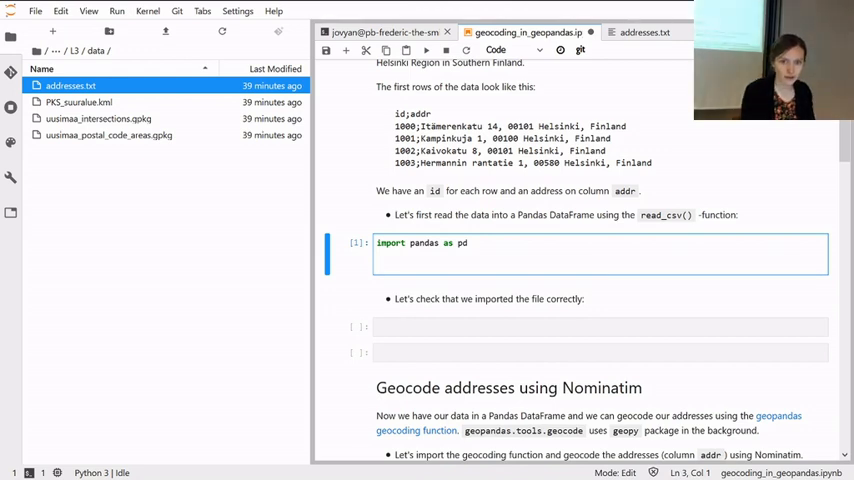
pyautogui.write('fp =')
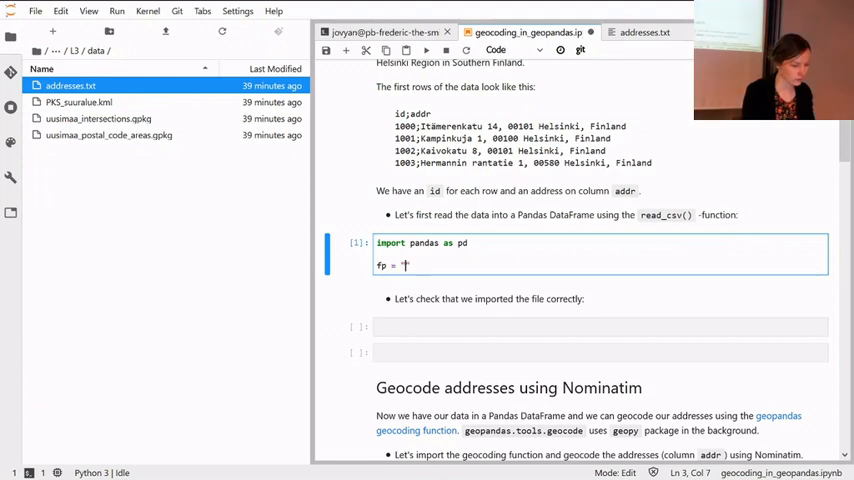
pyautogui.write('""')
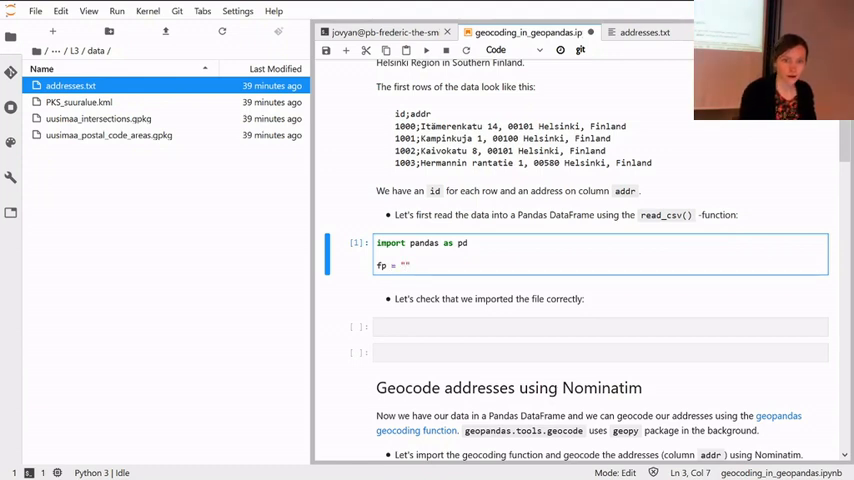
pyautogui.write('data/addresses.txt')
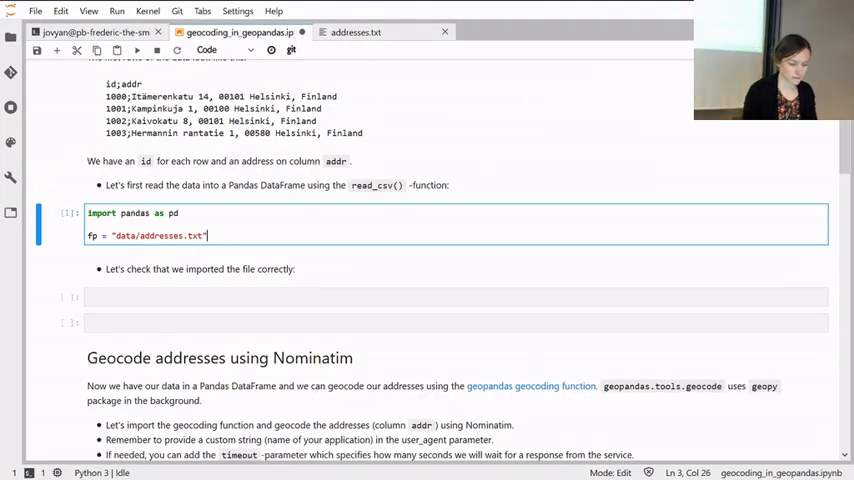
pyautogui.press('Return')
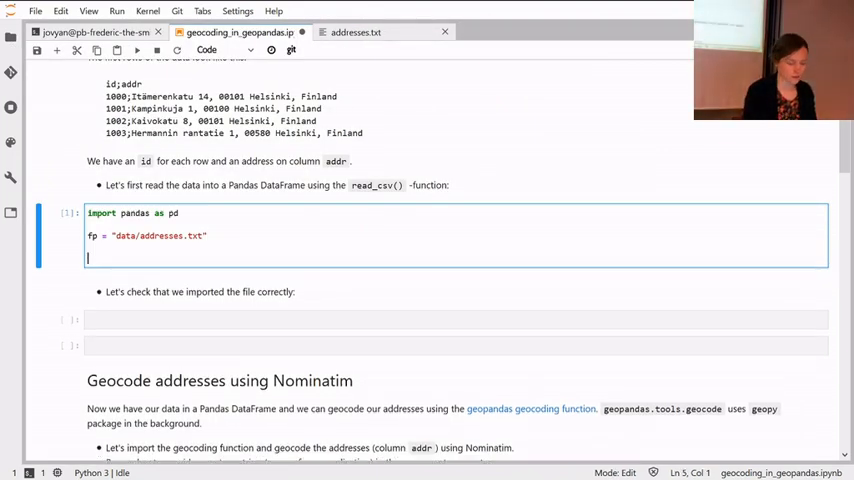
# Read the file into data with pd.read_csv(fp, sep=";").
pyautogui.write('data')
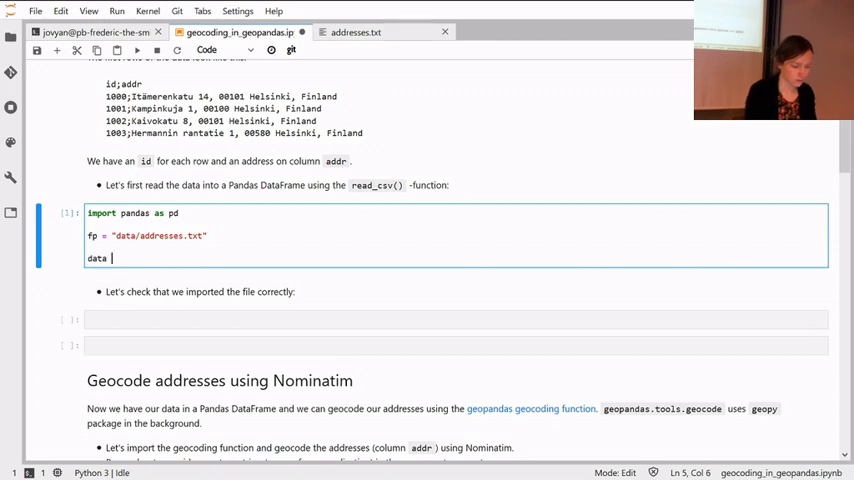
pyautogui.write('=')
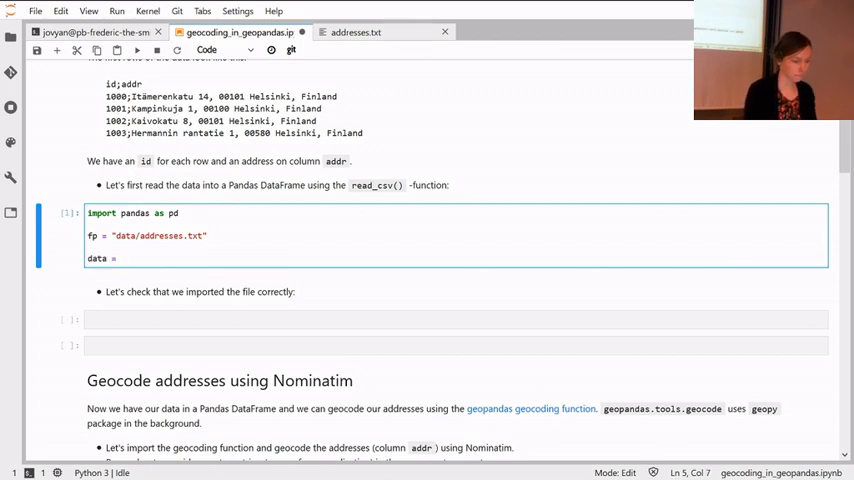
pyautogui.write('pd.')
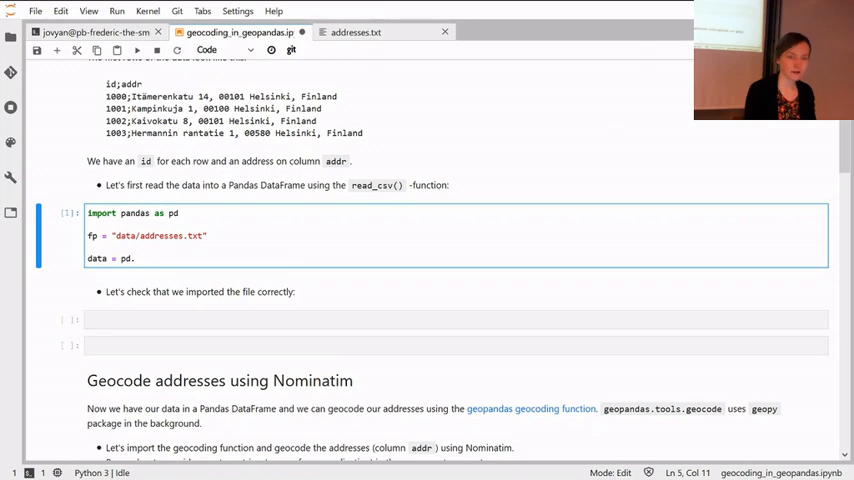
pyautogui.write('read_')
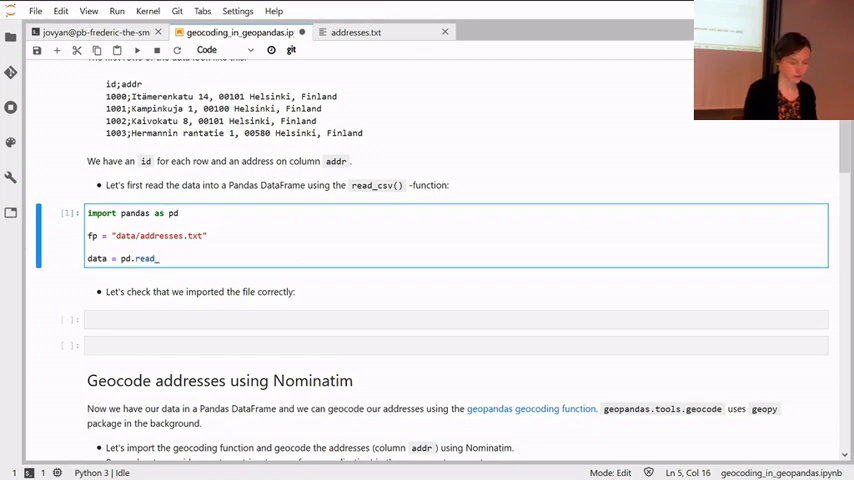
pyautogui.write('csv')
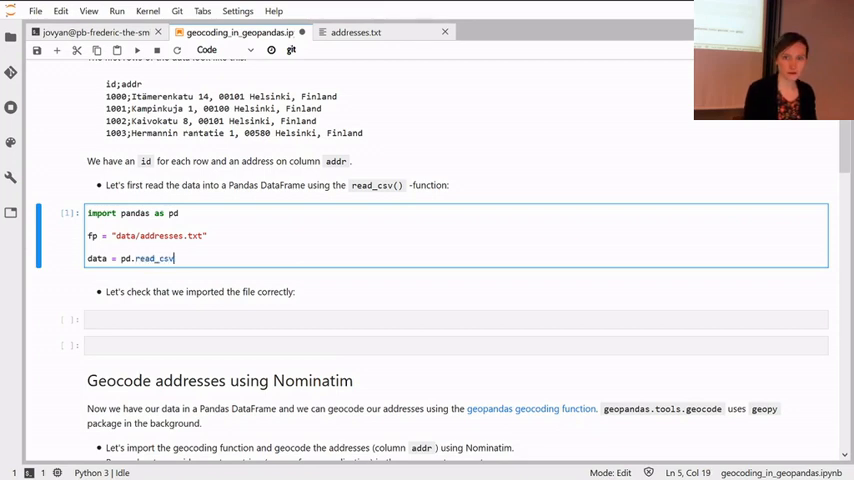
pyautogui.write('(fp, sesep')
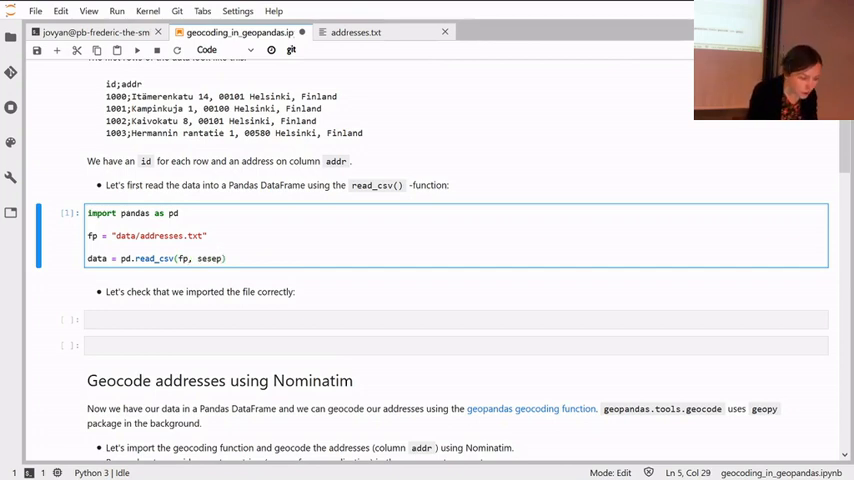
pyautogui.press('BackSpace')
pyautogui.write('="')
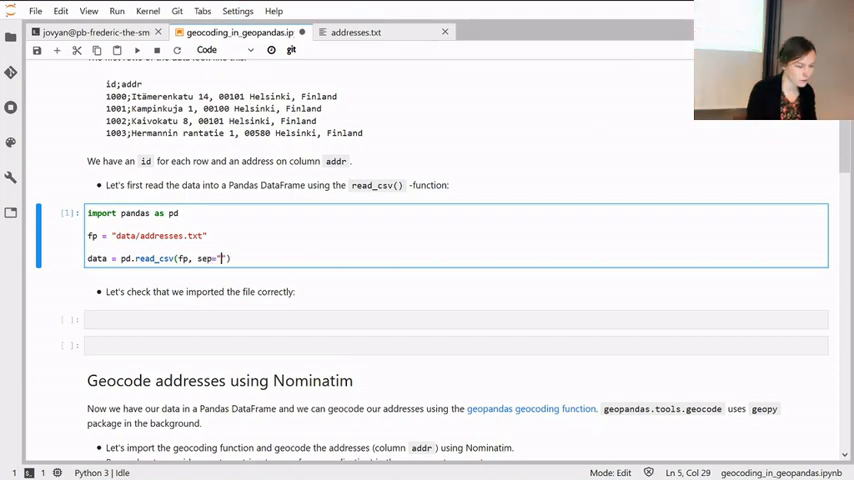
pyautogui.write(';')
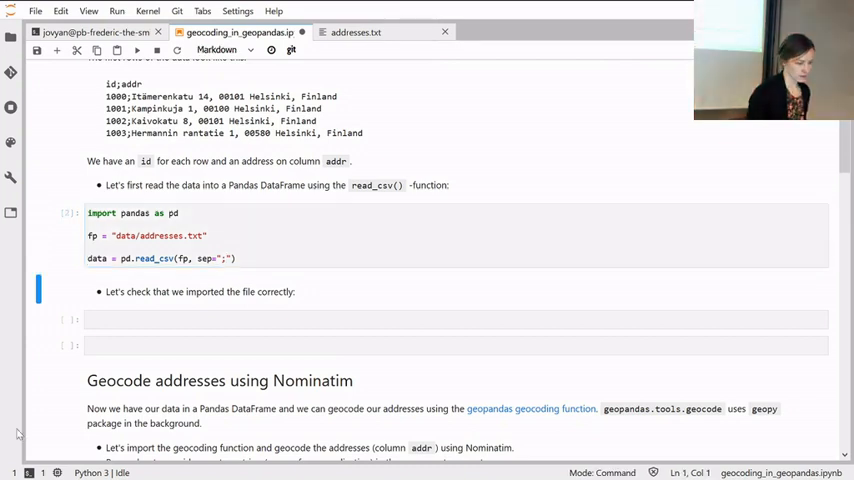
# Check the row count with len(data) and view the last rows with data.tail().
pyautogui.click(450, 320)
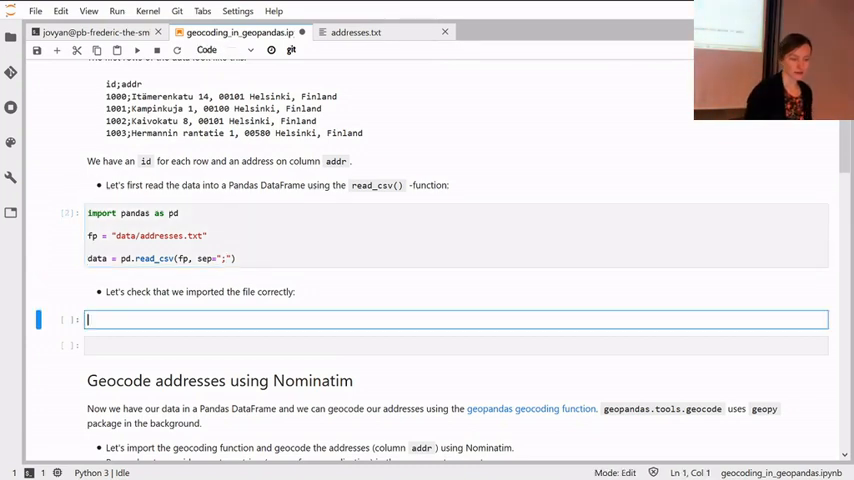
pyautogui.write('1')
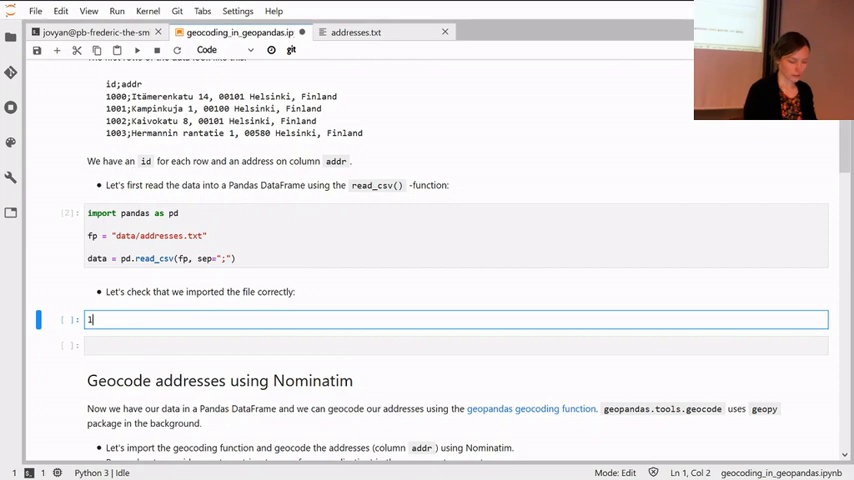
pyautogui.write('len(data)')
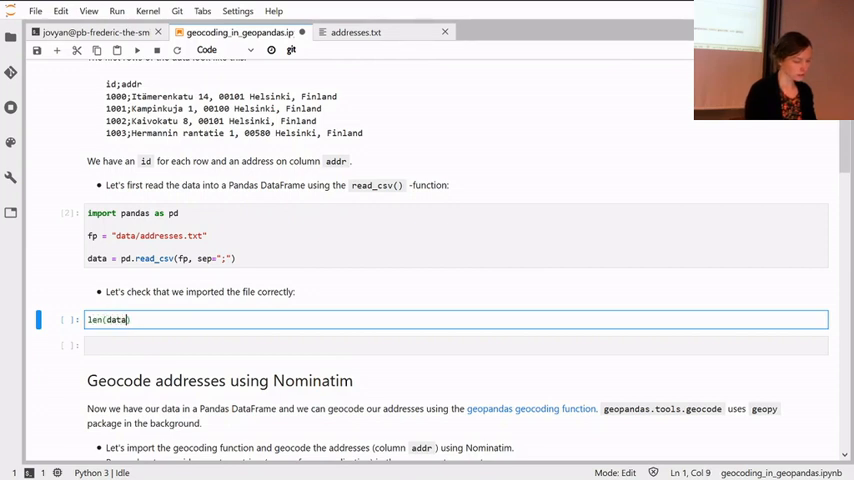
pyautogui.press('shift+enter')
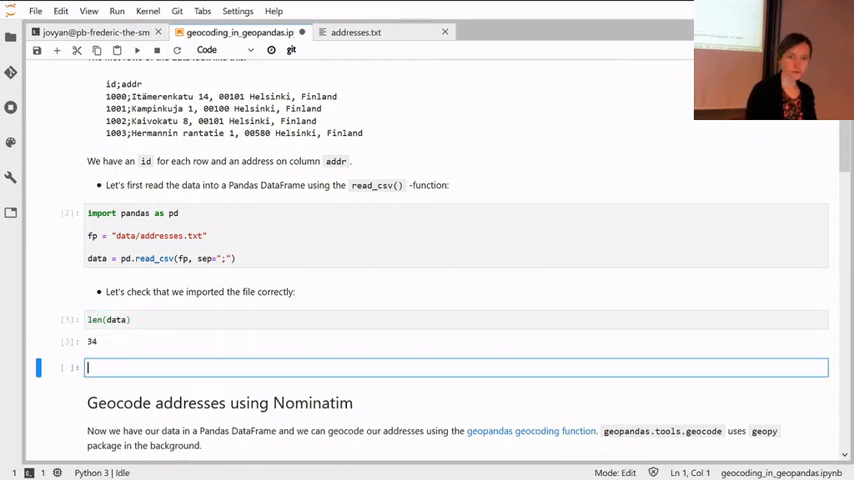
pyautogui.write('dat')
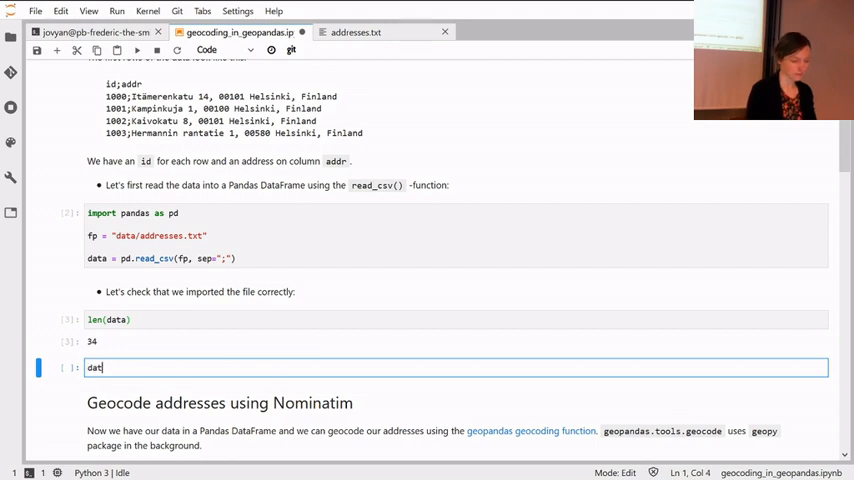
pyautogui.write('a.head')
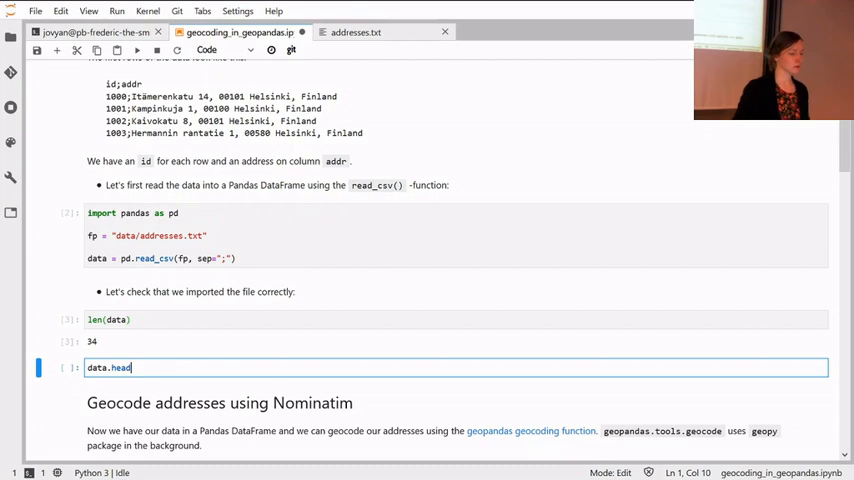
pyautogui.press('shift+enter')
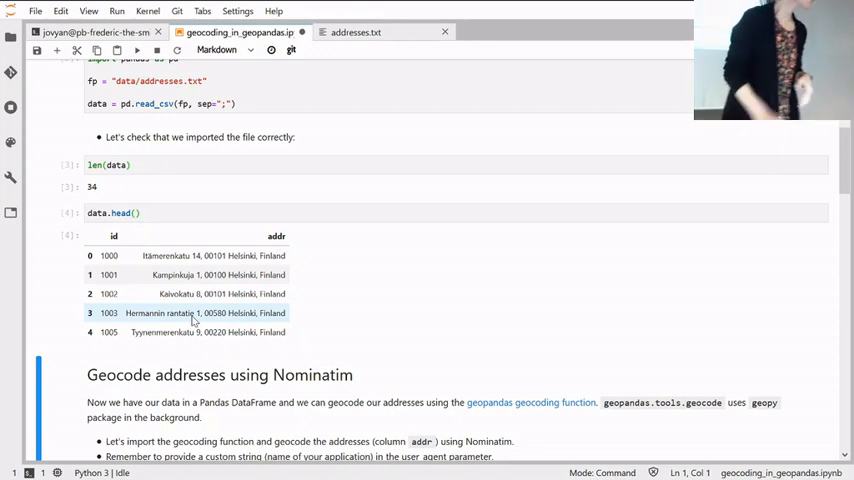
pyautogui.moveTo(104, 238)
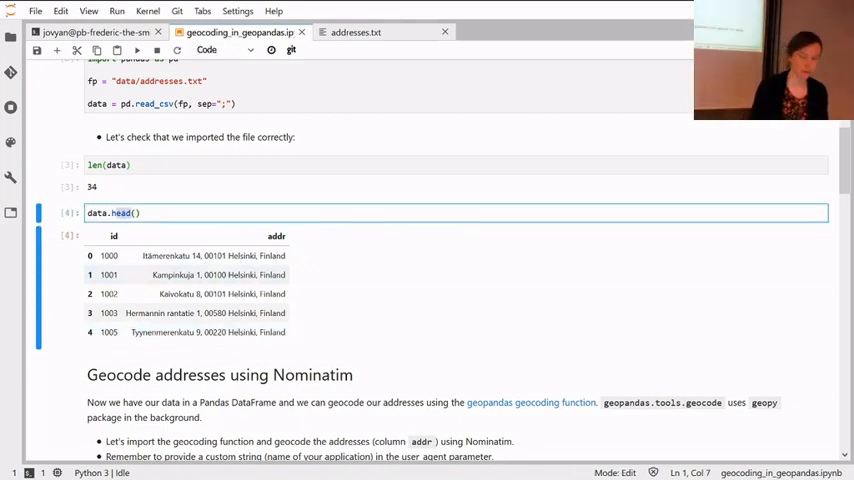
pyautogui.press('Backspace')
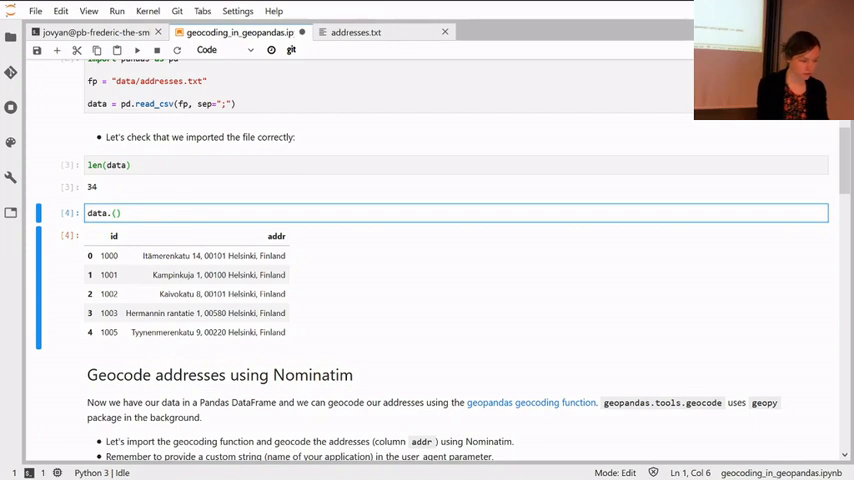
pyautogui.write('ta')
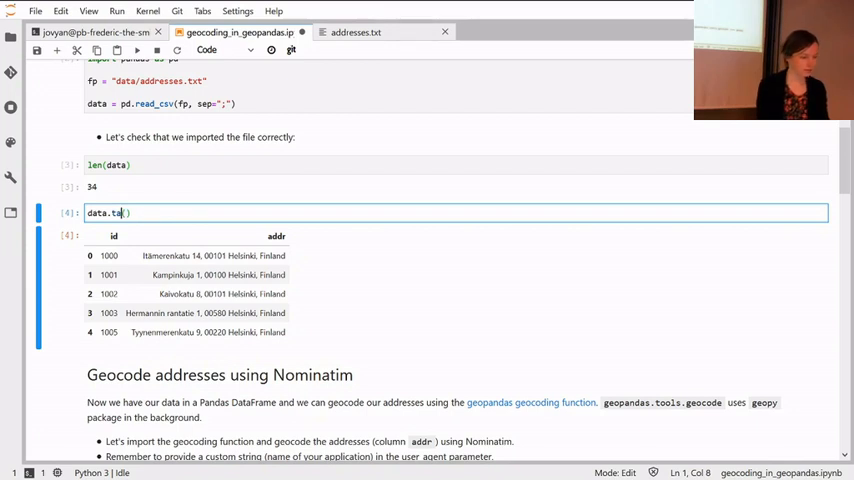
pyautogui.write('il')
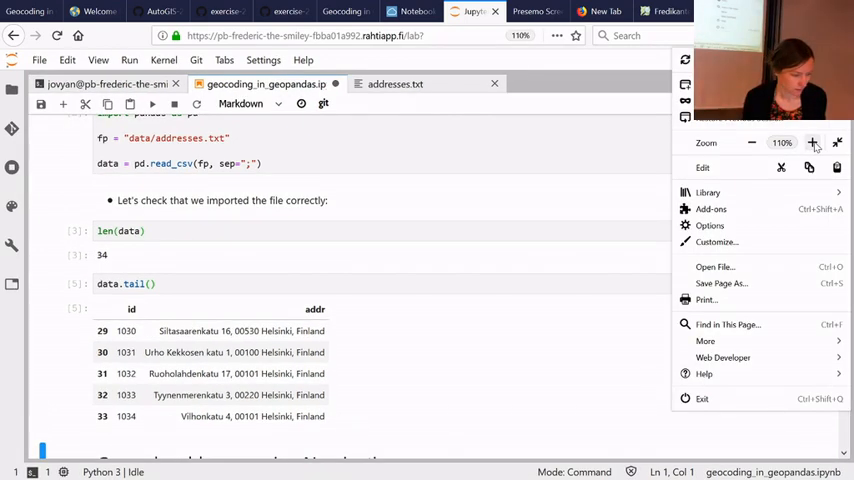
# Raise the browser zoom to 133% and scroll down to the Nominatim geocoding section.
pyautogui.click(812, 144)
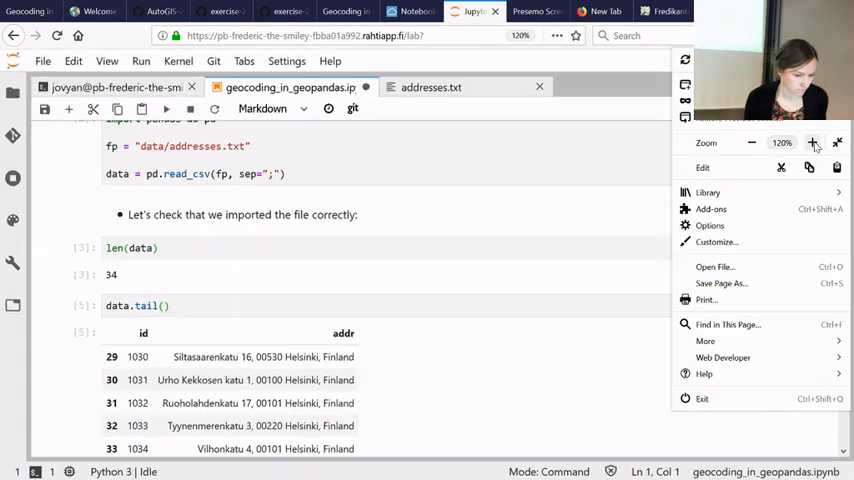
pyautogui.click(812, 142)
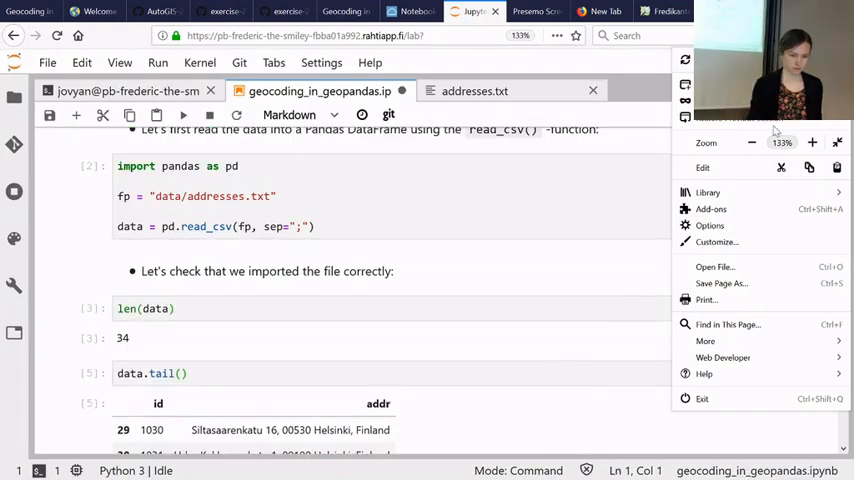
pyautogui.click(752, 142)
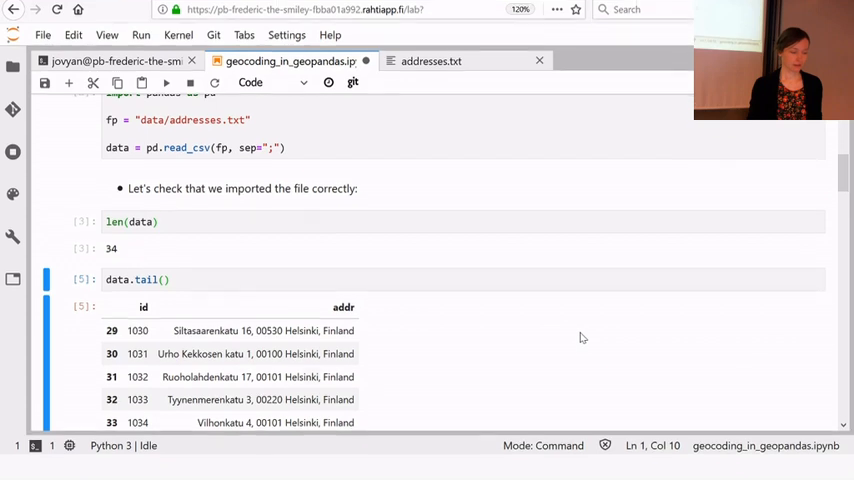
pyautogui.scroll(-3)
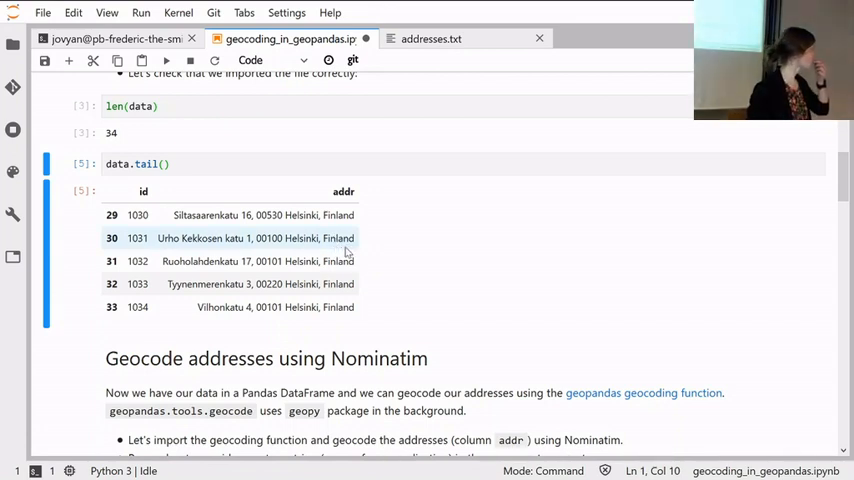
pyautogui.moveTo(376, 290)
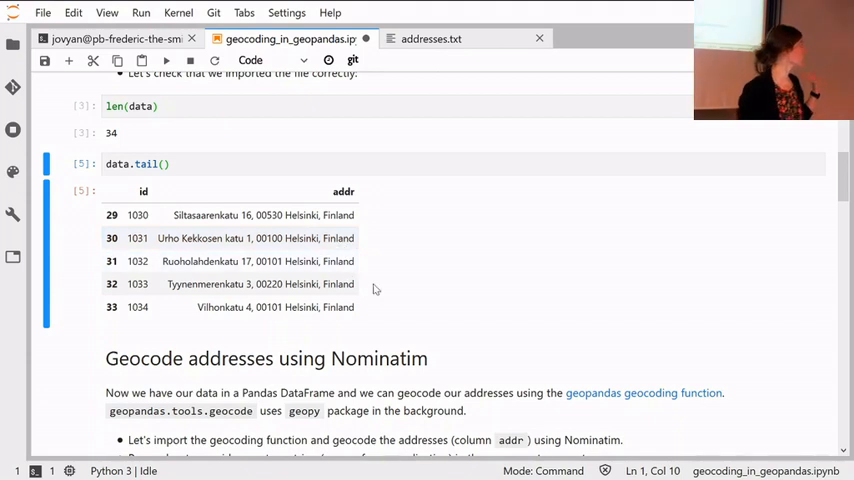
pyautogui.scroll(-3)
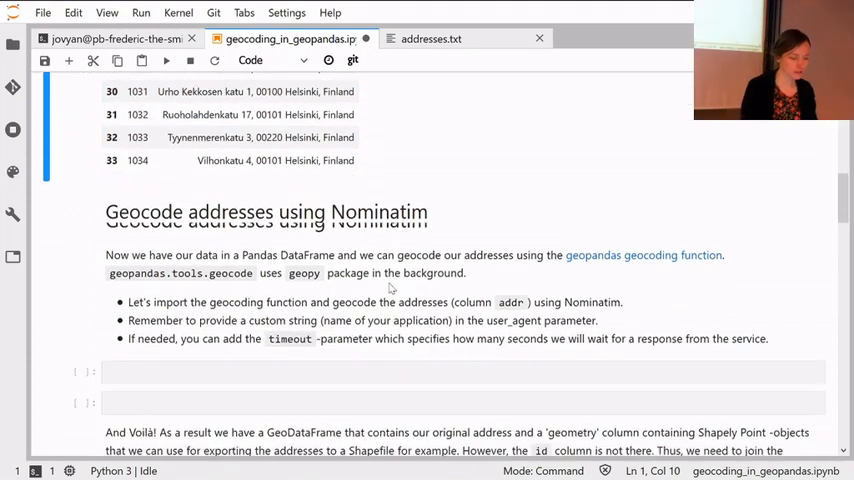
pyautogui.scroll(-3)
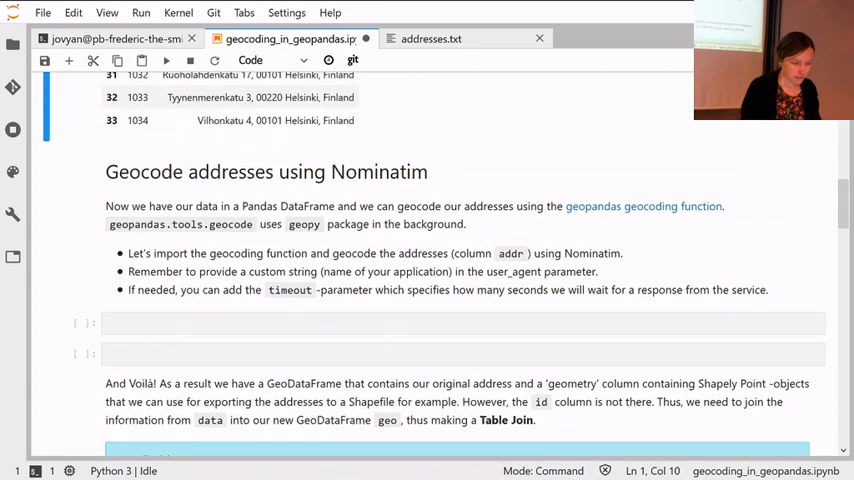
pyautogui.moveTo(136, 230)
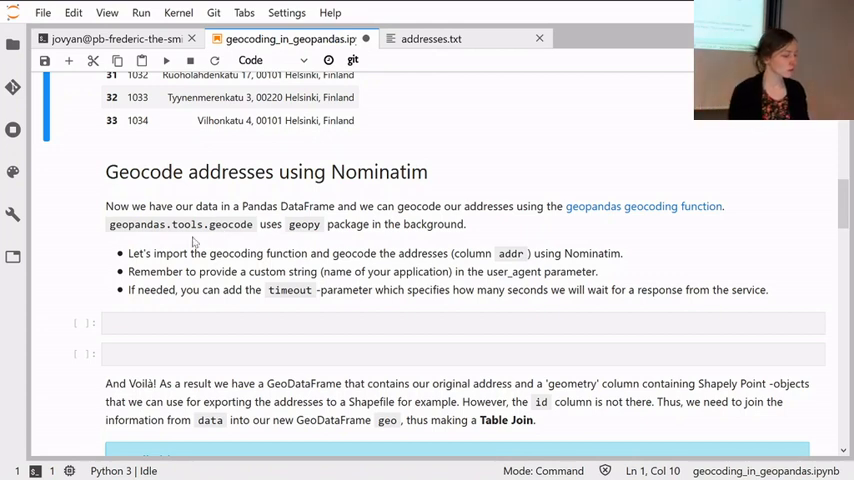
# Run 'from geopandas.tools import geocode' in the empty code cell.
pyautogui.click(460, 322)
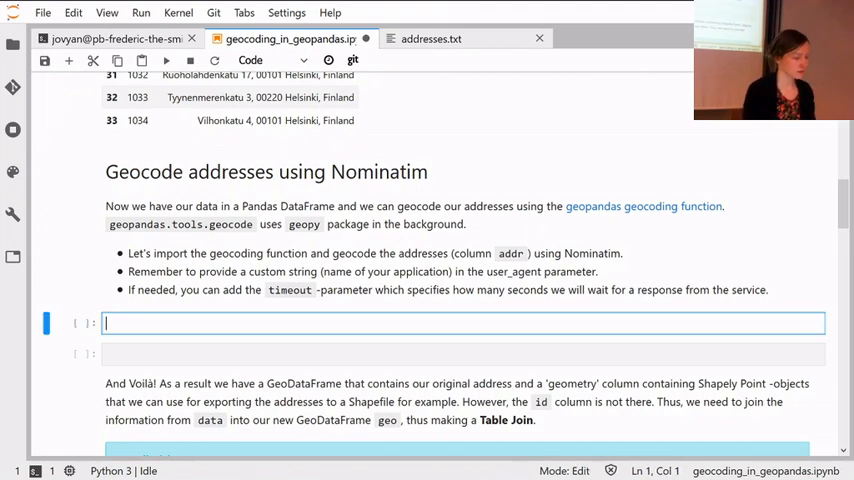
pyautogui.write('fro')
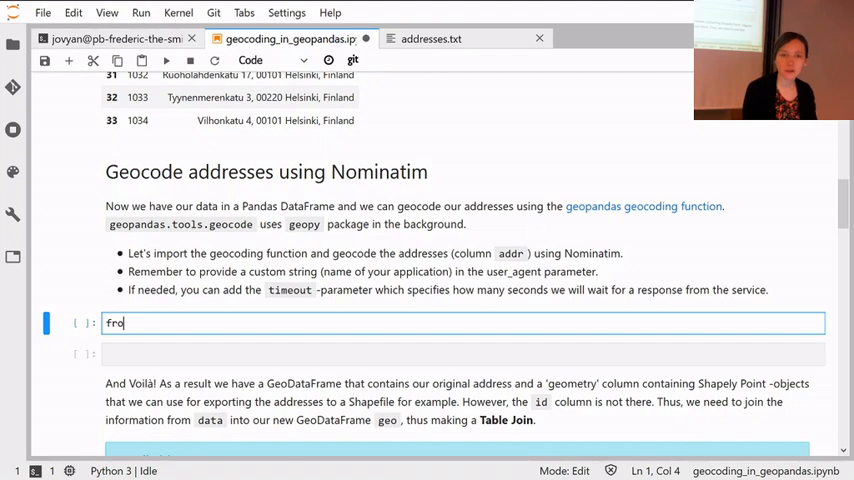
pyautogui.write('m geopa')
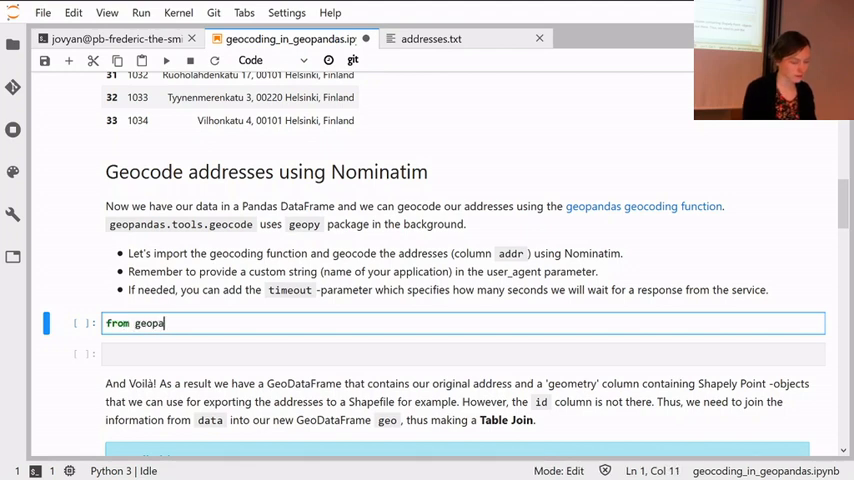
pyautogui.write('ndas.toll')
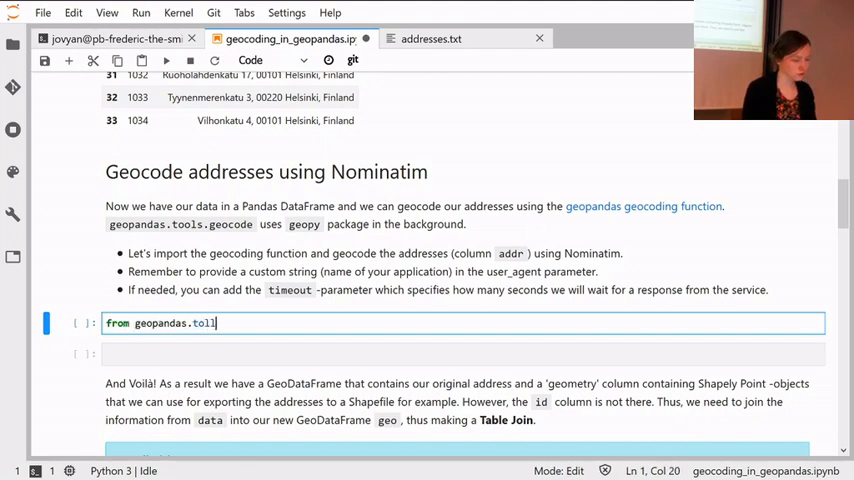
pyautogui.press('Backspace')
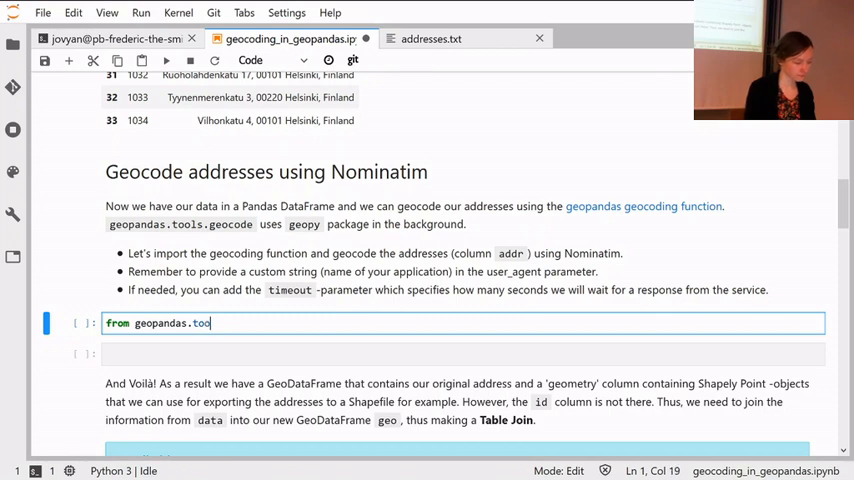
pyautogui.write('ls')
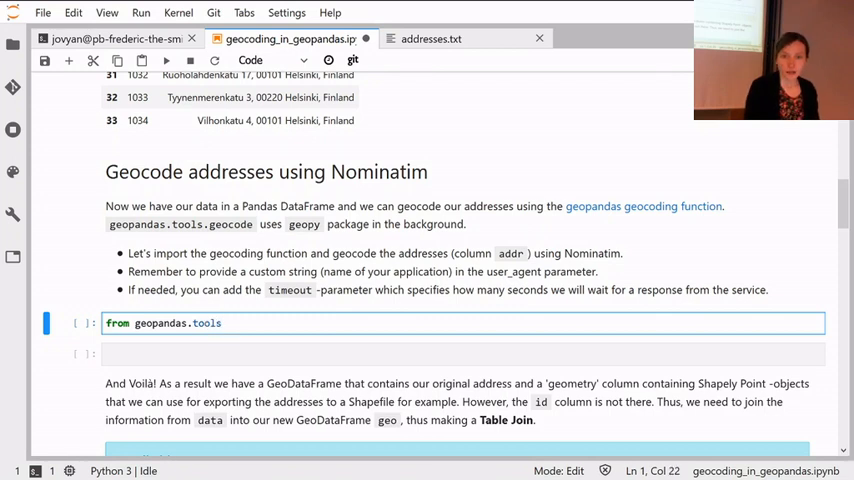
pyautogui.write('import geocode')
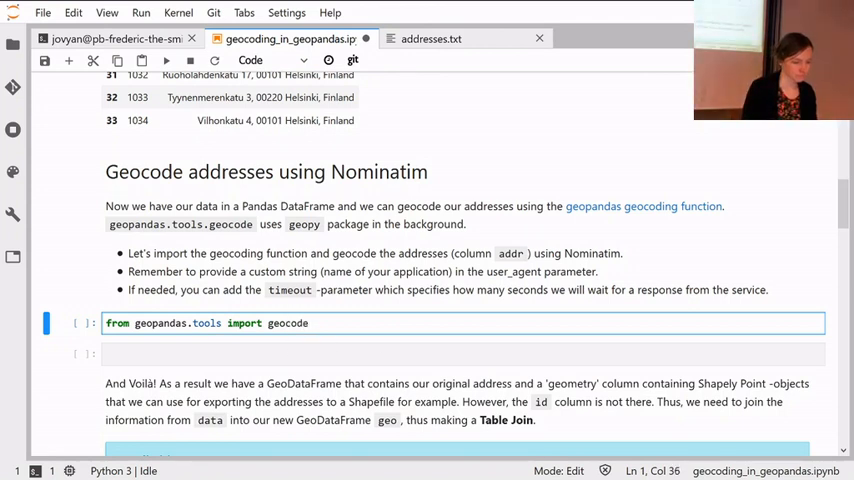
pyautogui.press('shift+Return')
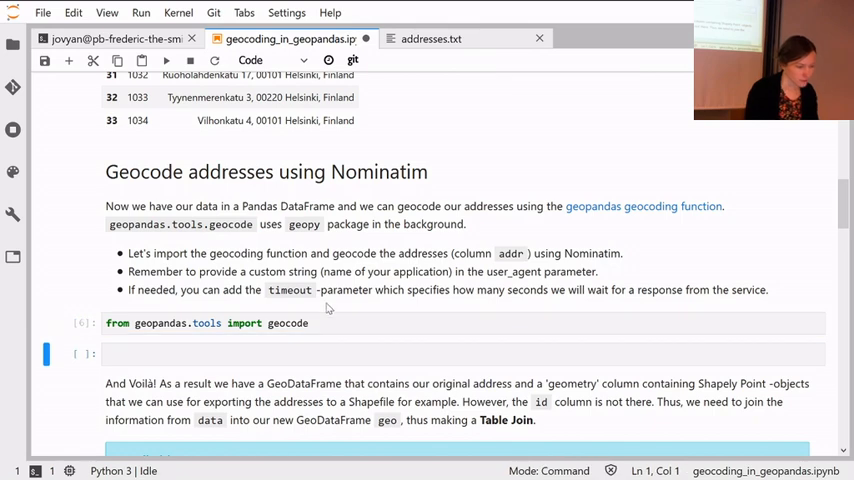
pyautogui.scroll(3)
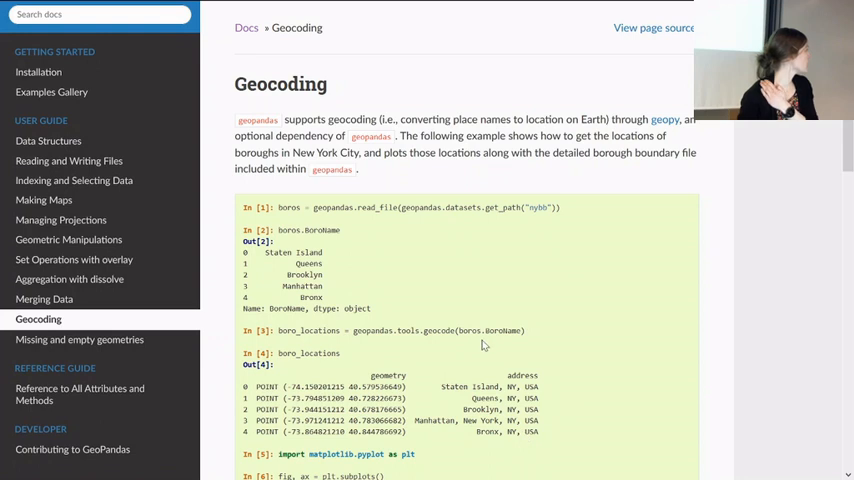
pyautogui.moveTo(462, 344)
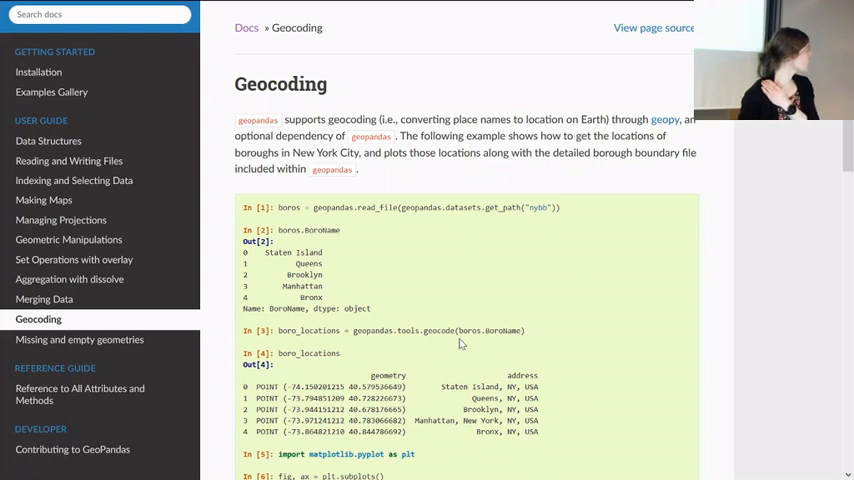
# Scroll through the GeoPandas Geocoding guide's provider notes, then return to the notebook.
pyautogui.scroll(-3)
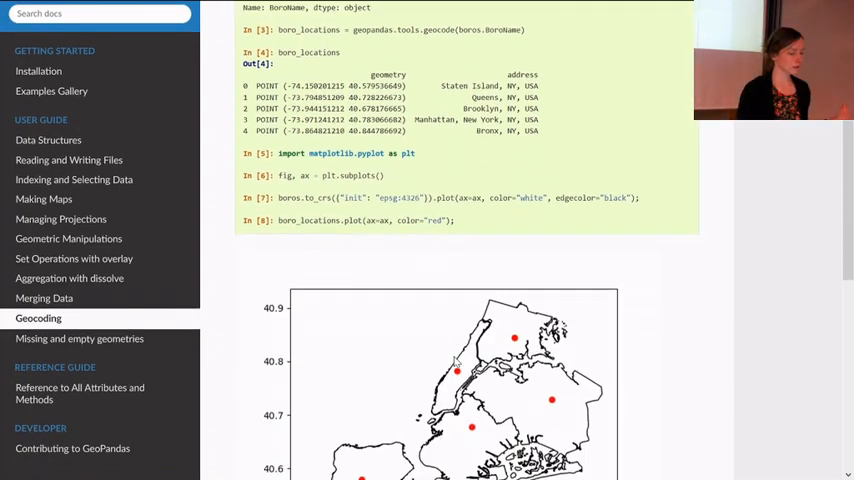
pyautogui.scroll(-3)
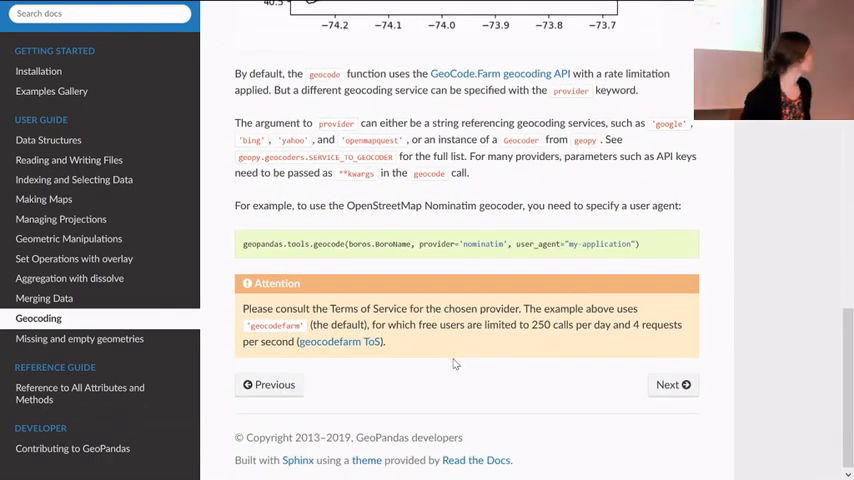
pyautogui.scroll(3)
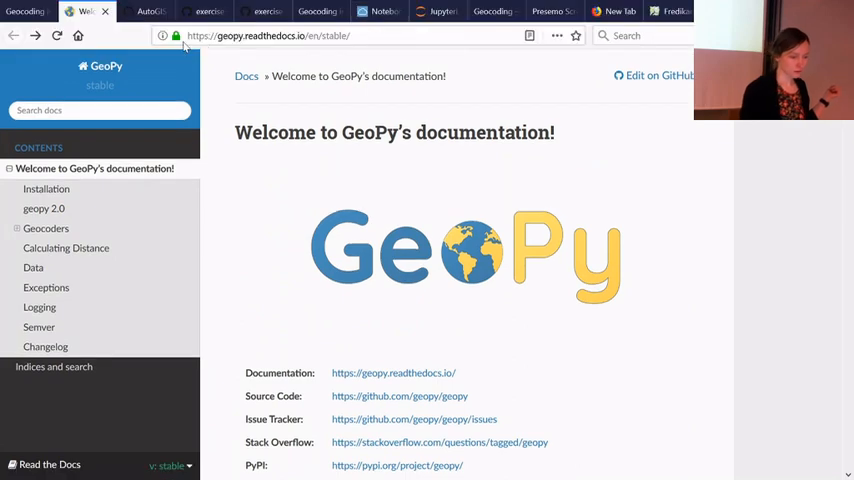
pyautogui.click(438, 12)
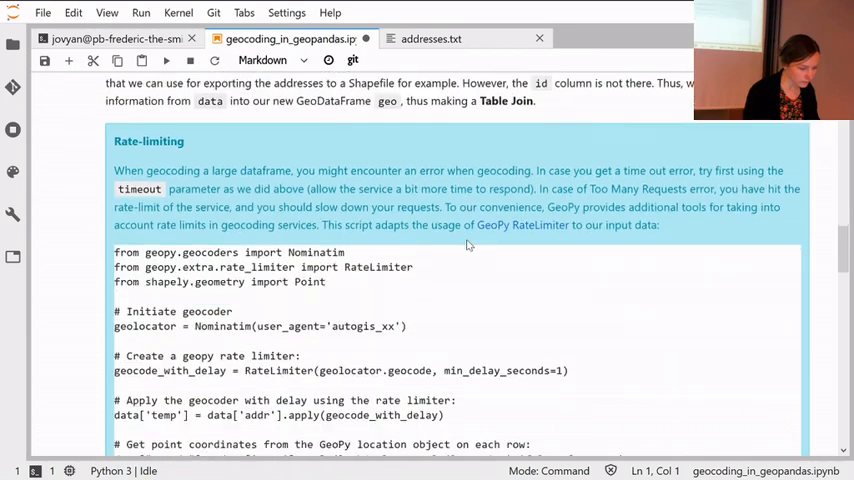
# Scroll back to the empty cell below the geocode import and save the notebook.
pyautogui.scroll(-3)
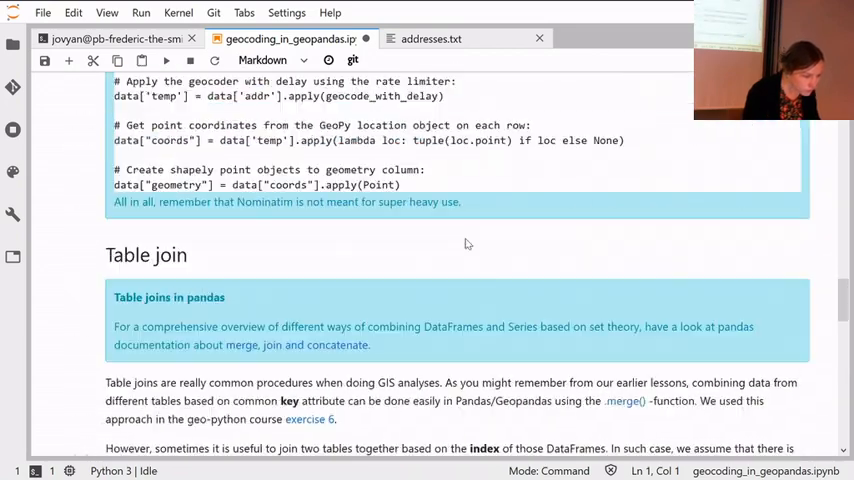
pyautogui.scroll(3)
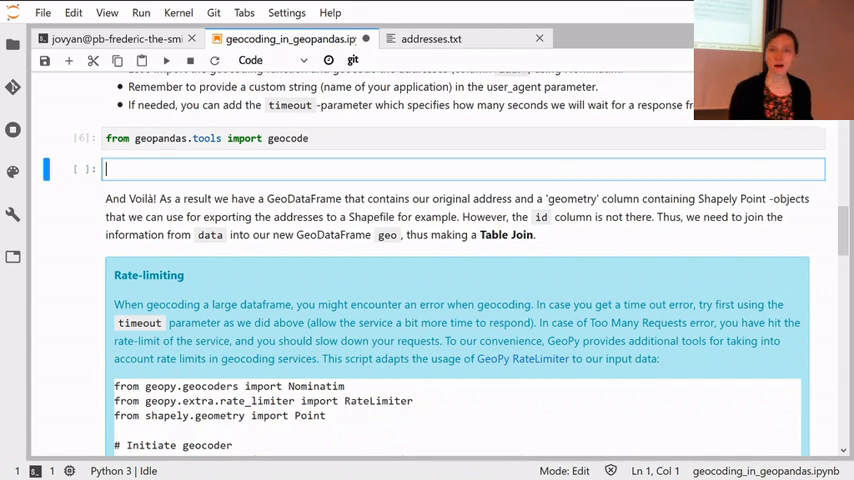
pyautogui.press('ctrl+s')
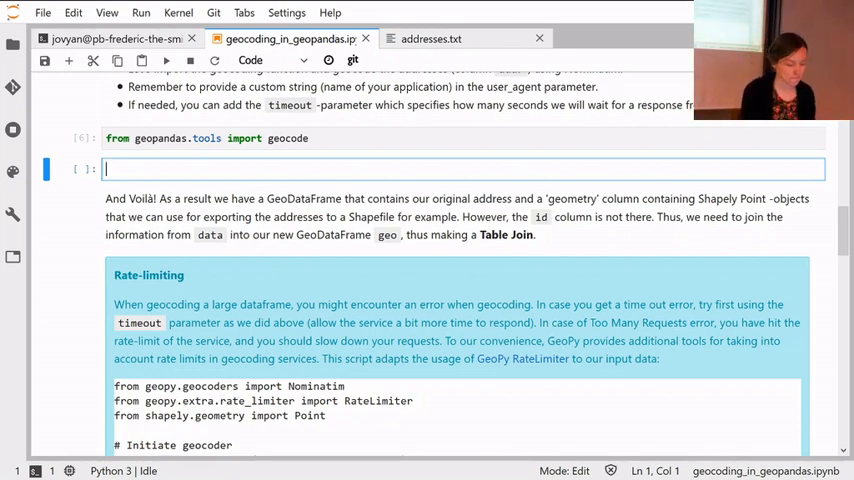
# Start the call geo = geocode(data["addr"], ...) on the addr column.
pyautogui.write('geo =')
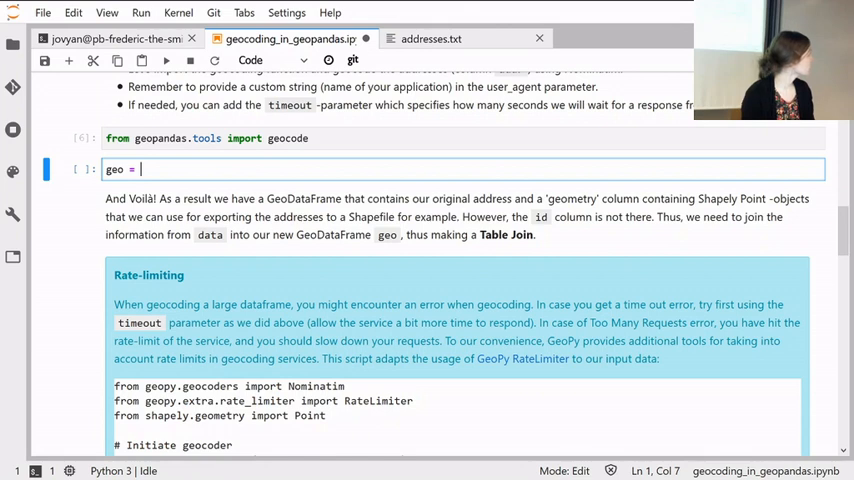
pyautogui.write('ge')
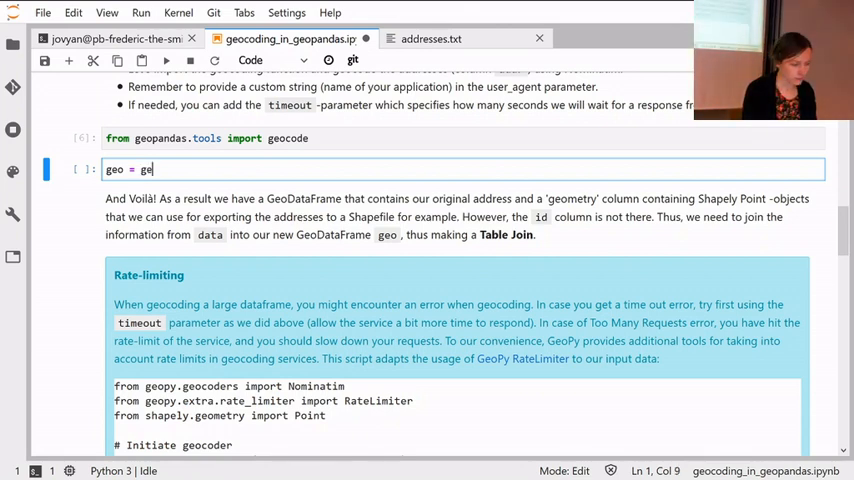
pyautogui.write('oce')
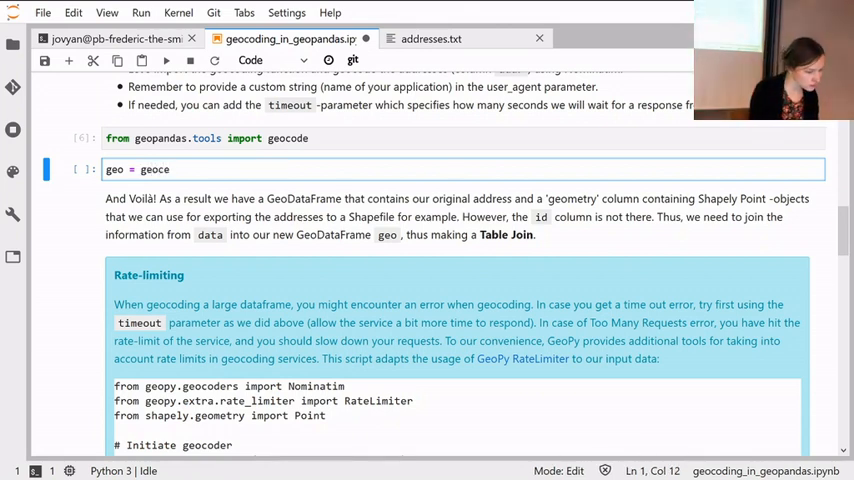
pyautogui.write('de()')
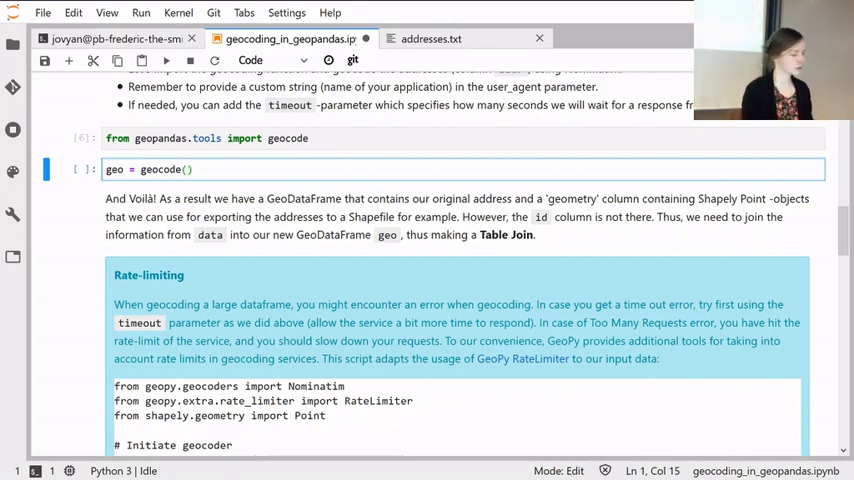
pyautogui.write('data["addr"],')
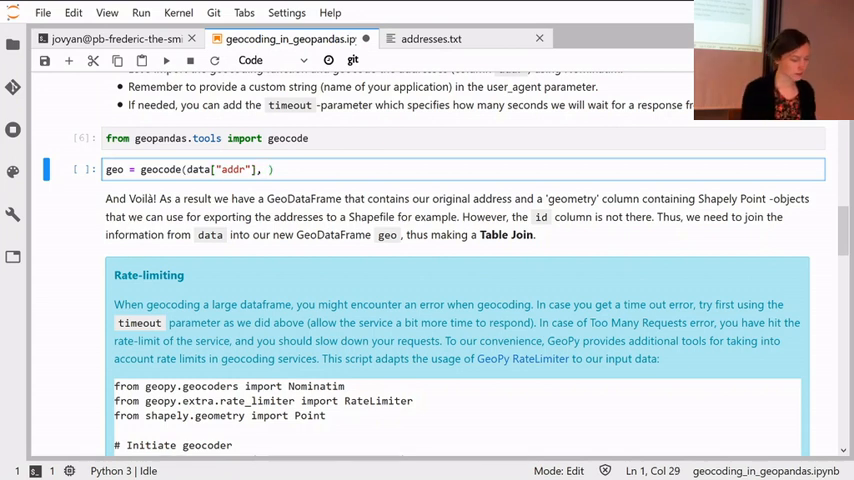
# Add provider="Nominatim" and user_agent="autogis_VH" to the geocode call and save.
pyautogui.write('provider="')
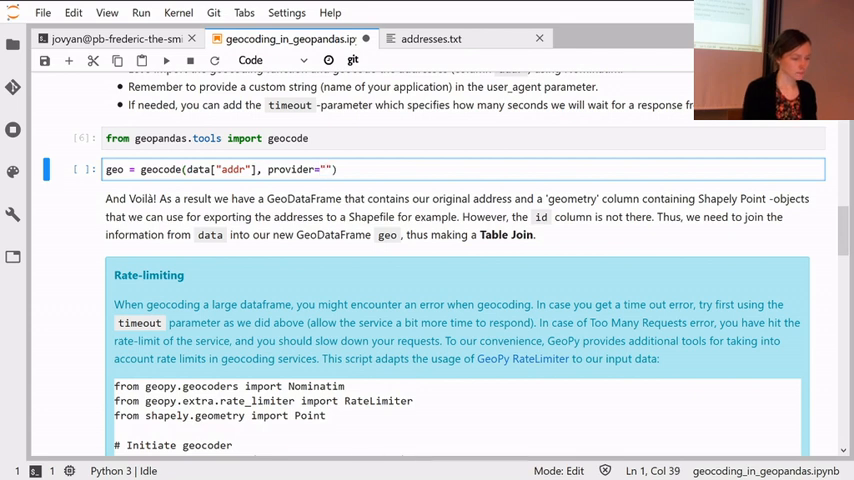
pyautogui.write('Nominatim')
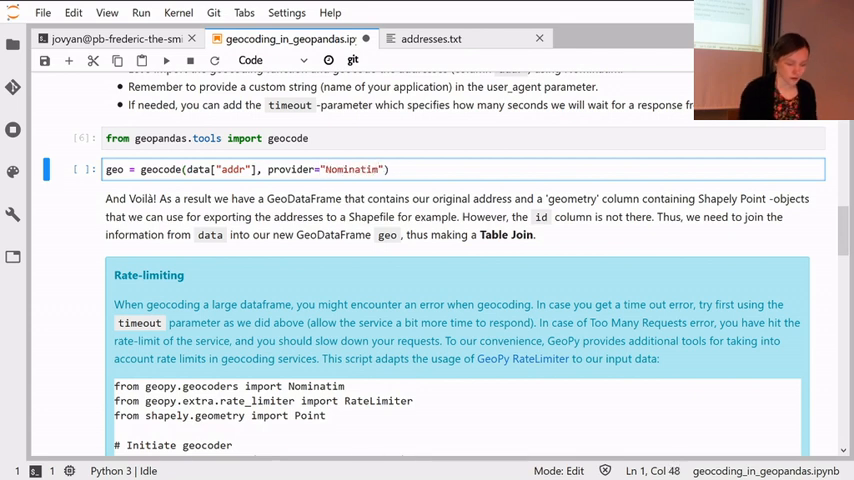
pyautogui.write(',')
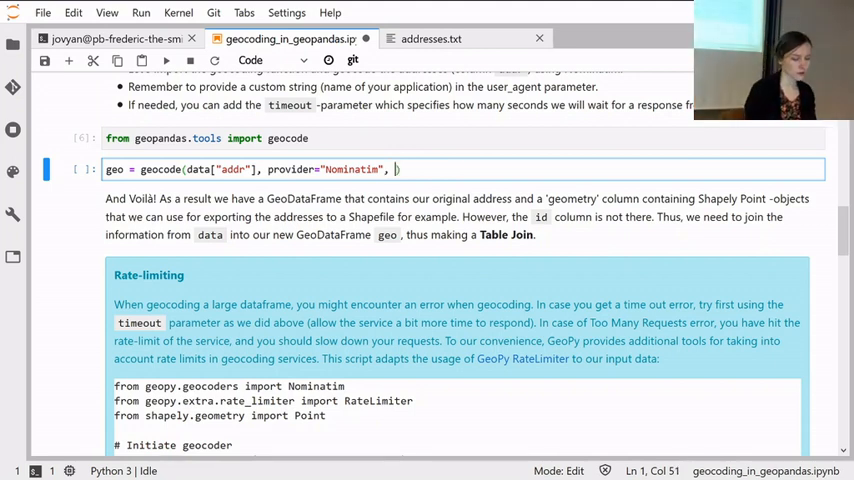
pyautogui.write('user_afent')
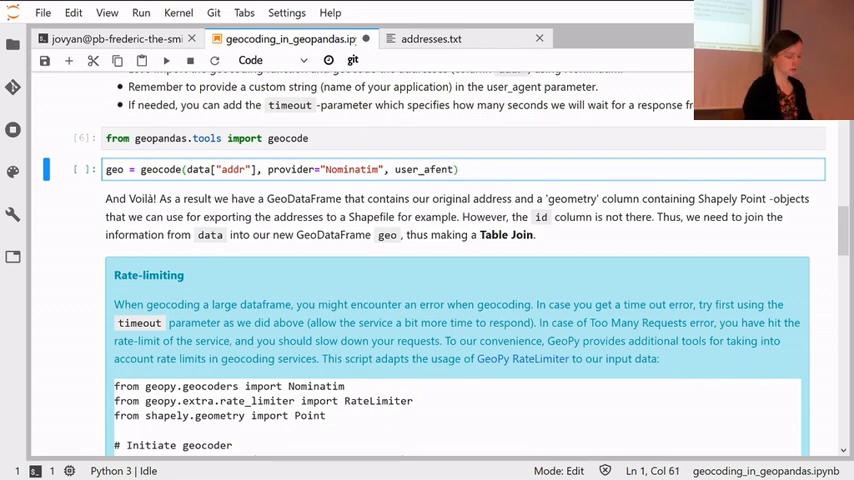
pyautogui.press('BackSpace')
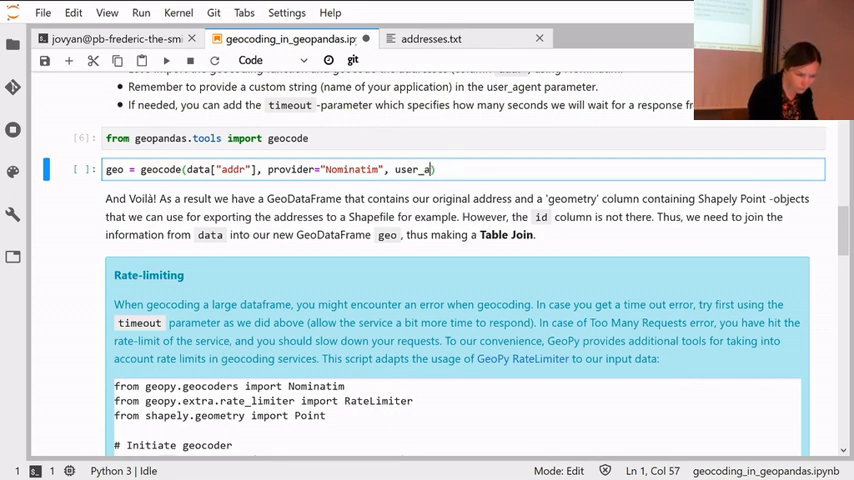
pyautogui.write('gent=')
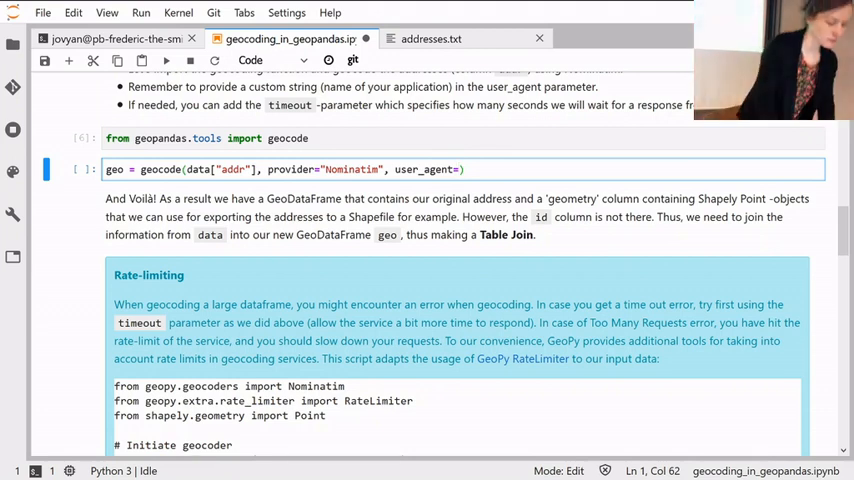
pyautogui.write('autog"')
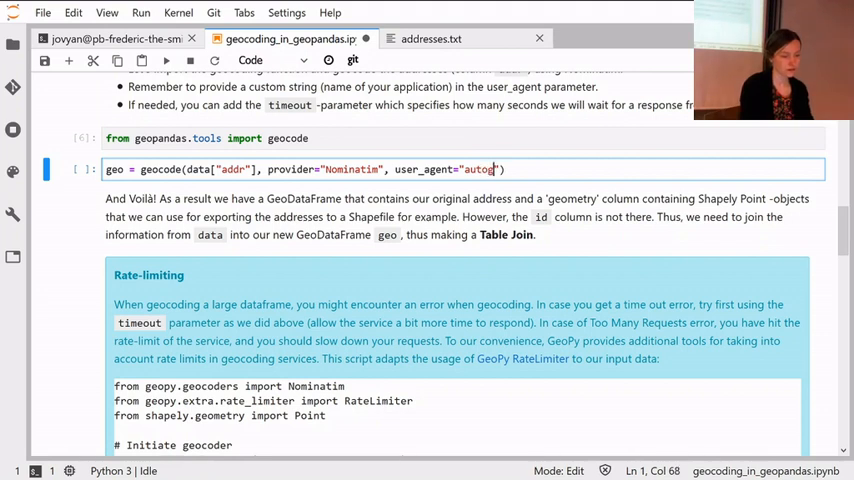
pyautogui.write('is_')
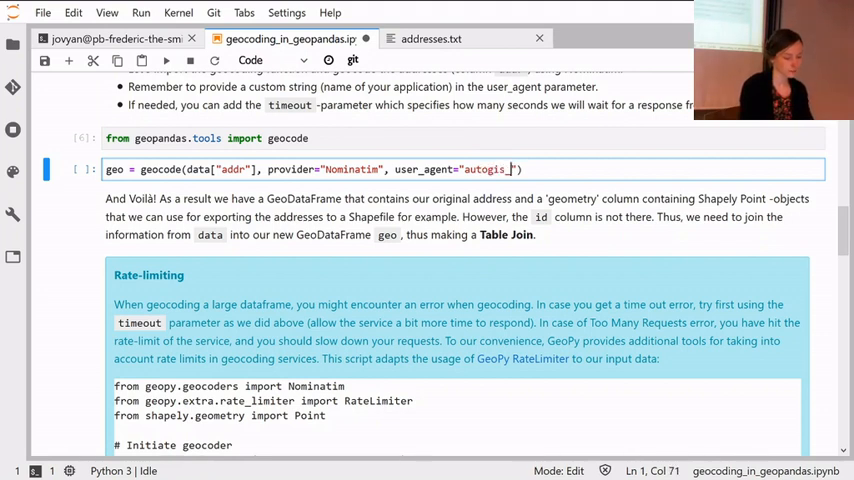
pyautogui.write('VH')
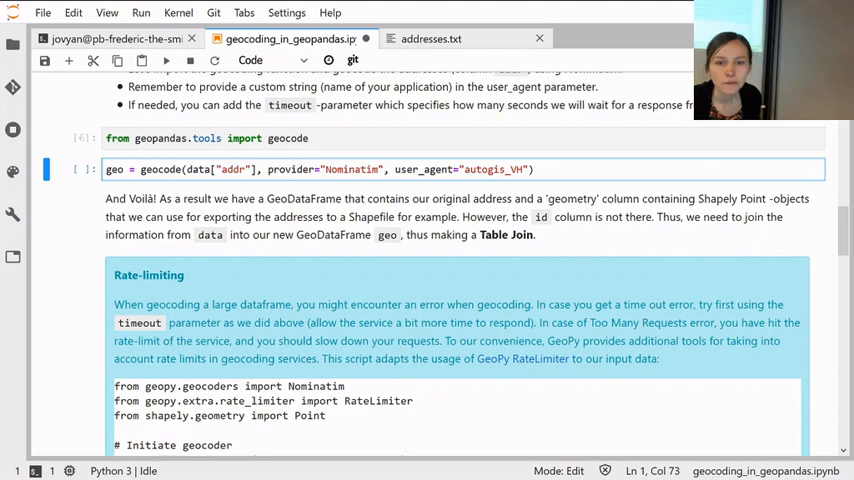
pyautogui.press('ctrl+s')
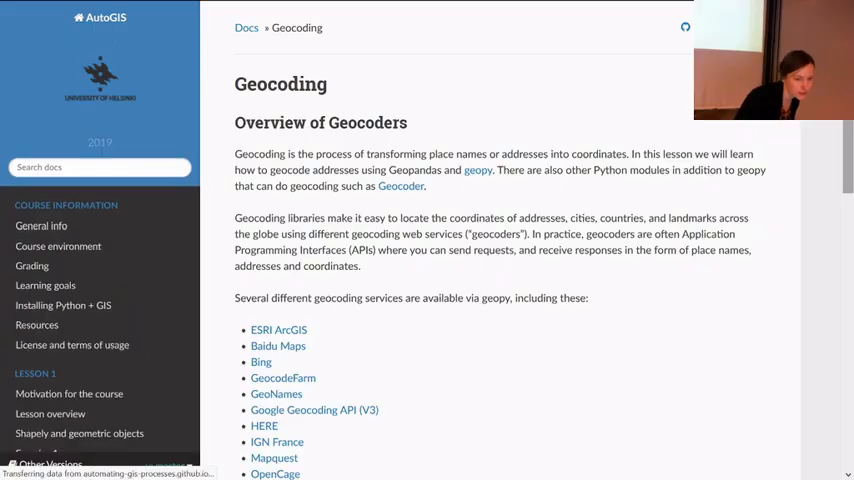
pyautogui.scroll(-3)
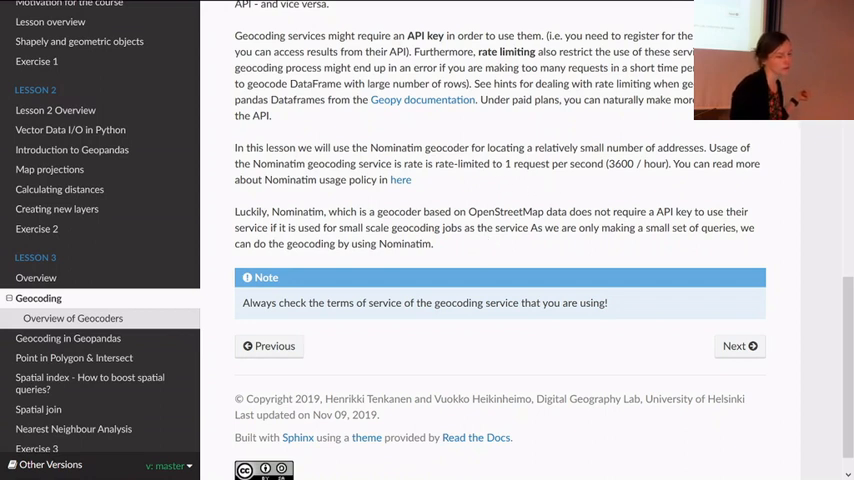
pyautogui.doubleClick(554, 164)
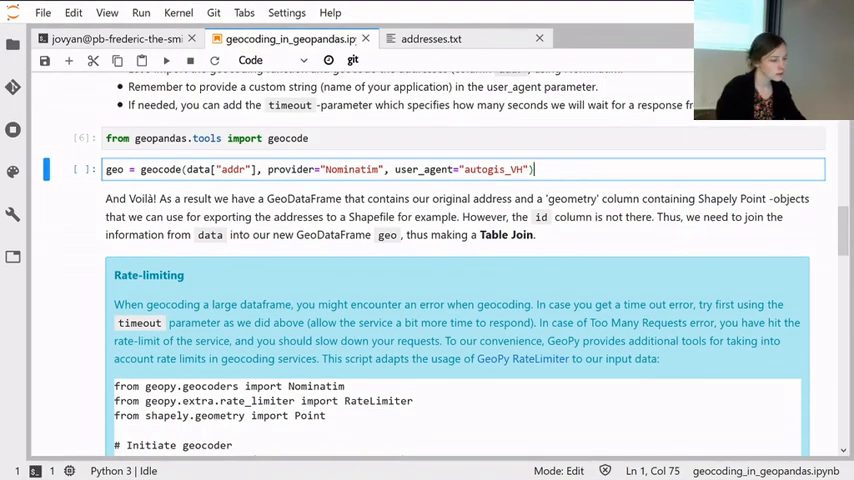
# Run the geocode cell and scroll through the GeocoderUnavailable 'Service not available' traceback.
pyautogui.press('shift+Return')
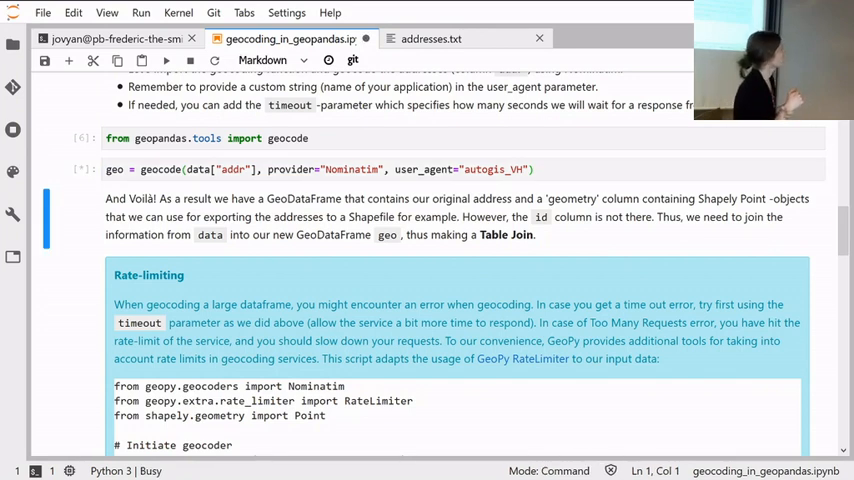
pyautogui.click(166, 60)
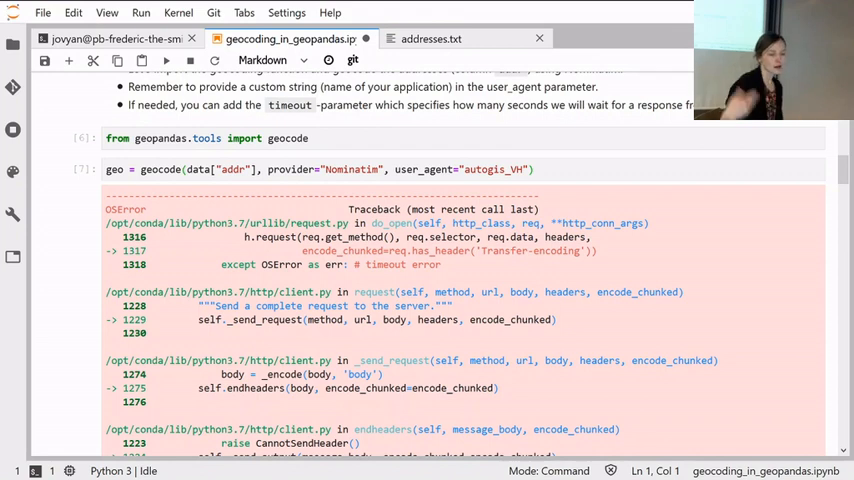
pyautogui.scroll(-3)
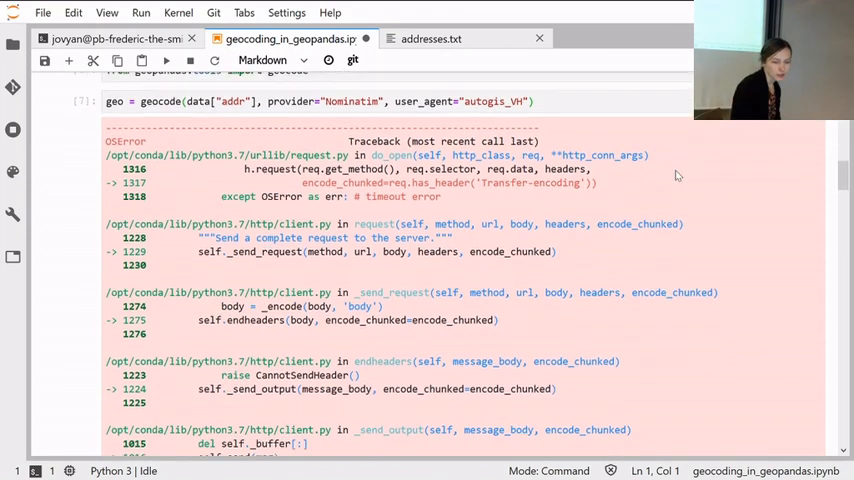
pyautogui.scroll(-3)
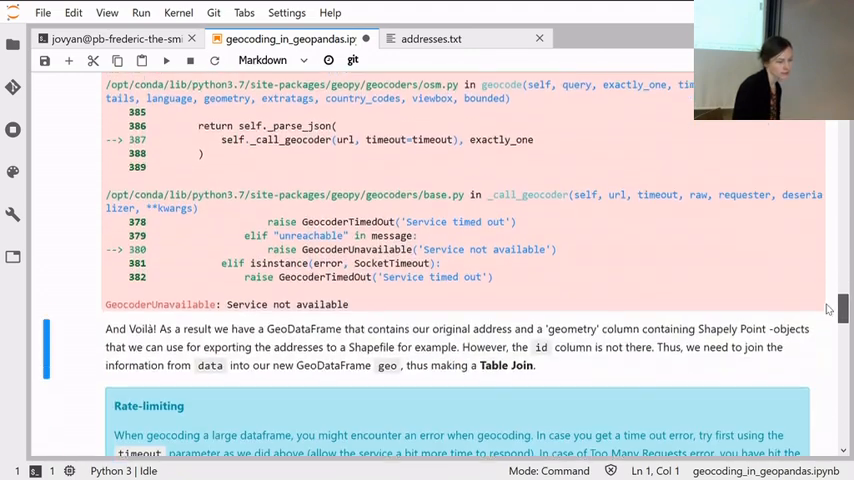
pyautogui.scroll(3)
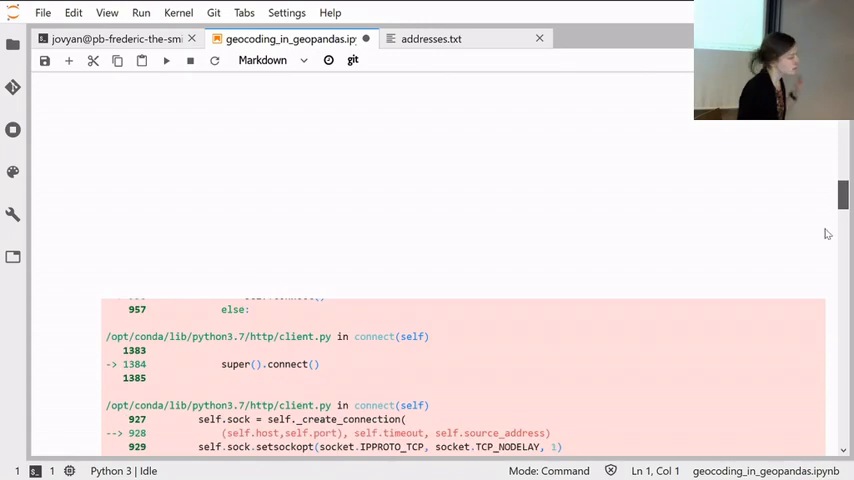
pyautogui.scroll(3)
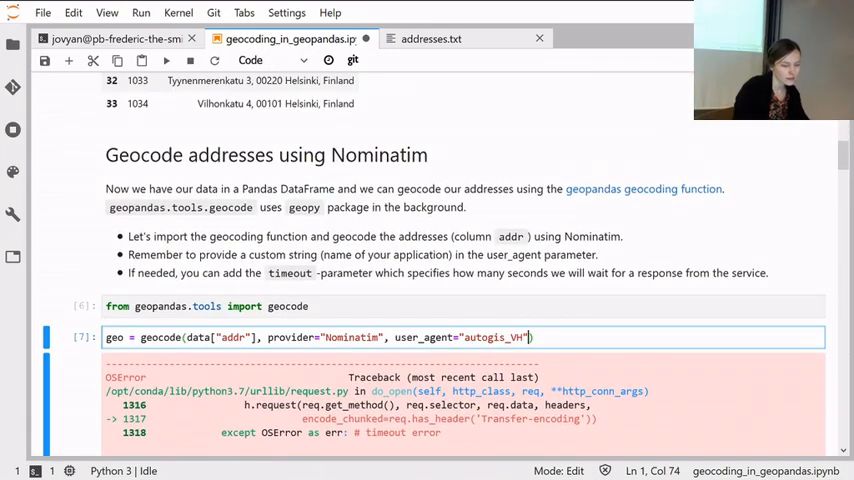
pyautogui.write(', ti')
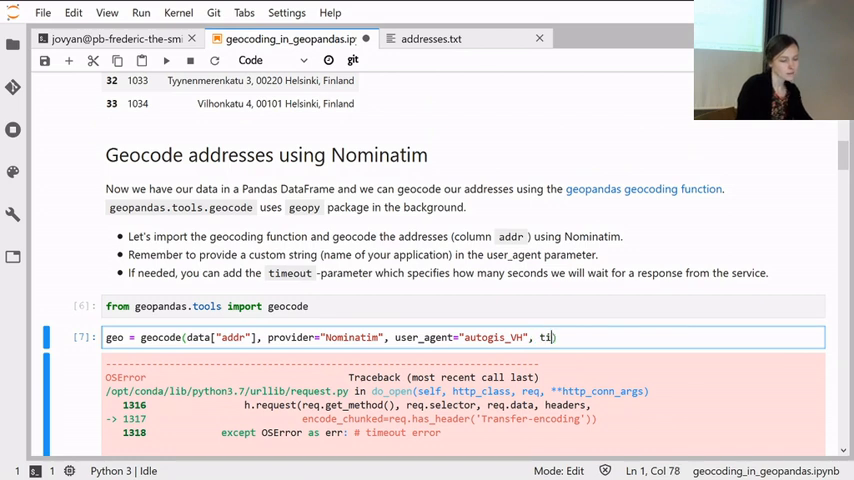
pyautogui.write('meout=')
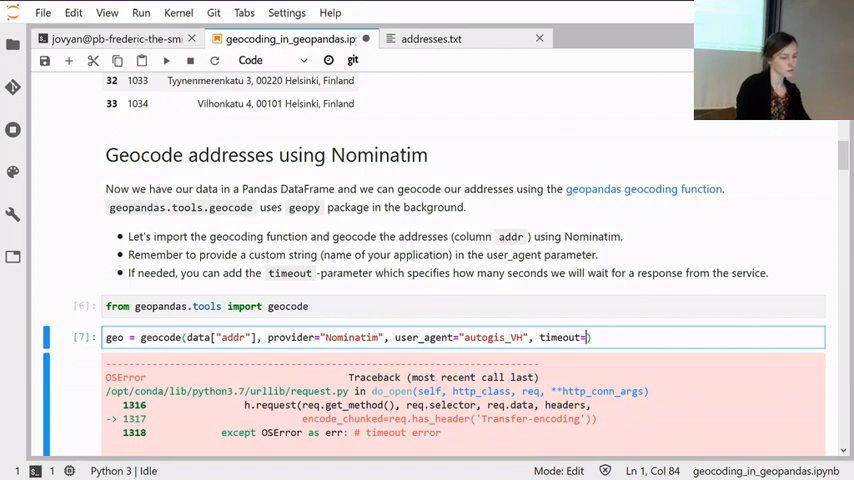
pyautogui.write('4')
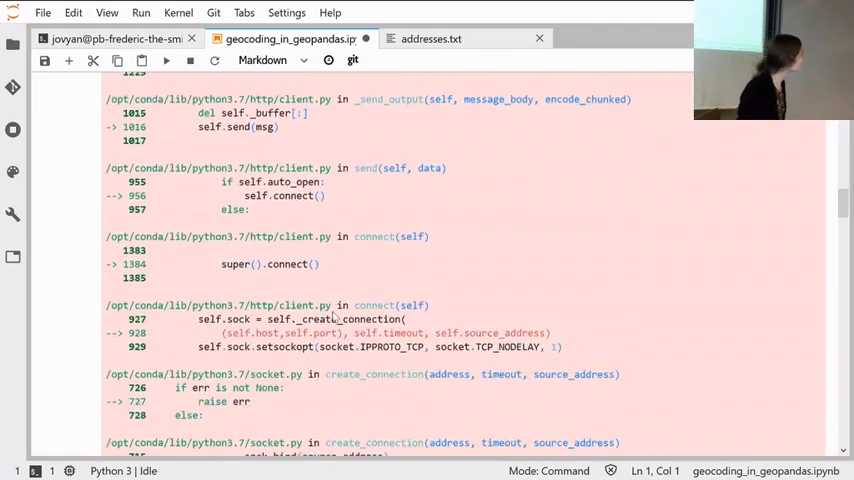
pyautogui.scroll(3)
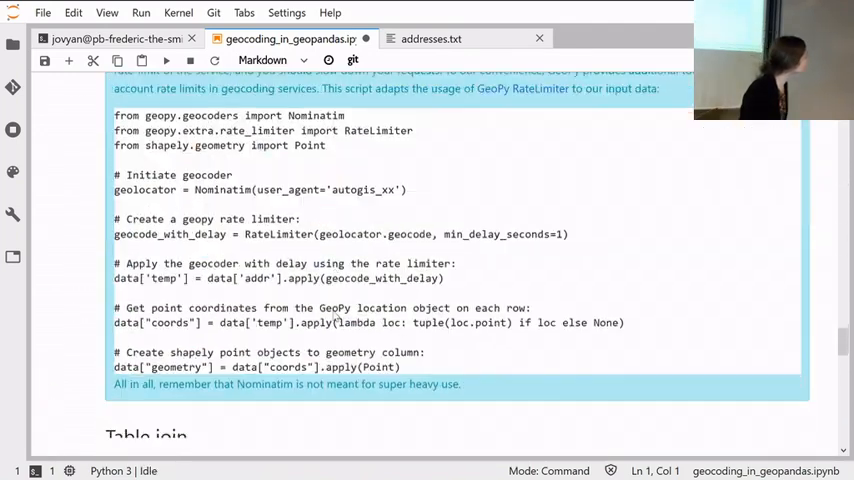
pyautogui.scroll(3)
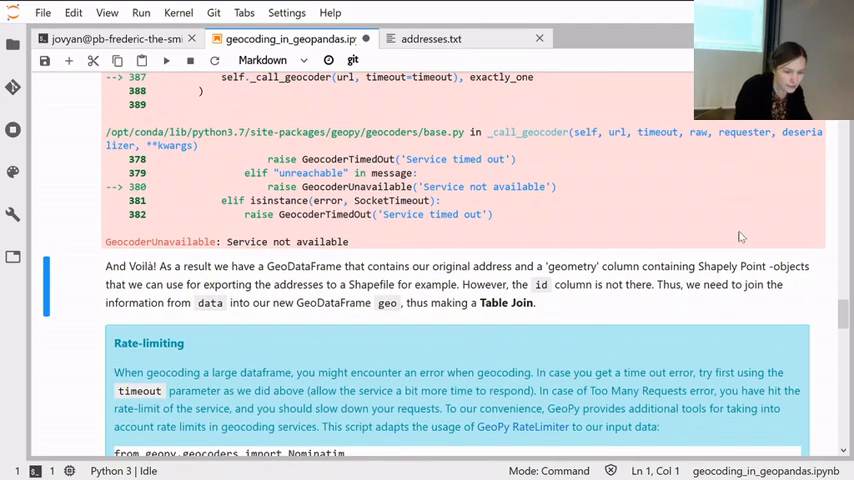
pyautogui.scroll(3)
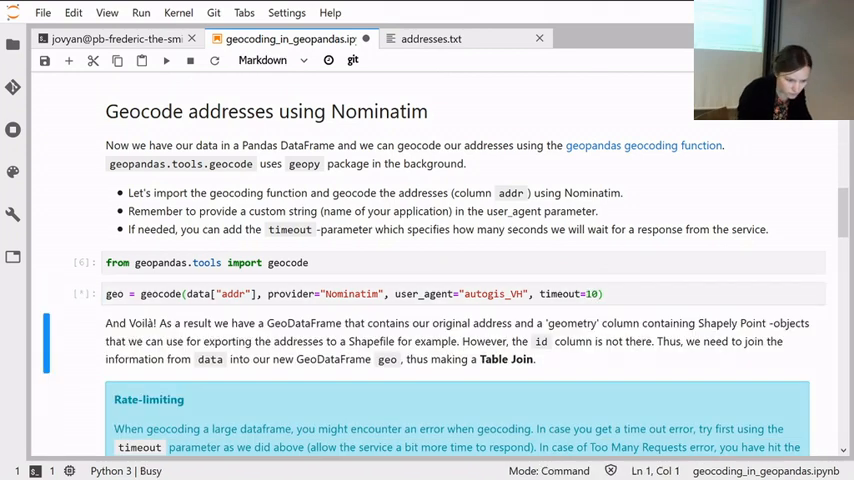
pyautogui.click(166, 60)
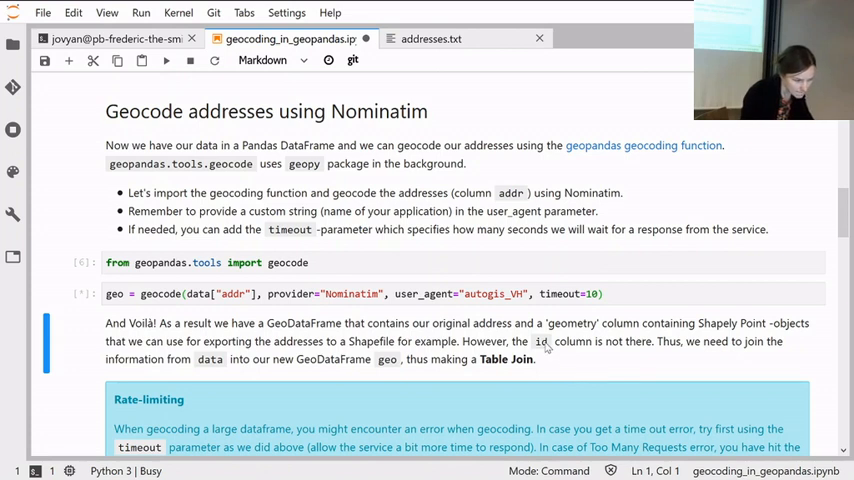
pyautogui.scroll(3)
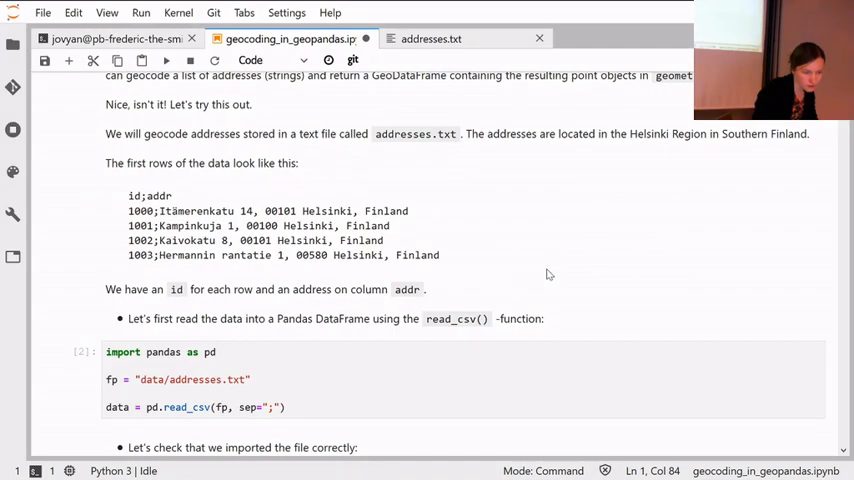
# Scroll around the geocode cell's NameError traceback and the RateLimiter example.
pyautogui.scroll(3)
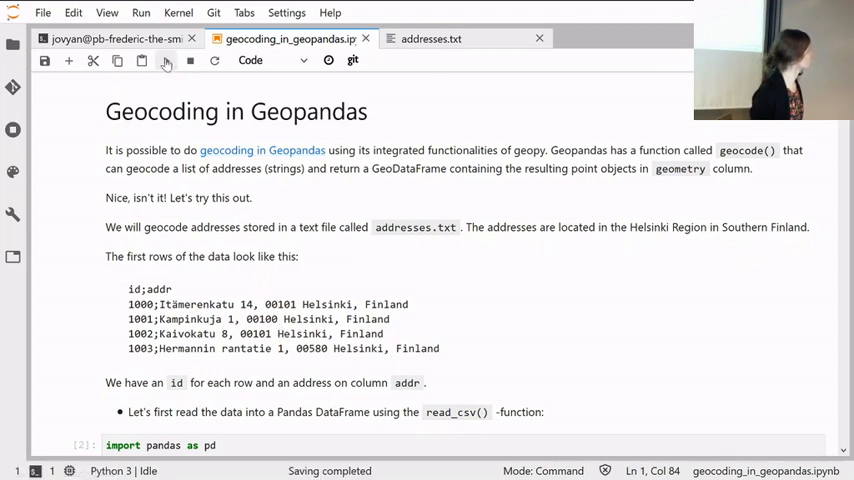
pyautogui.moveTo(266, 246)
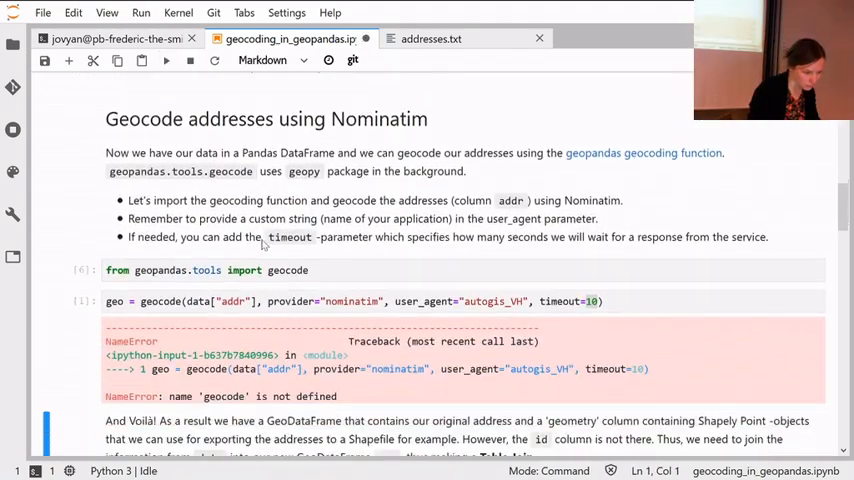
pyautogui.scroll(3)
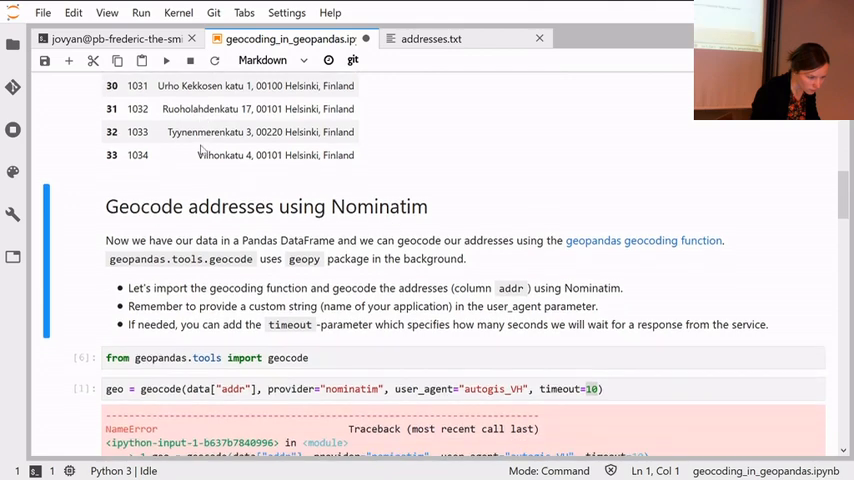
pyautogui.scroll(-3)
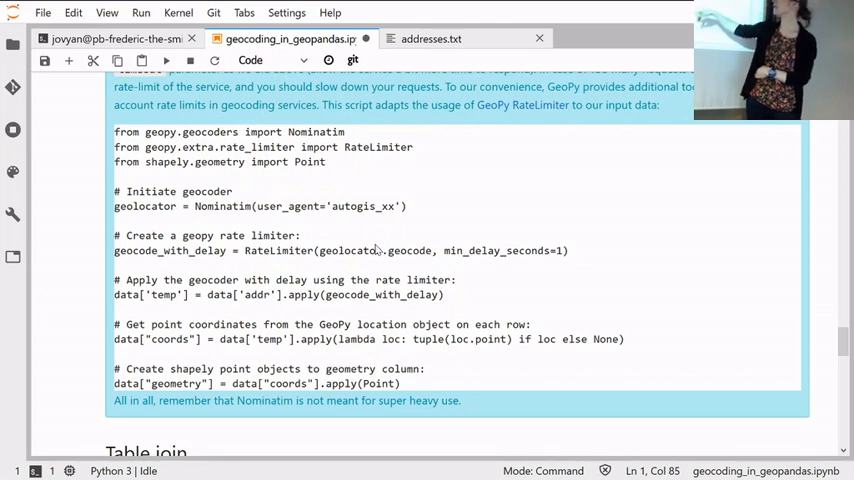
# Save the notebook after the geocode run with timeout=40.
pyautogui.press('ctrl+s')
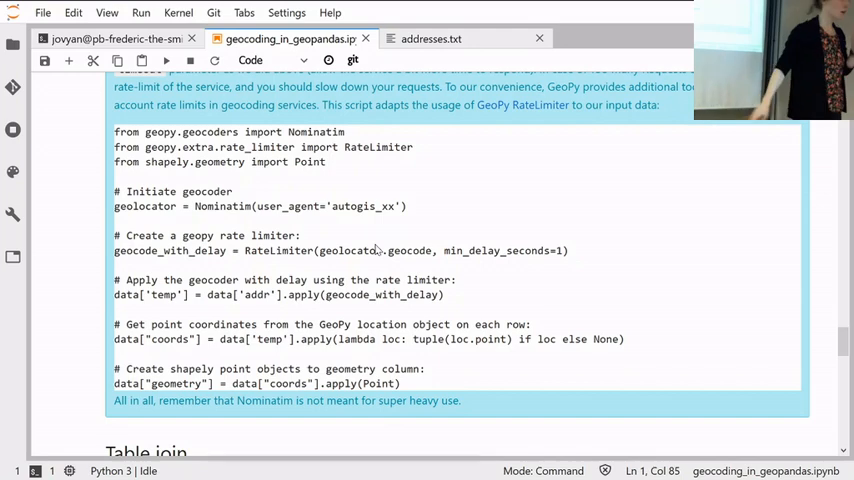
# Scroll past the rate-limiting notes down to the Table join section's empty code cell.
pyautogui.scroll(3)
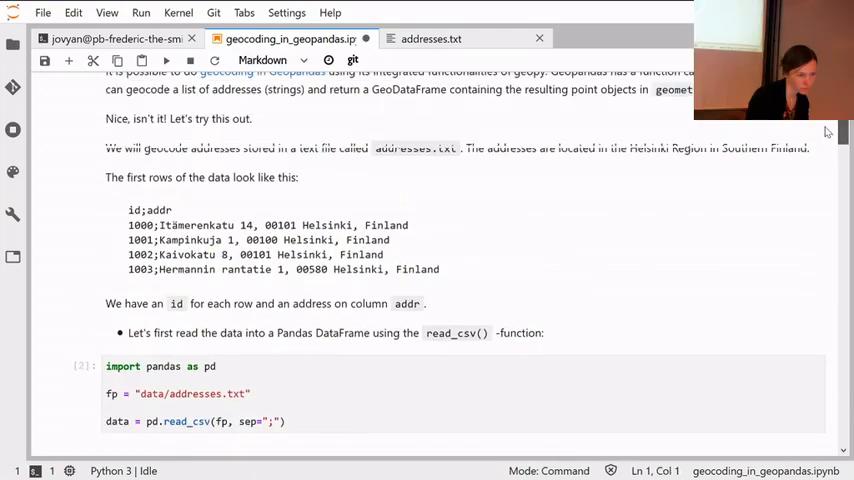
pyautogui.scroll(-3)
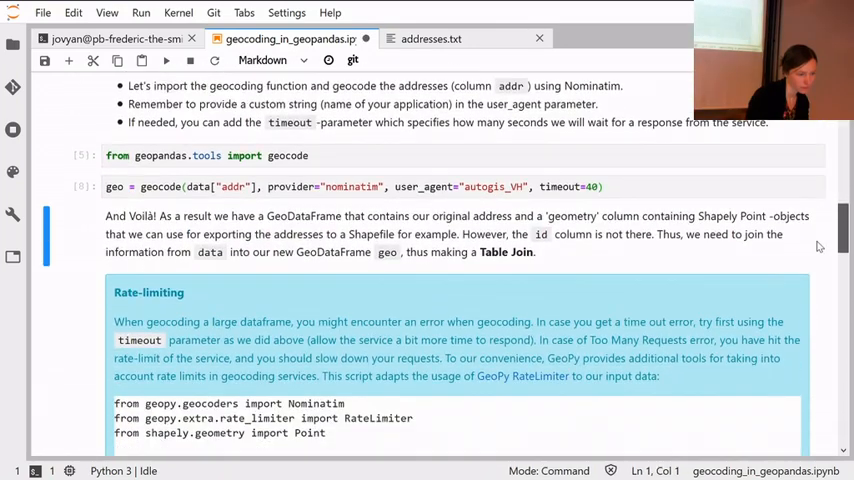
pyautogui.scroll(-3)
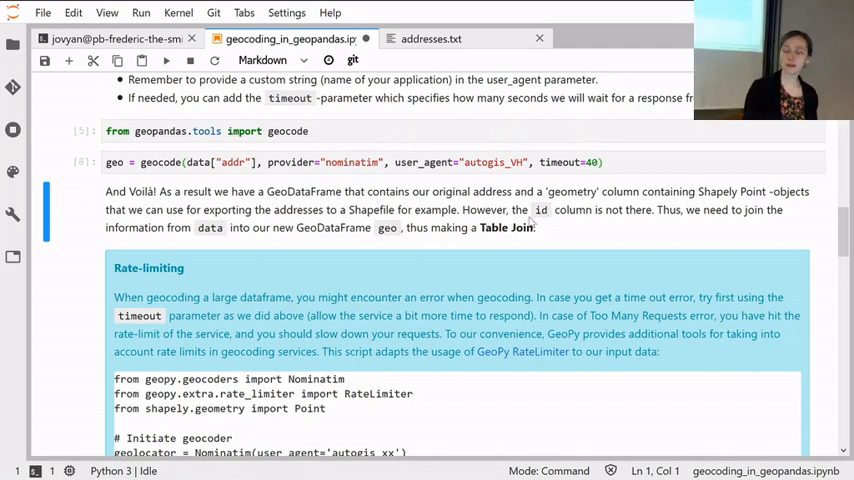
pyautogui.scroll(-3)
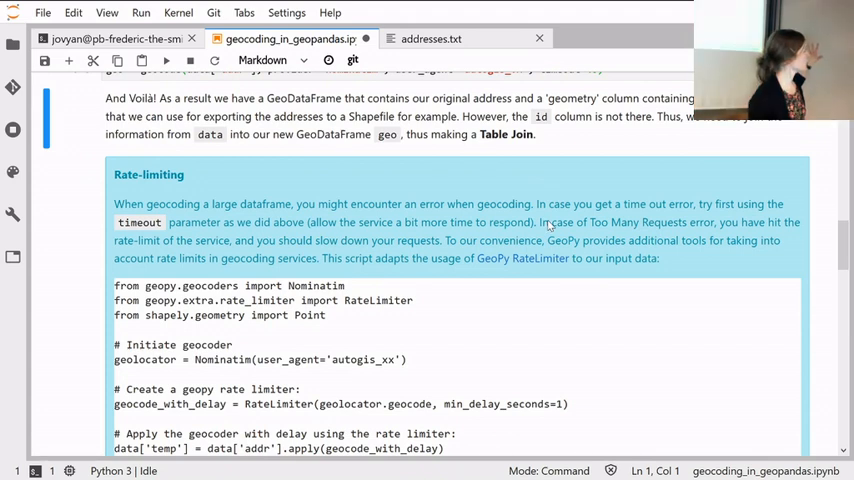
pyautogui.scroll(3)
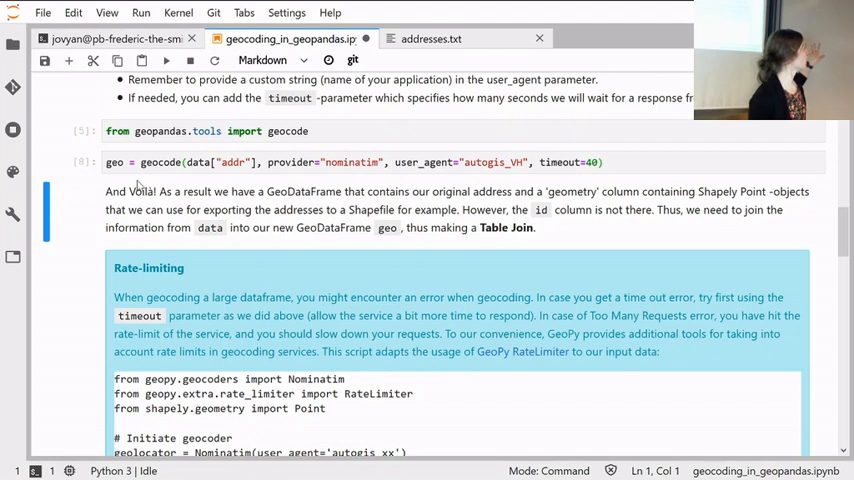
pyautogui.moveTo(148, 192)
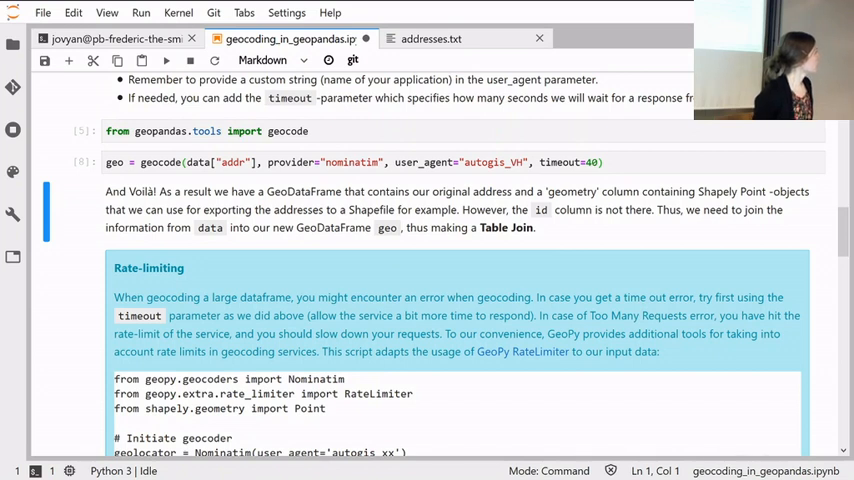
pyautogui.moveTo(540, 224)
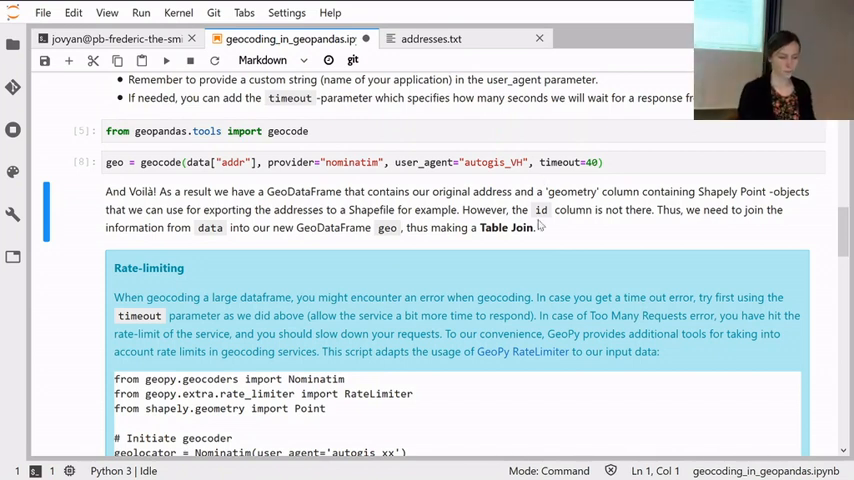
pyautogui.scroll(-3)
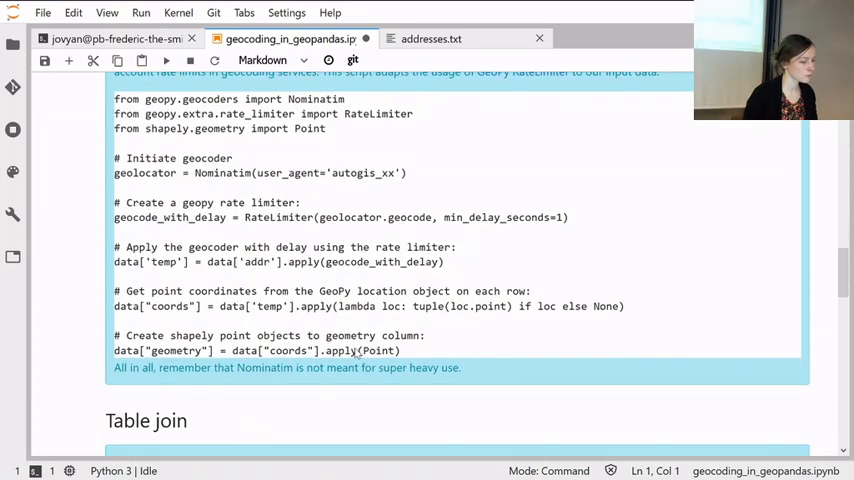
pyautogui.moveTo(204, 328)
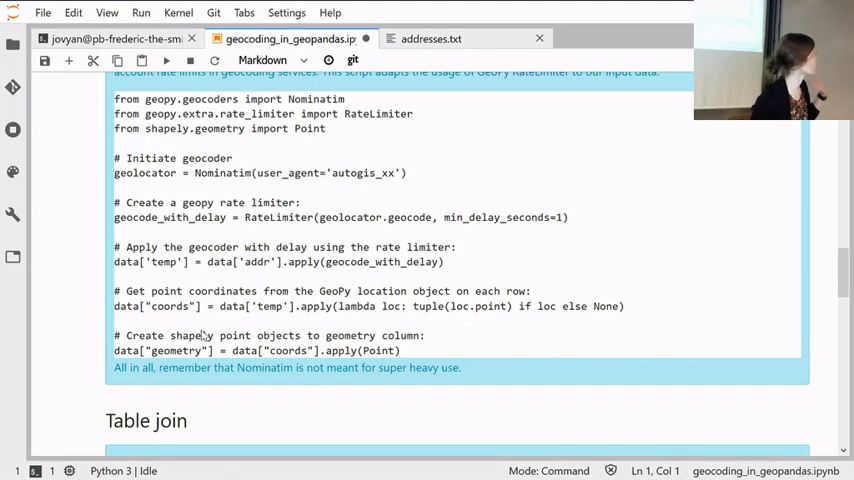
pyautogui.moveTo(516, 232)
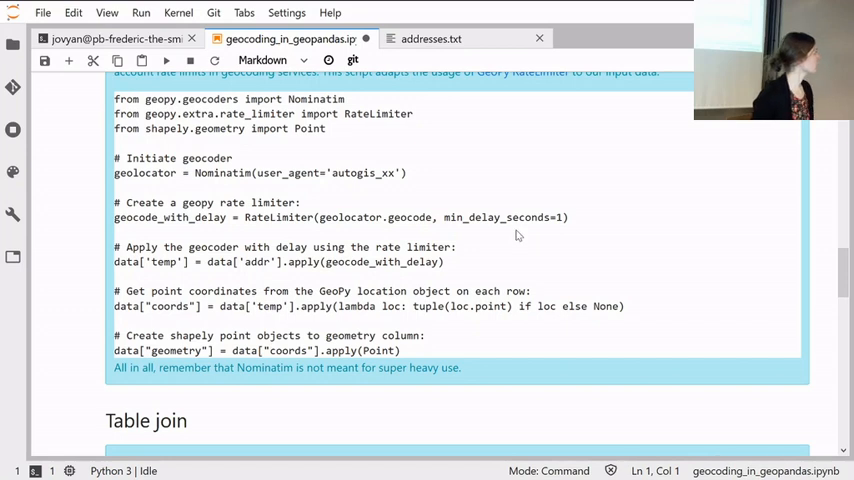
pyautogui.moveTo(418, 320)
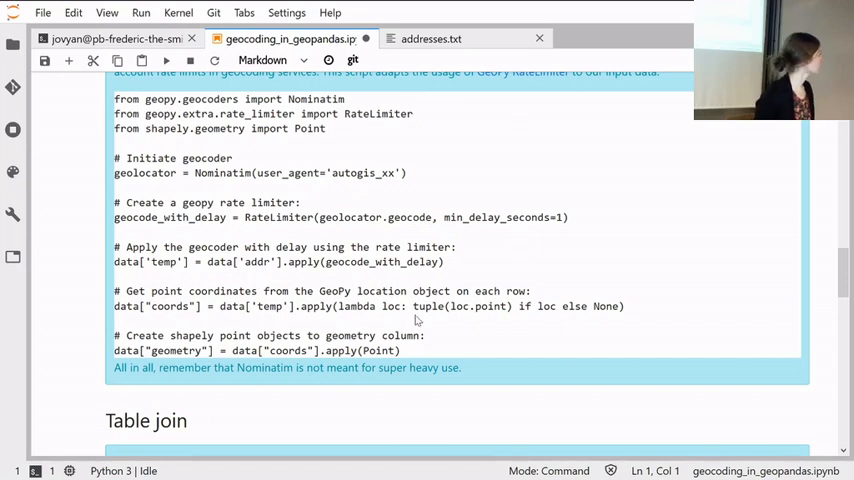
pyautogui.scroll(-3)
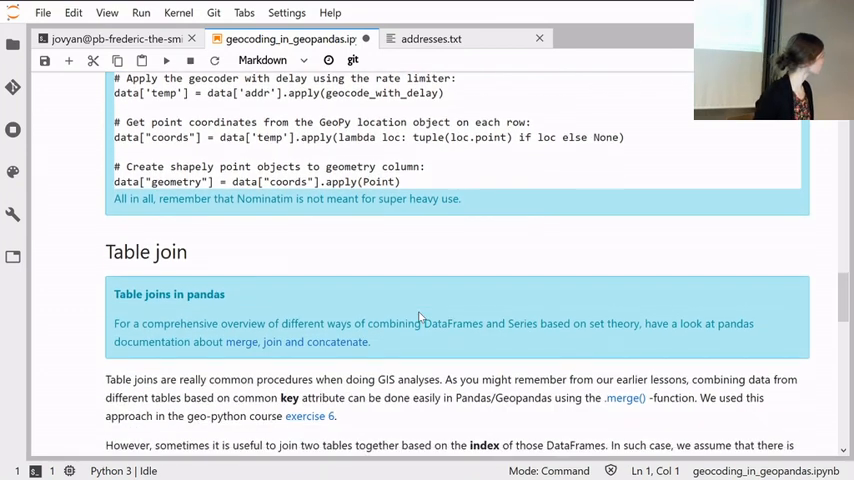
pyautogui.scroll(-3)
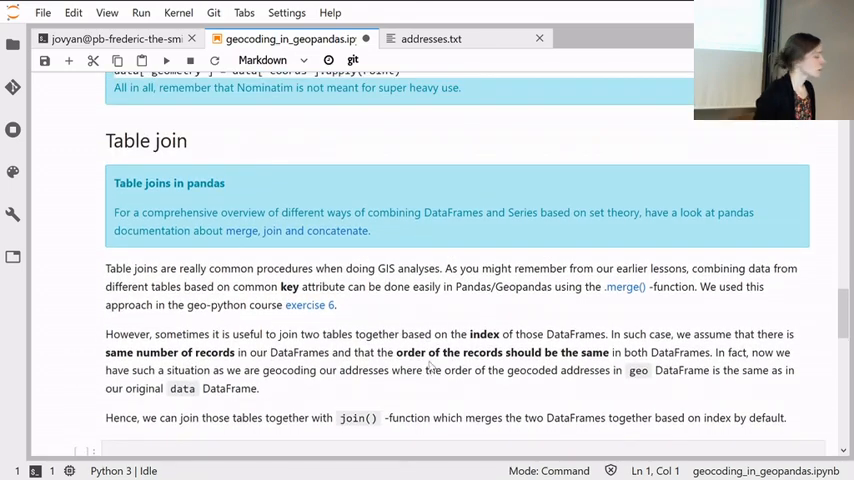
pyautogui.scroll(-3)
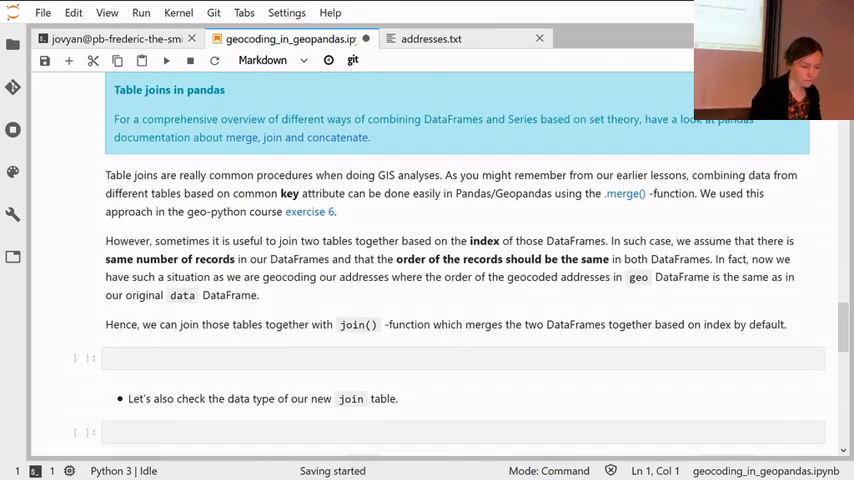
# Write geo.head() in the empty cell to preview the geocoded rows.
pyautogui.click(460, 358)
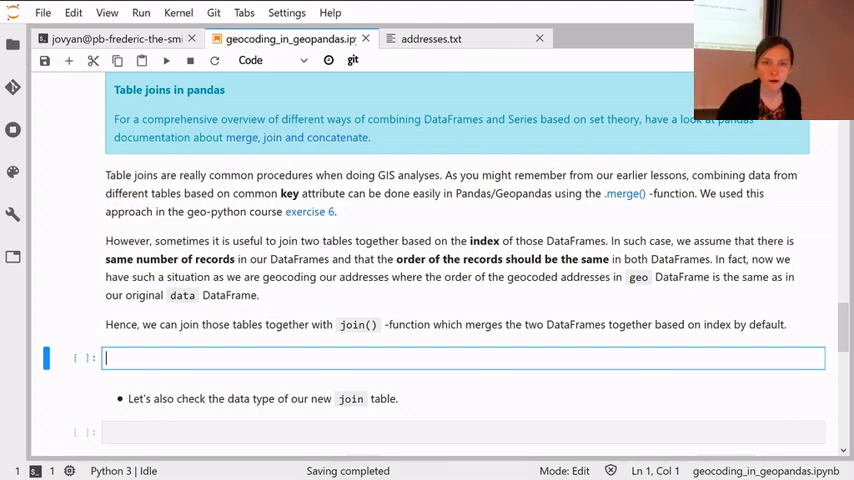
pyautogui.scroll(3)
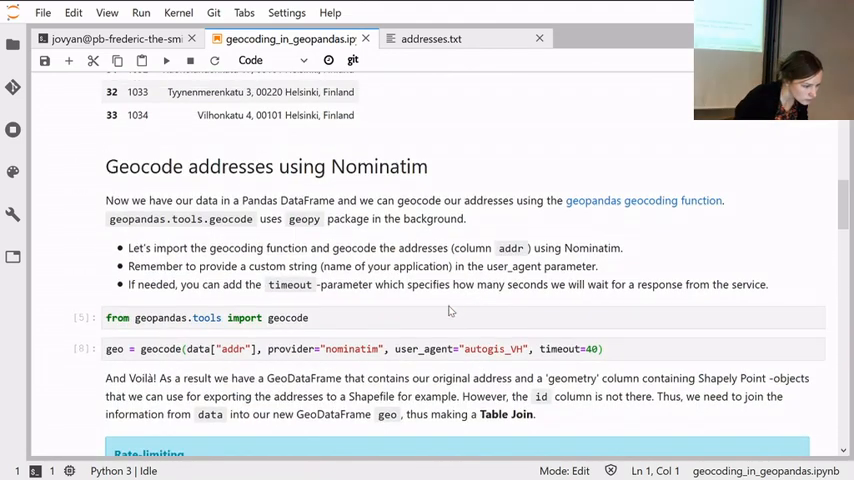
pyautogui.scroll(-3)
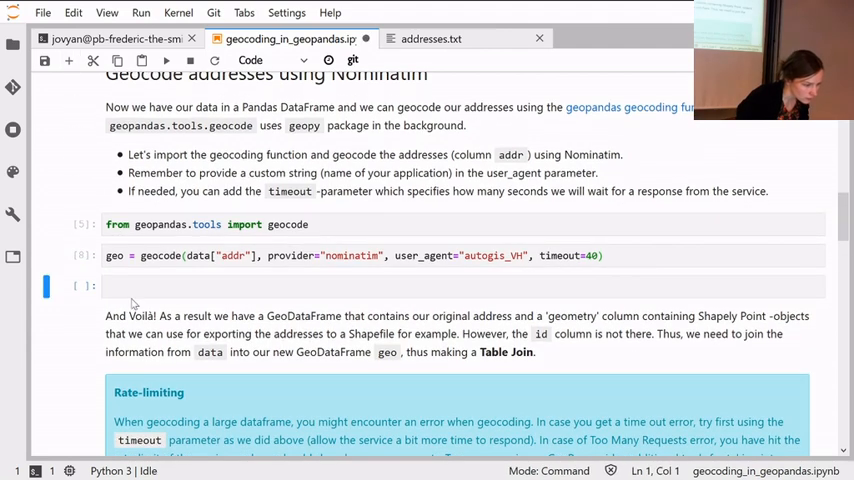
pyautogui.write('geo.head(')
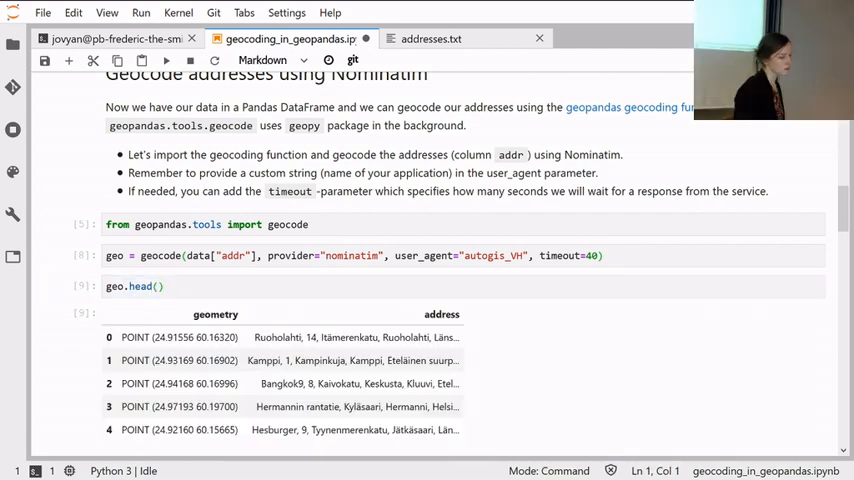
pyautogui.scroll(-3)
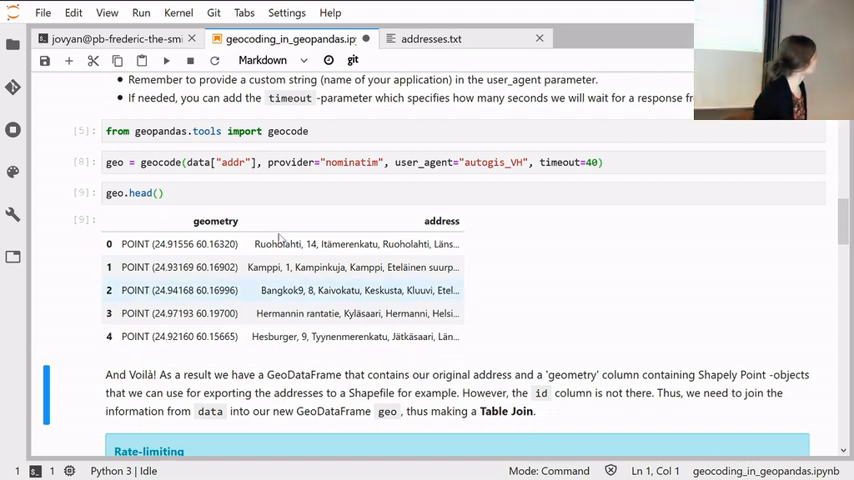
pyautogui.moveTo(180, 224)
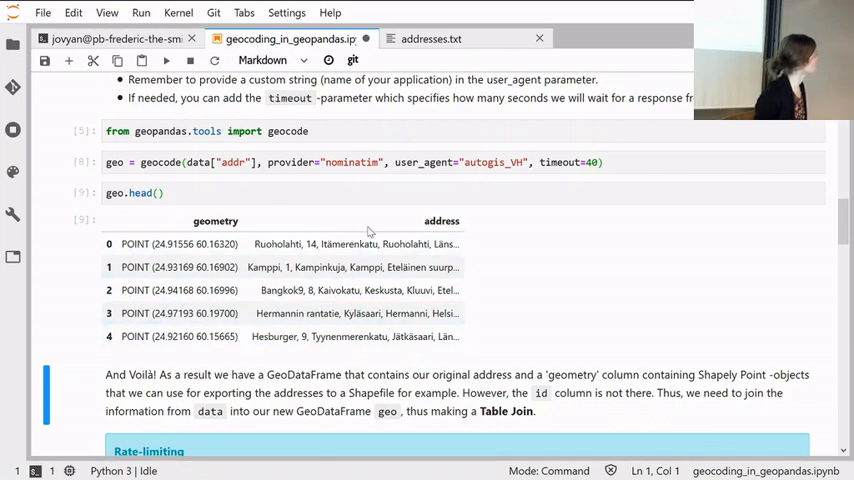
pyautogui.moveTo(332, 256)
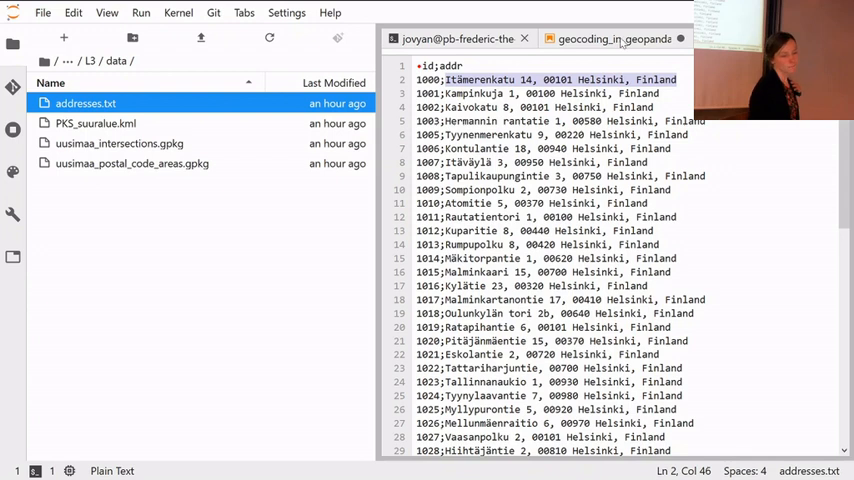
# Return to the geocoding notebook and scroll past geo.head() output to the Table join section.
pyautogui.click(614, 38)
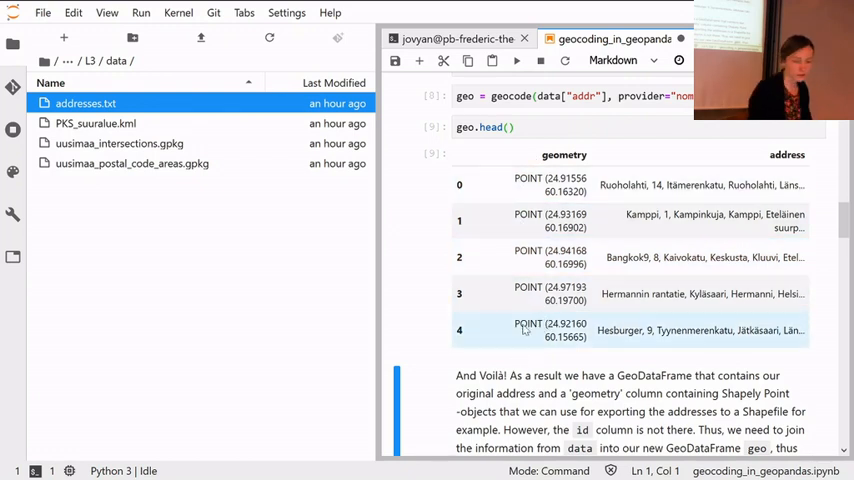
pyautogui.scroll(-3)
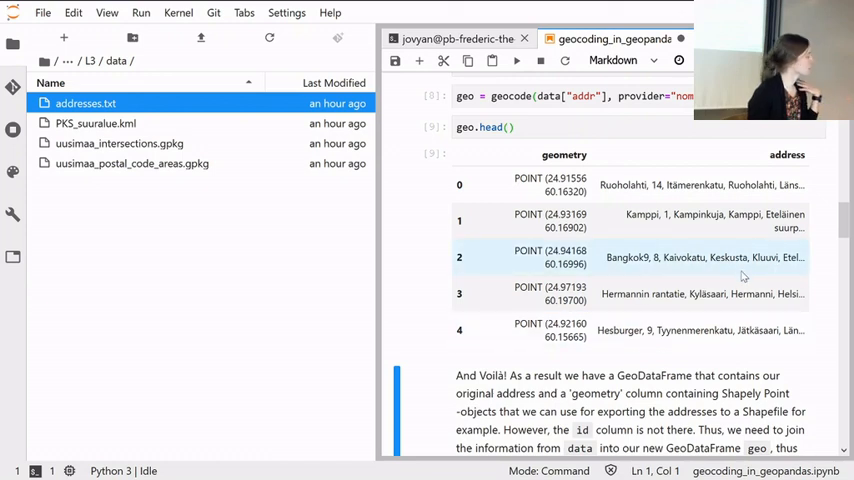
pyautogui.scroll(-3)
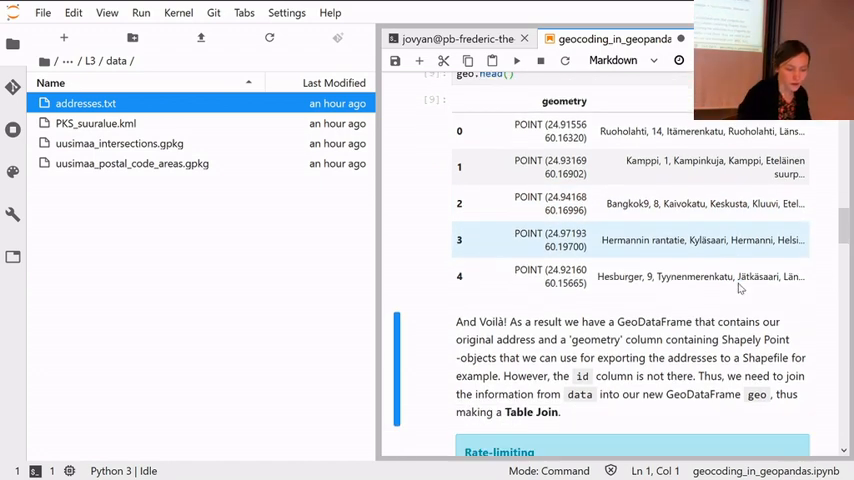
pyautogui.scroll(-3)
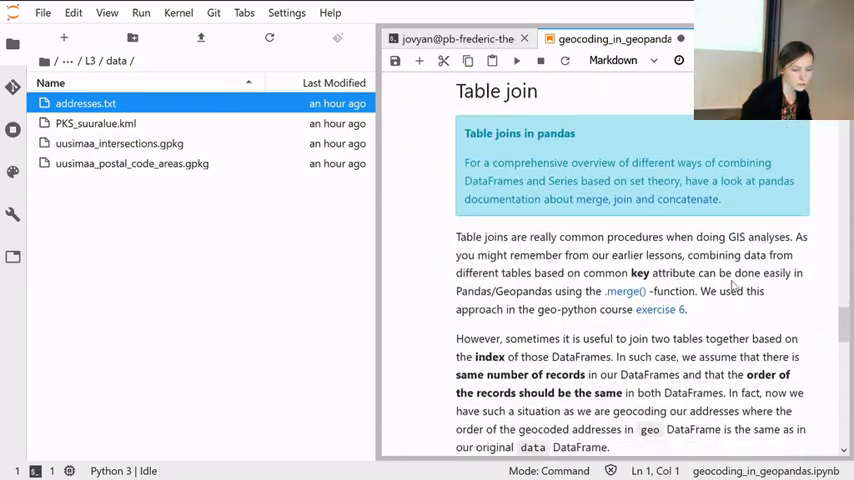
pyautogui.scroll(-3)
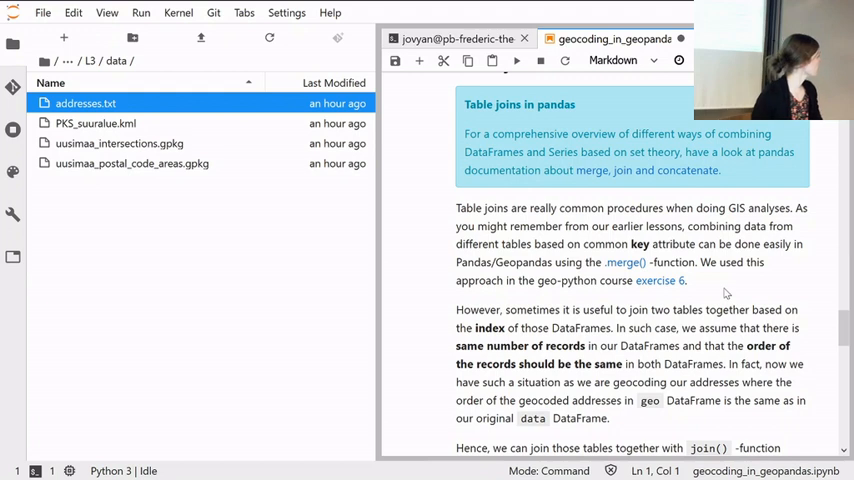
pyautogui.scroll(-3)
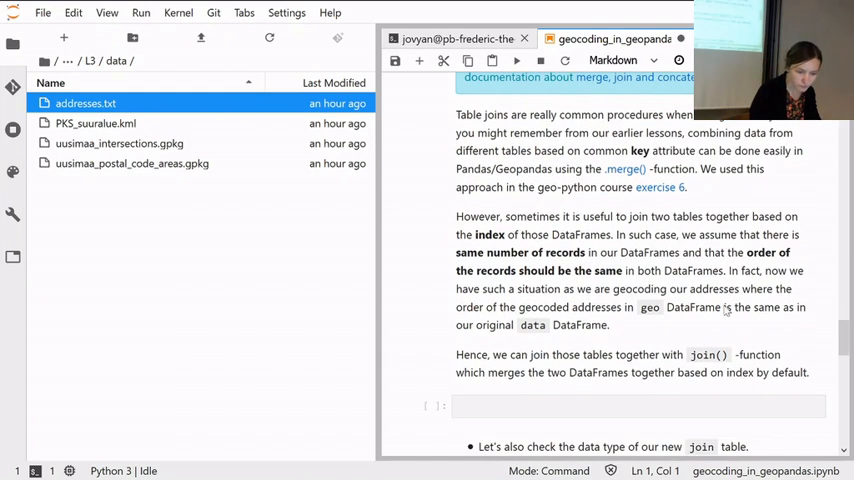
pyautogui.moveTo(746, 338)
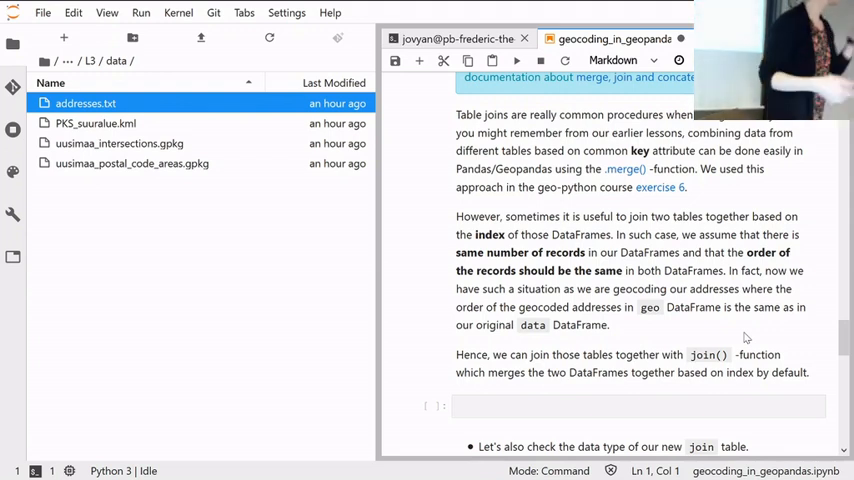
pyautogui.scroll(3)
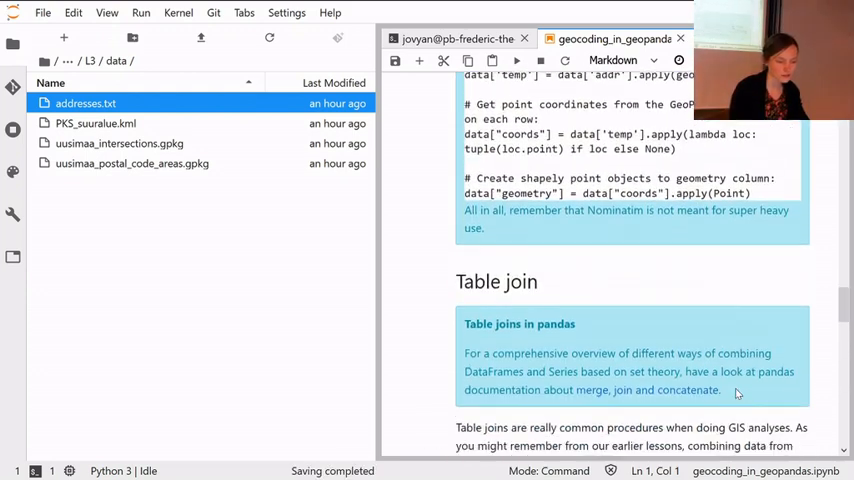
pyautogui.scroll(-3)
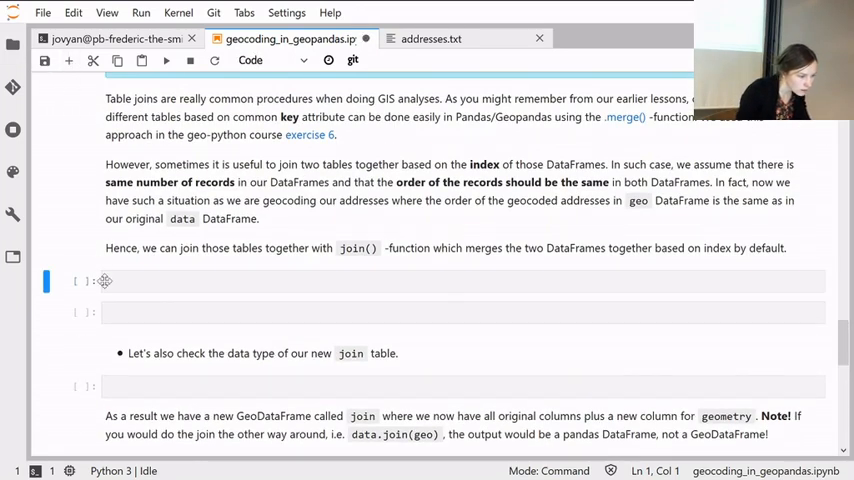
# Run len(geo) in the Table join cell, confirming 34 geocoded rows.
pyautogui.write('geo')
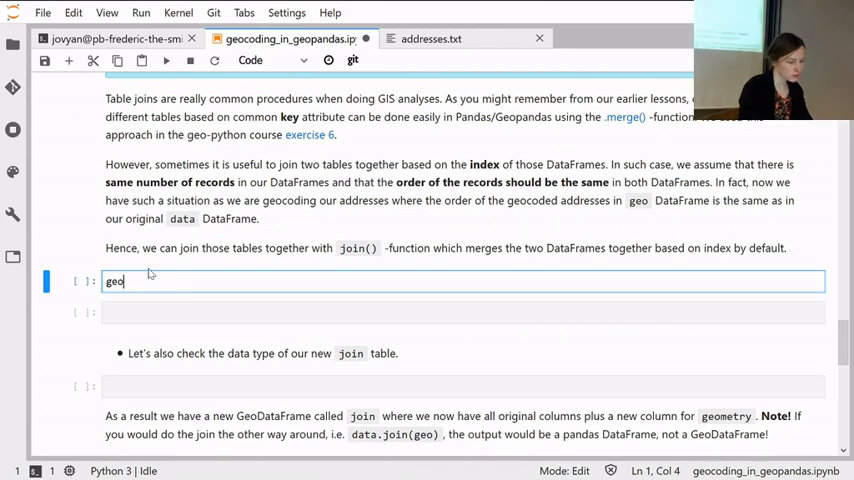
pyautogui.write('.head(')
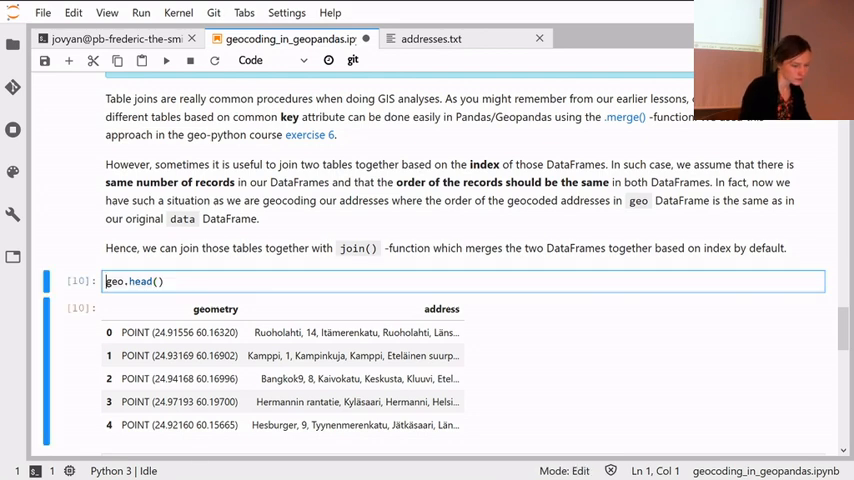
pyautogui.write('len(geo')
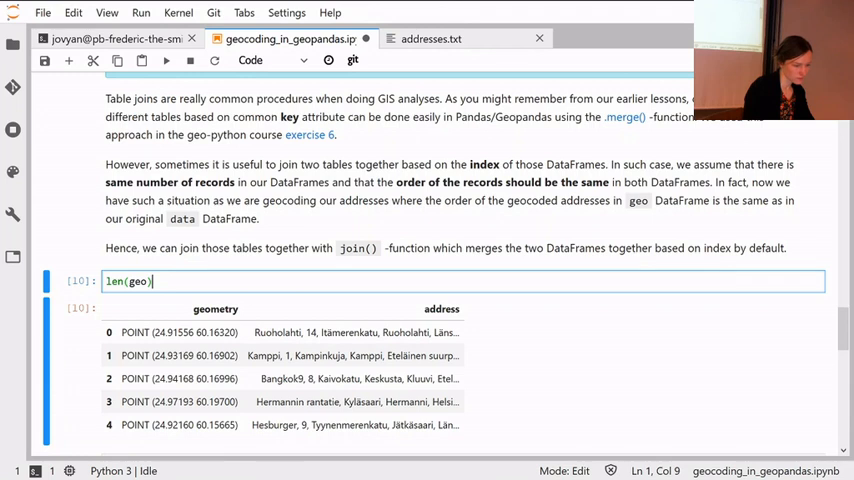
pyautogui.press('shift+Return')
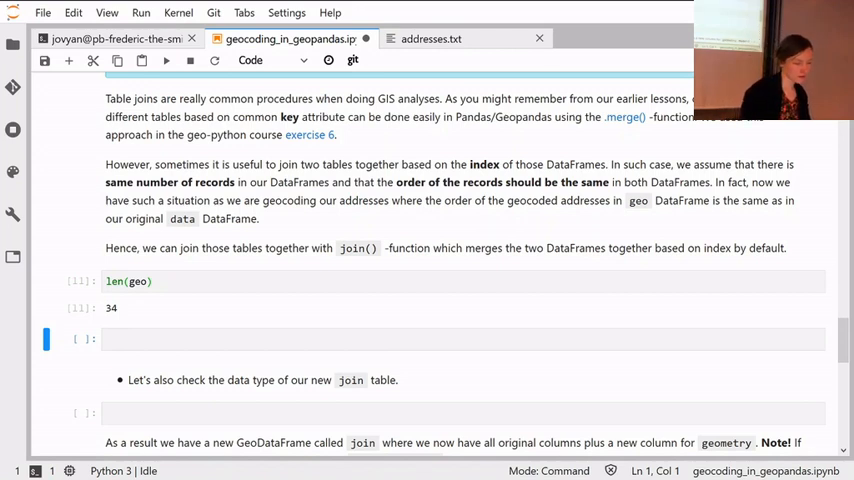
pyautogui.click(130, 280)
pyautogui.write('l')
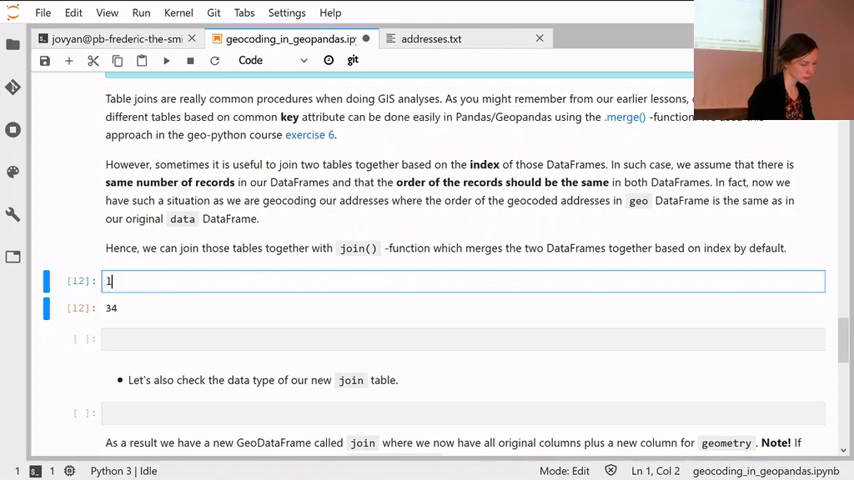
# Write join = geo.join(data) to join the geocoded points with the original addresses.
pyautogui.press('Backspace')
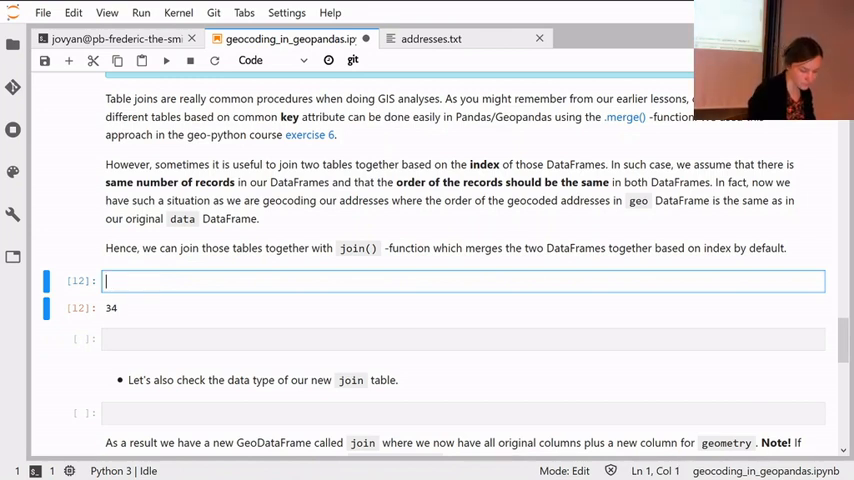
pyautogui.write('j')
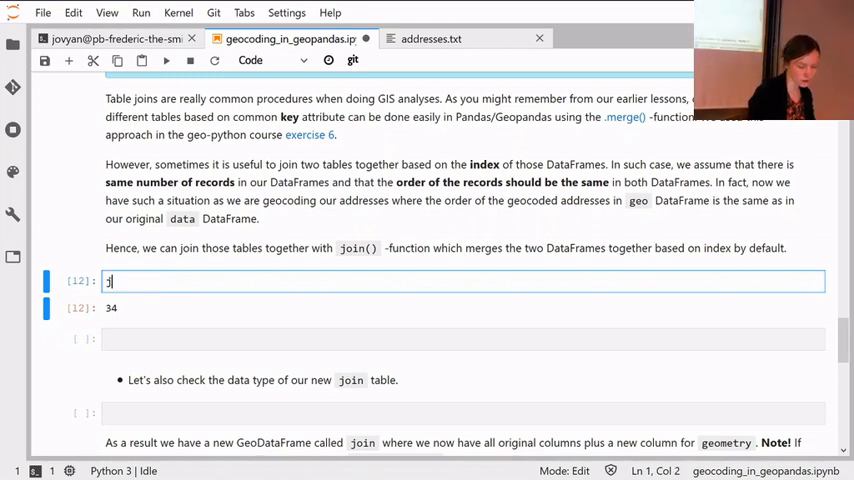
pyautogui.write('oin =')
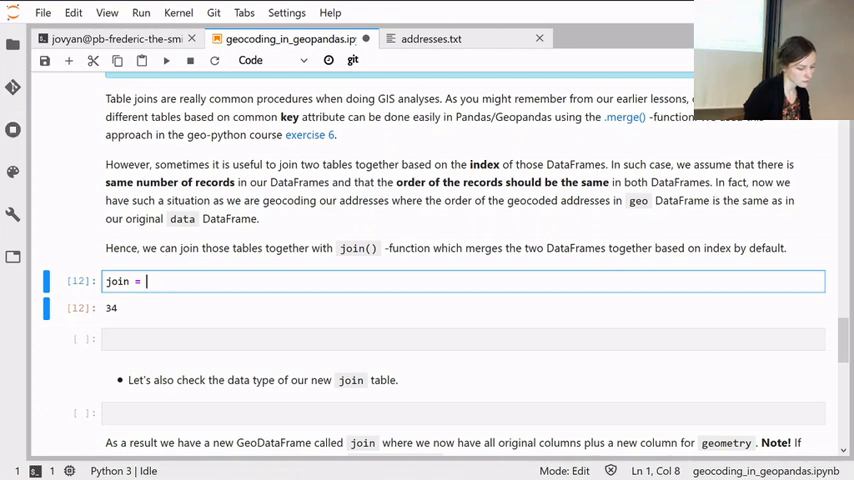
pyautogui.write('geo')
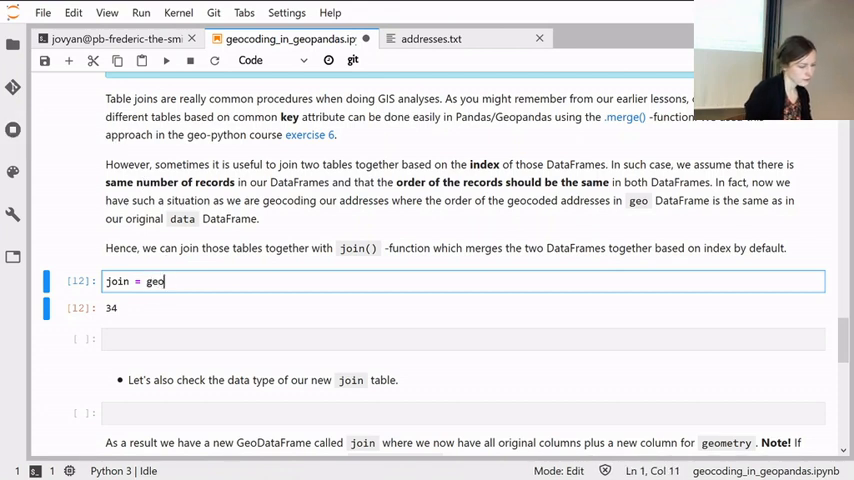
pyautogui.write('.')
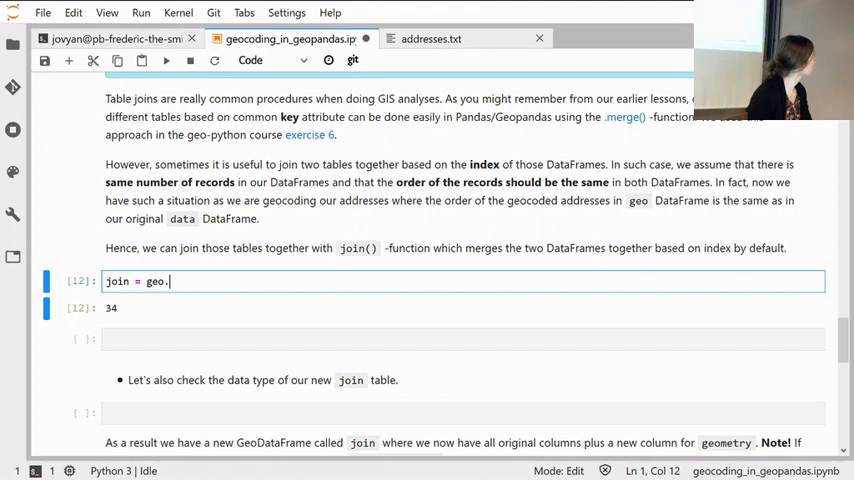
pyautogui.write('join()')
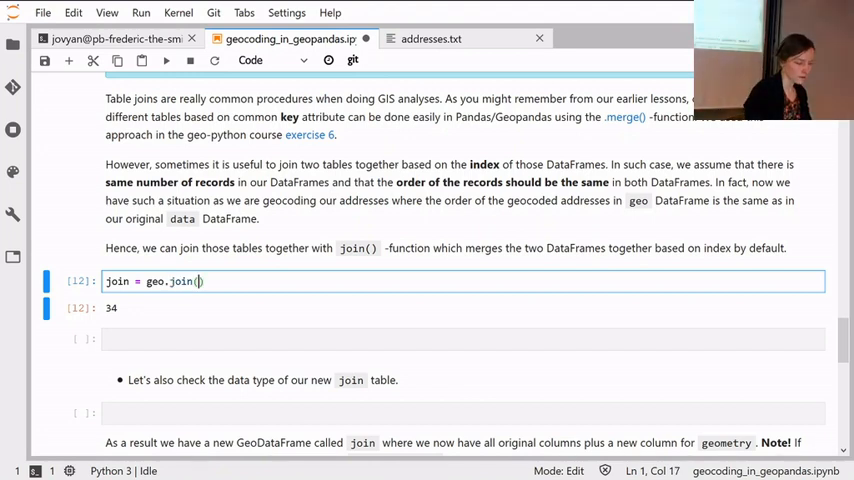
pyautogui.write('data')
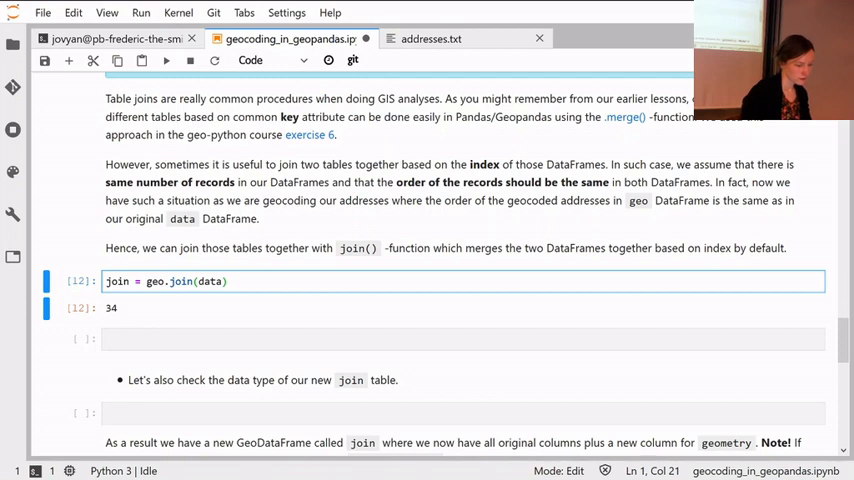
# Add join.head() and run the cell to preview POINT geometries with id and addr columns.
pyautogui.click(224, 280)
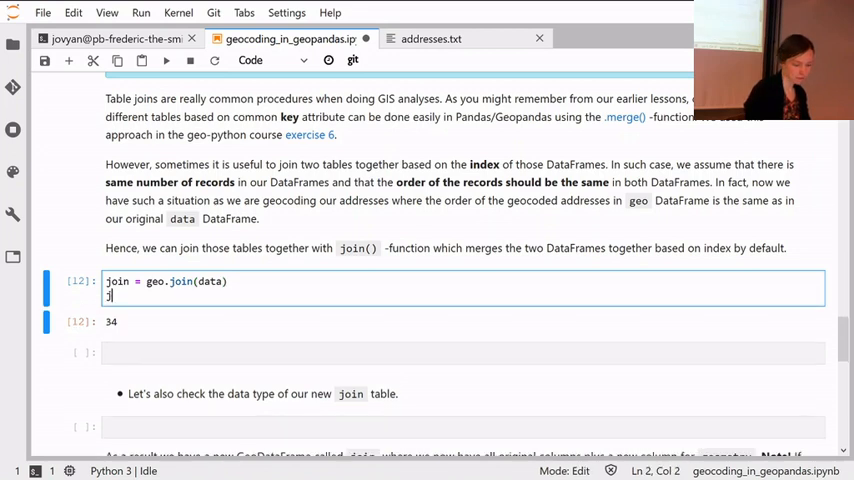
pyautogui.write('join.head()')
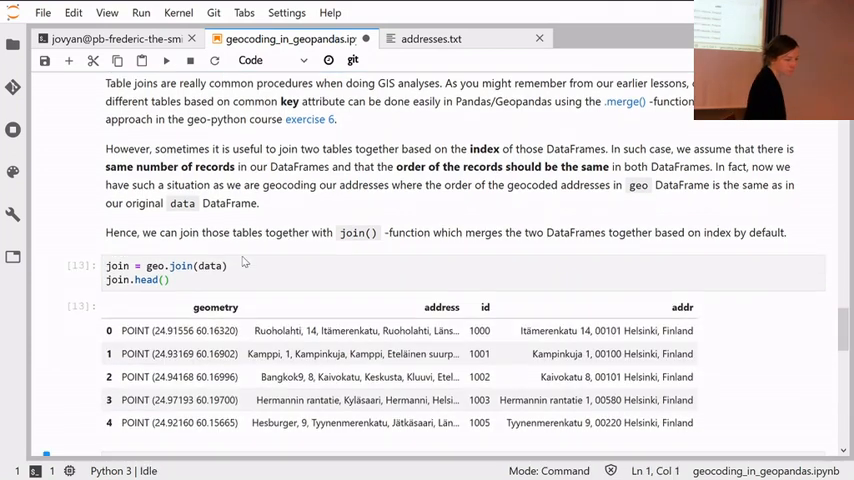
pyautogui.scroll(-3)
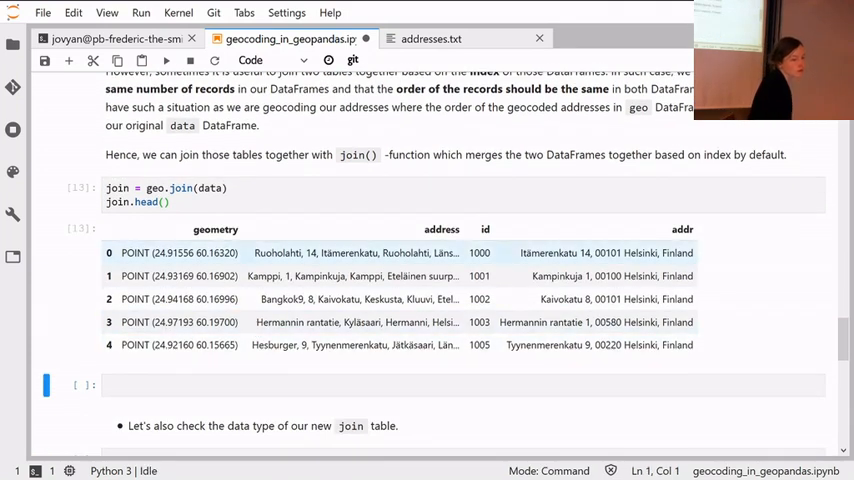
pyautogui.click(184, 188)
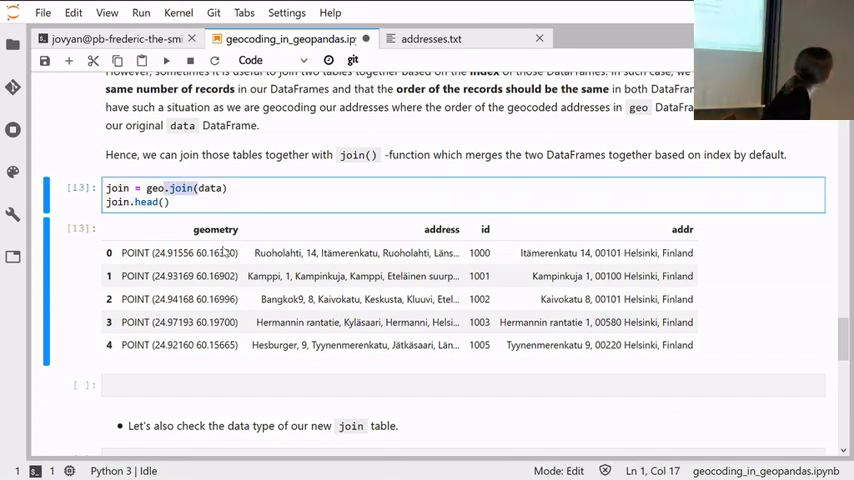
pyautogui.scroll(3)
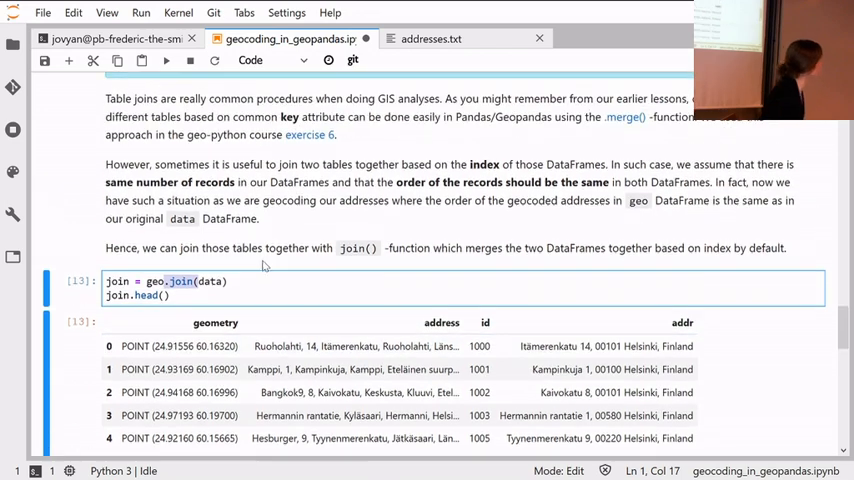
pyautogui.scroll(3)
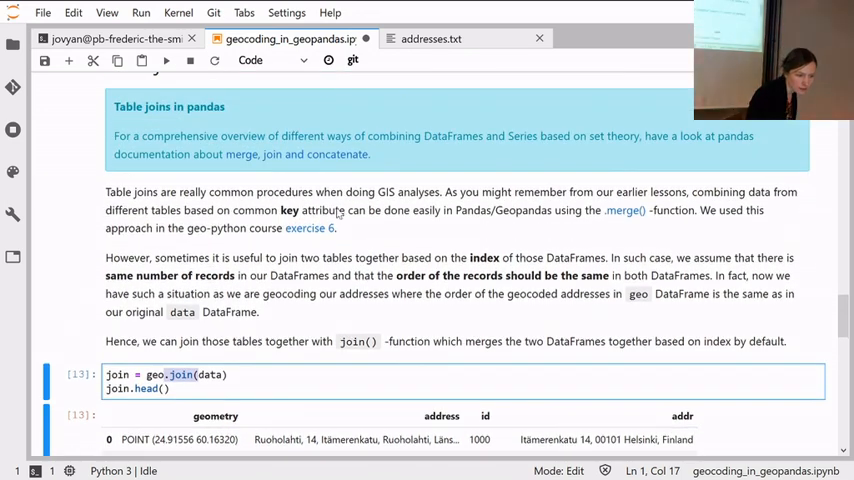
pyautogui.moveTo(344, 160)
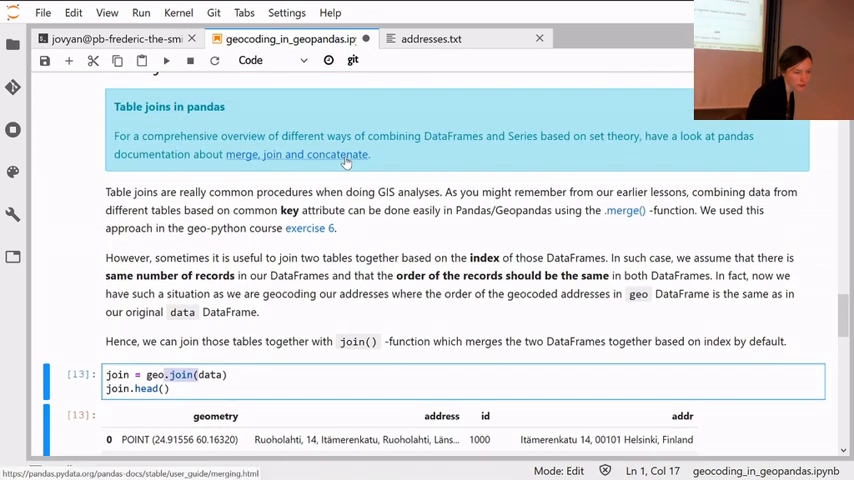
pyautogui.click(296, 154)
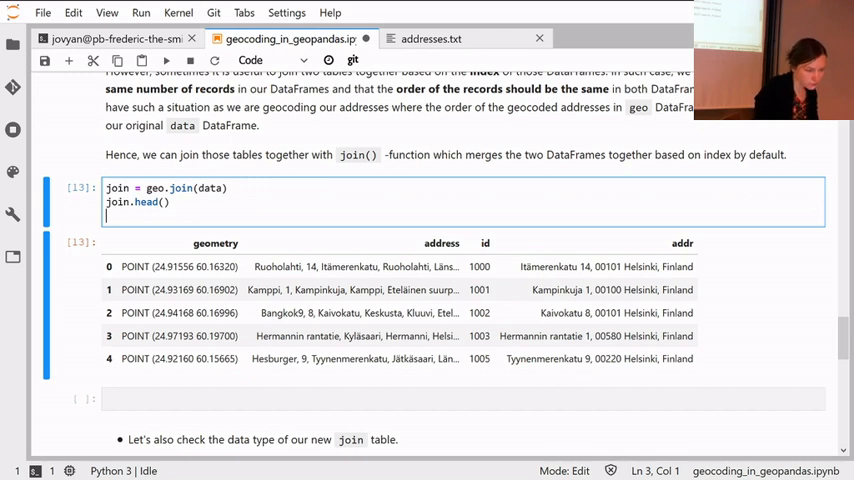
# Reorder join's columns to id, addr, address, geometry and run the cell.
pyautogui.click(460, 398)
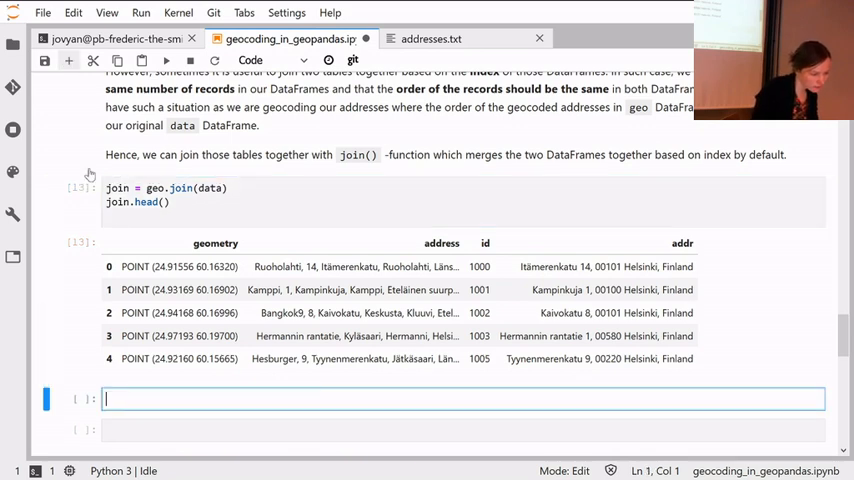
pyautogui.scroll(-3)
pyautogui.write('join.columns')
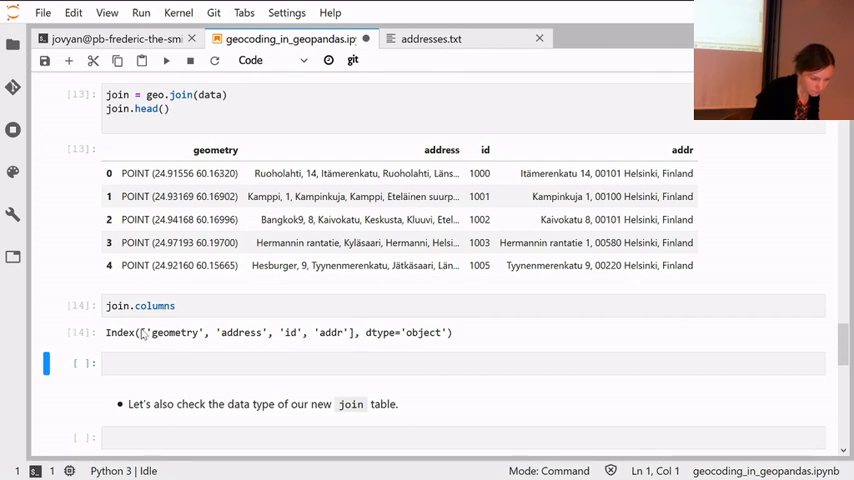
pyautogui.moveTo(360, 344)
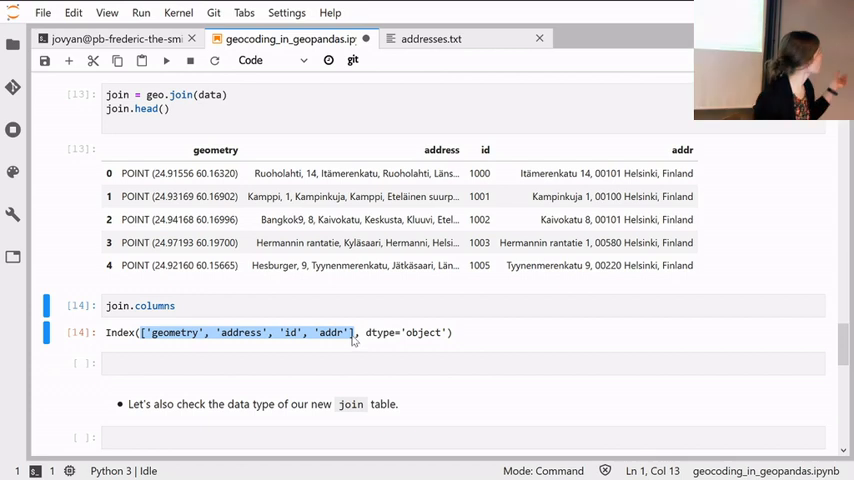
pyautogui.moveTo(352, 350)
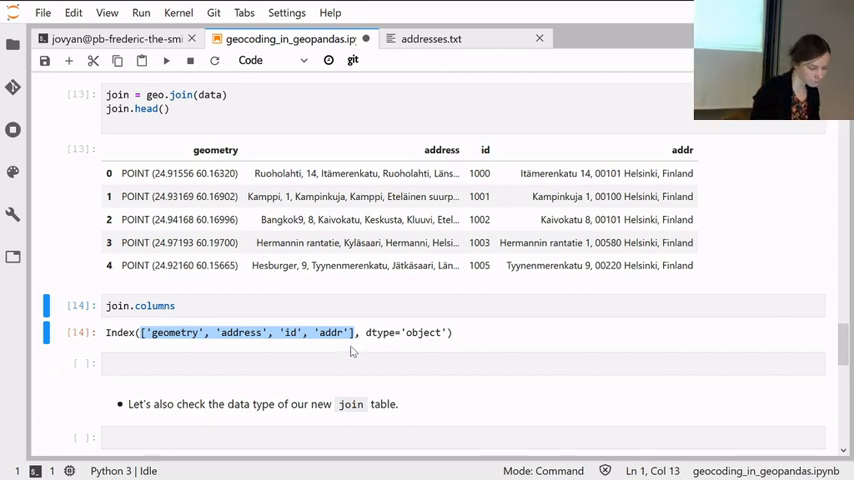
pyautogui.moveTo(192, 290)
pyautogui.write('join = join[')
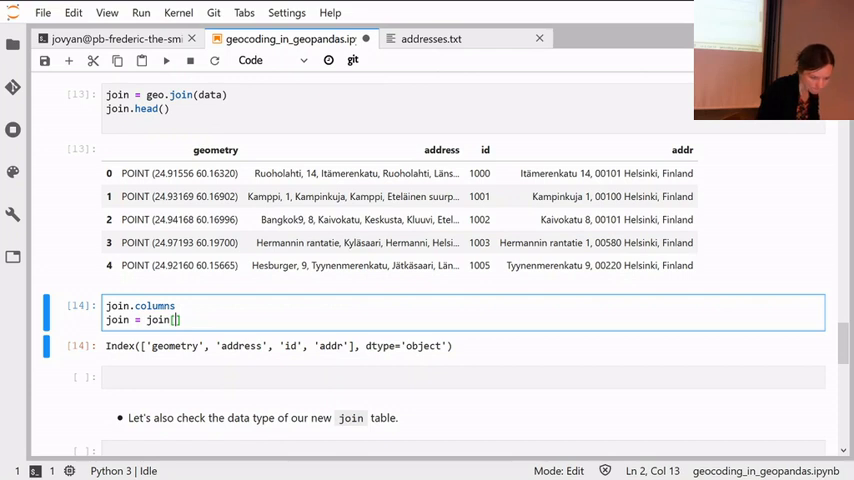
pyautogui.write("['geometry', 'address', 'id', 'addr']")
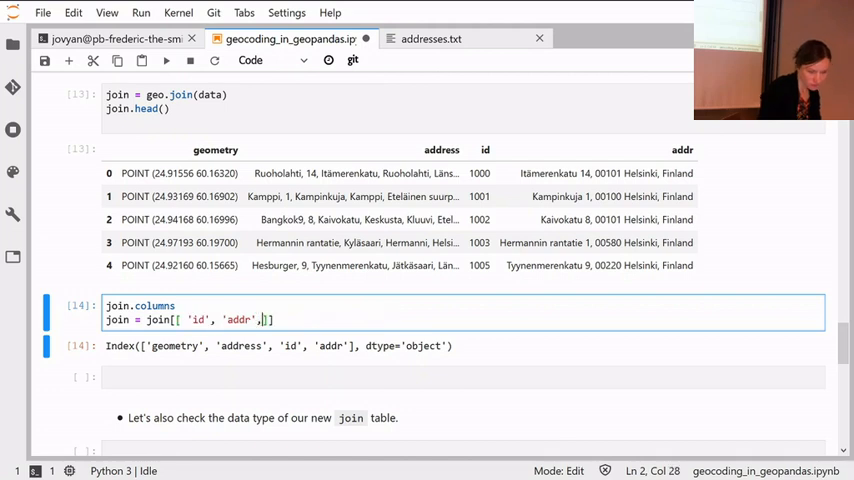
pyautogui.write("'geometry', 'address',")
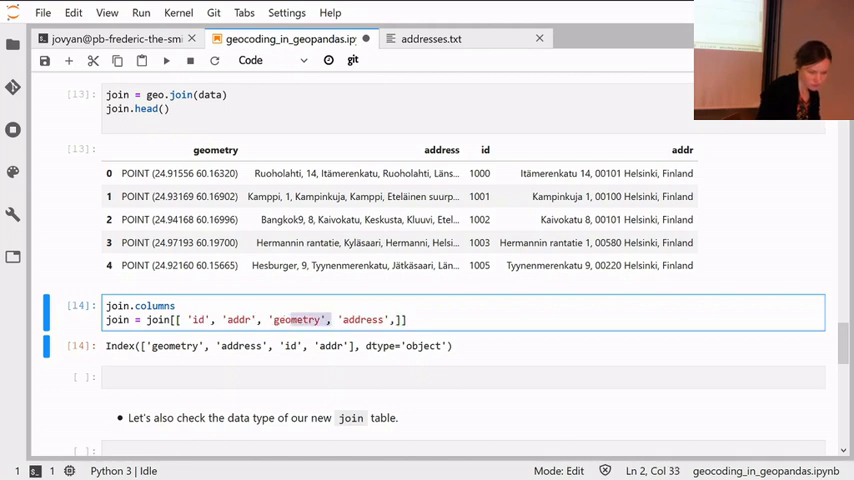
pyautogui.press('Backspace')
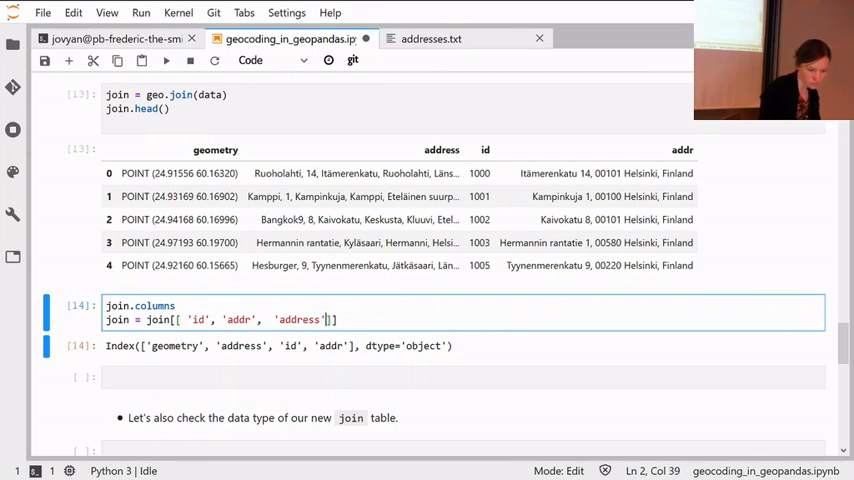
pyautogui.write("'geometry',")
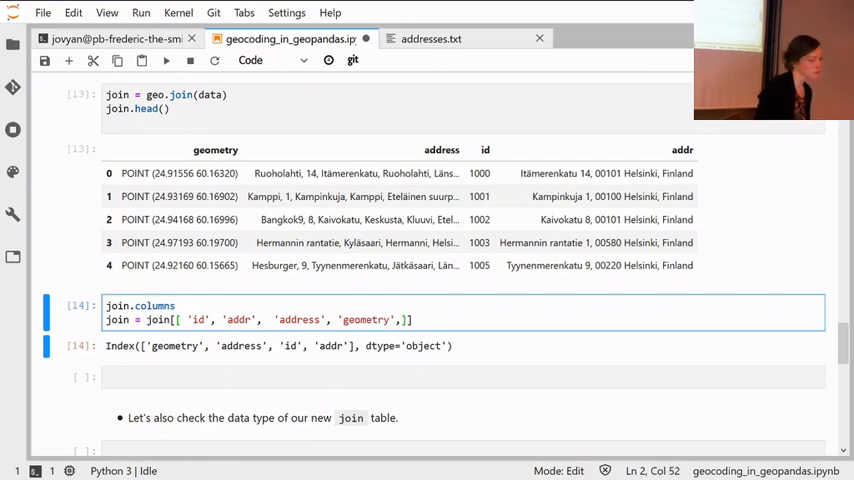
pyautogui.press('BackSpace')
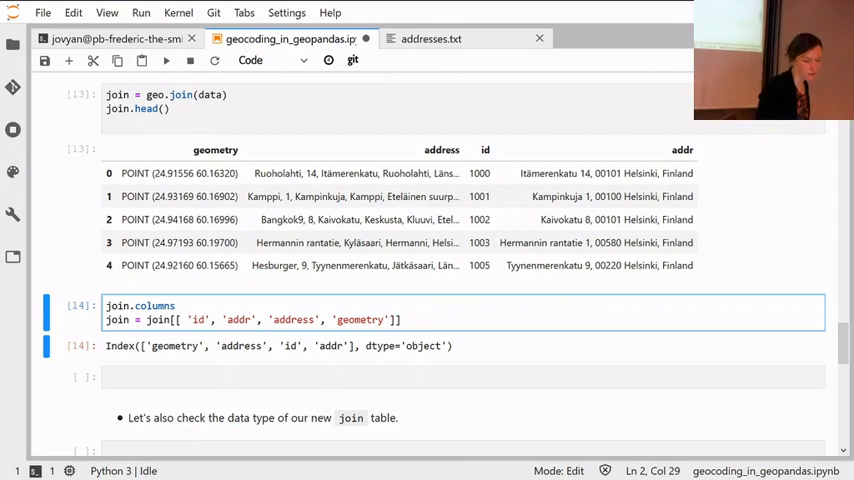
pyautogui.click(400, 320)
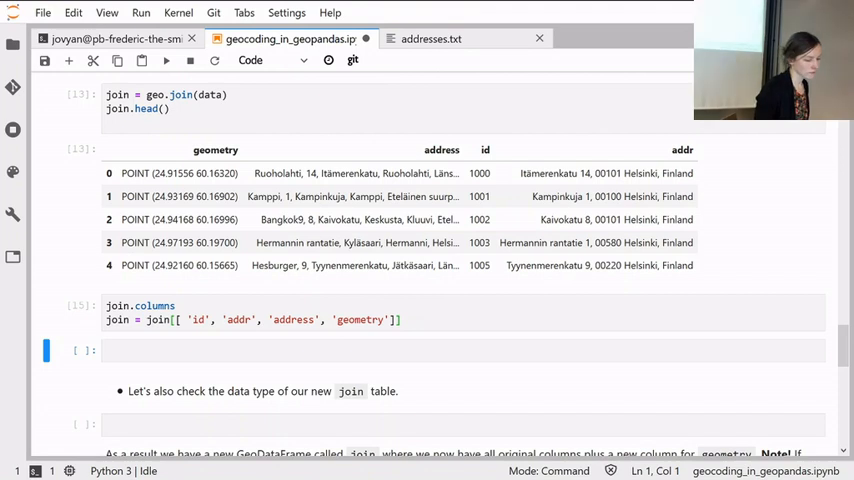
# Write join.head() in a new cell to preview the reordered table.
pyautogui.write('joi')
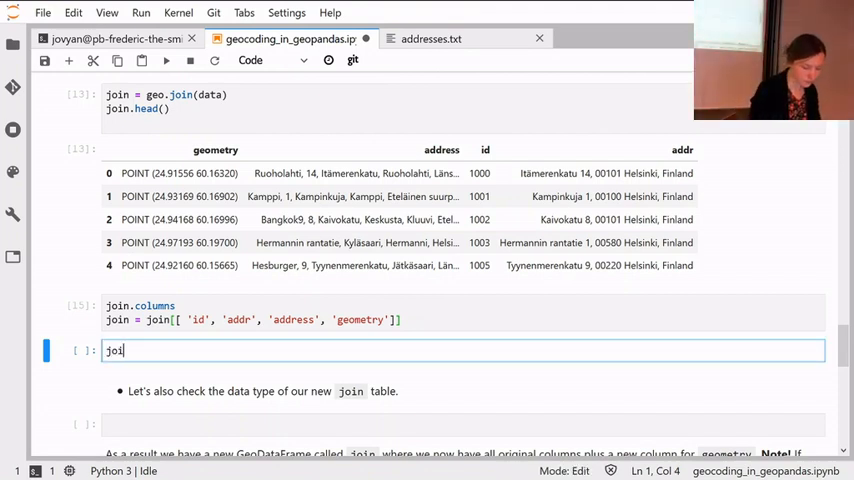
pyautogui.write('n.he')
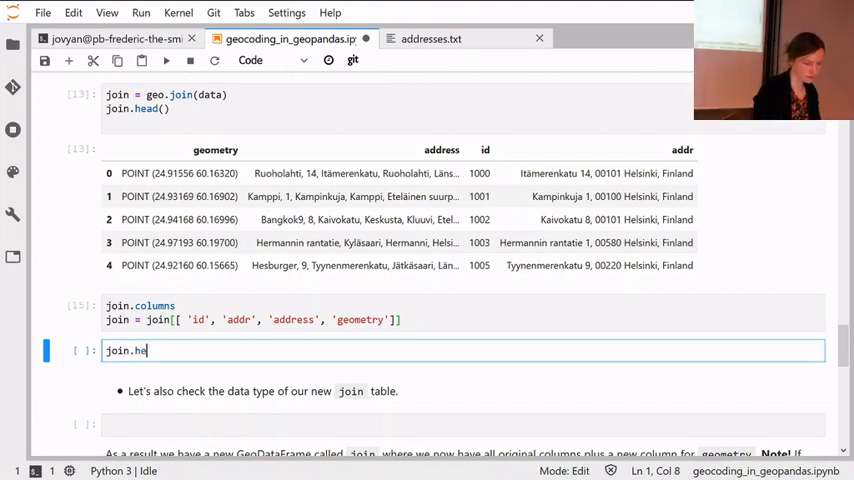
pyautogui.write('ad()')
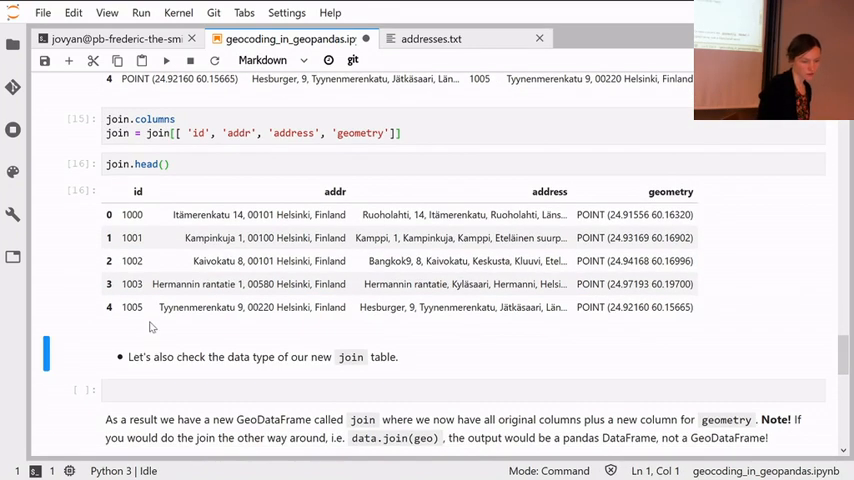
pyautogui.moveTo(70, 162)
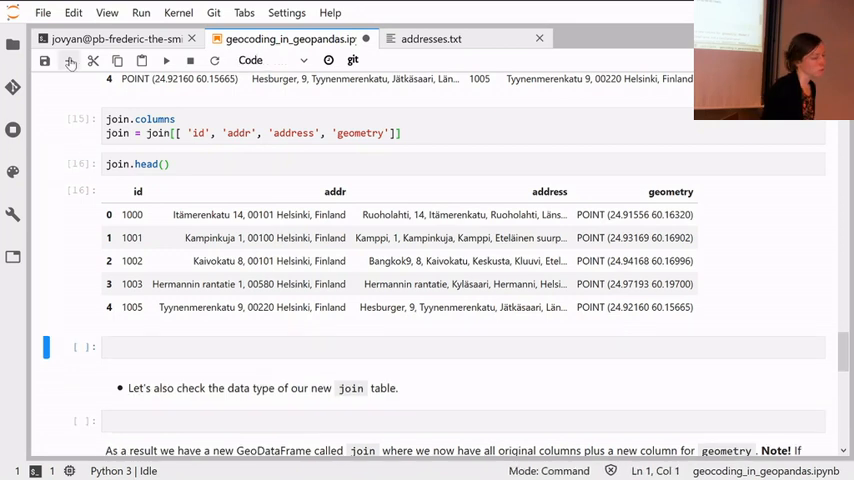
# Write len(join) in a new cell to confirm the joined table has 34 rows.
pyautogui.click(460, 348)
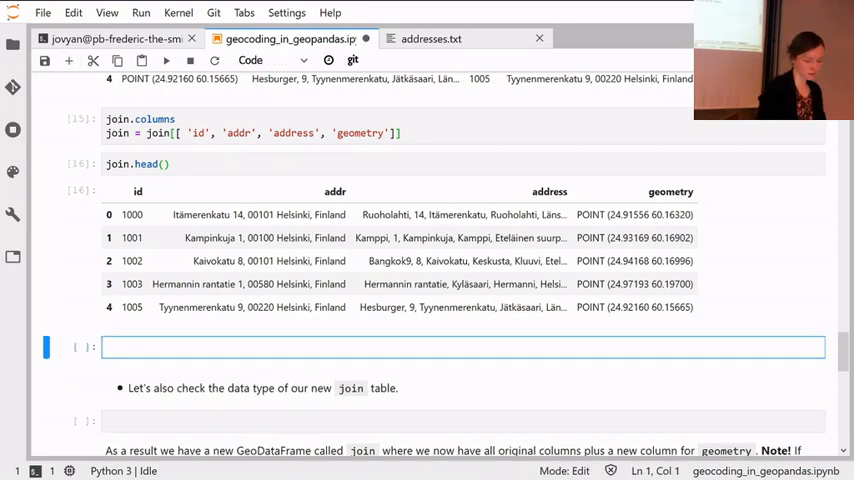
pyautogui.write('len(join')
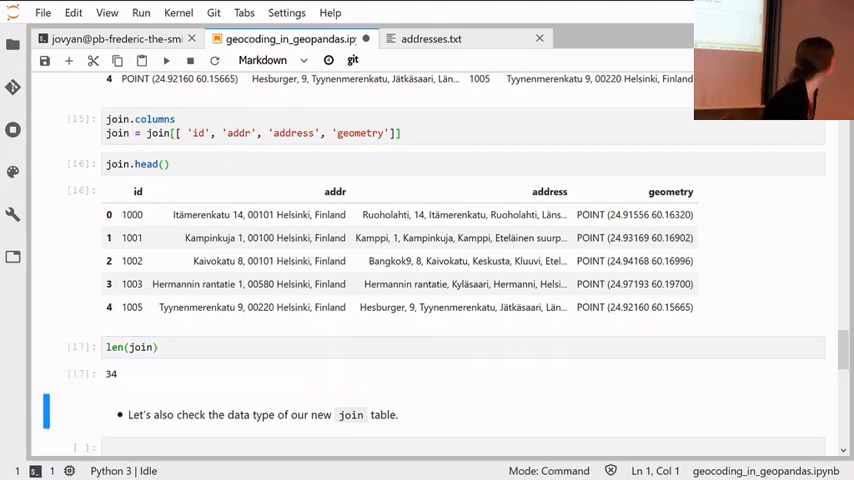
pyautogui.moveTo(170, 396)
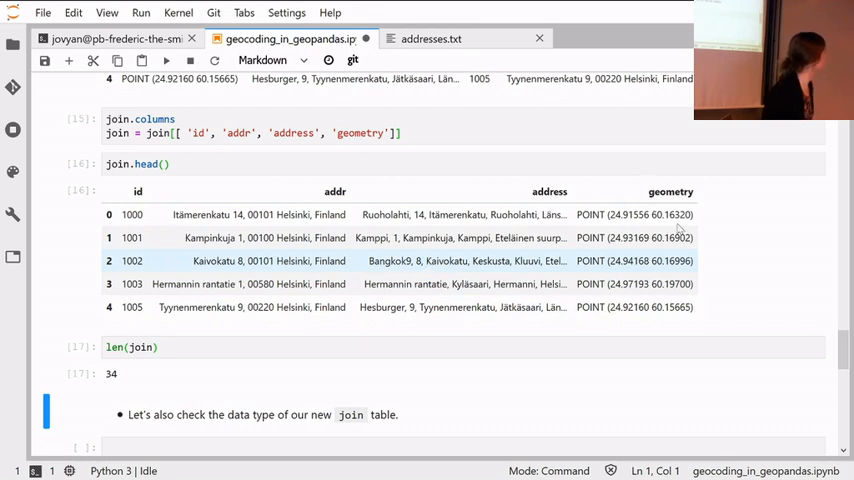
pyautogui.moveTo(644, 264)
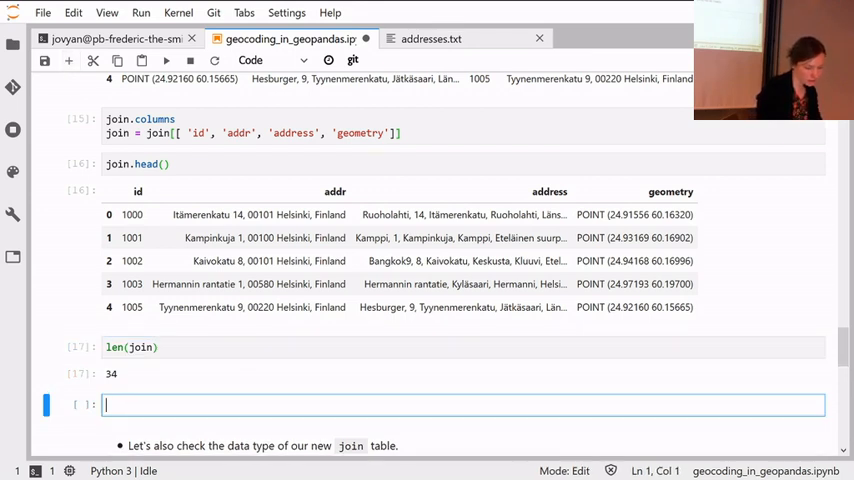
# Run join.crs, showing the joined table's CRS is epsg:4326.
pyautogui.write('join.crs')
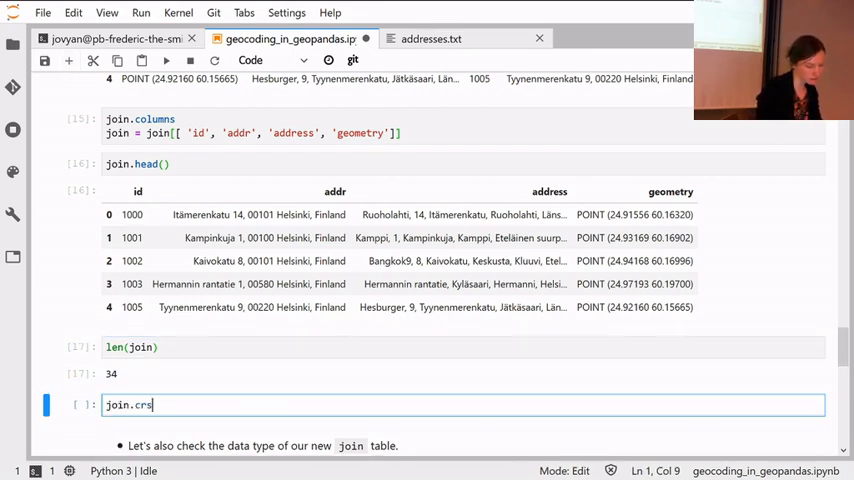
pyautogui.press('shift+Return')
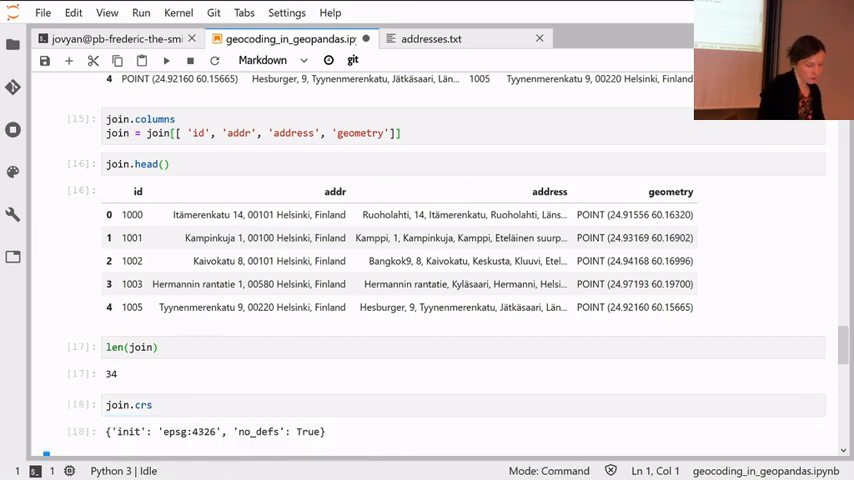
pyautogui.scroll(-3)
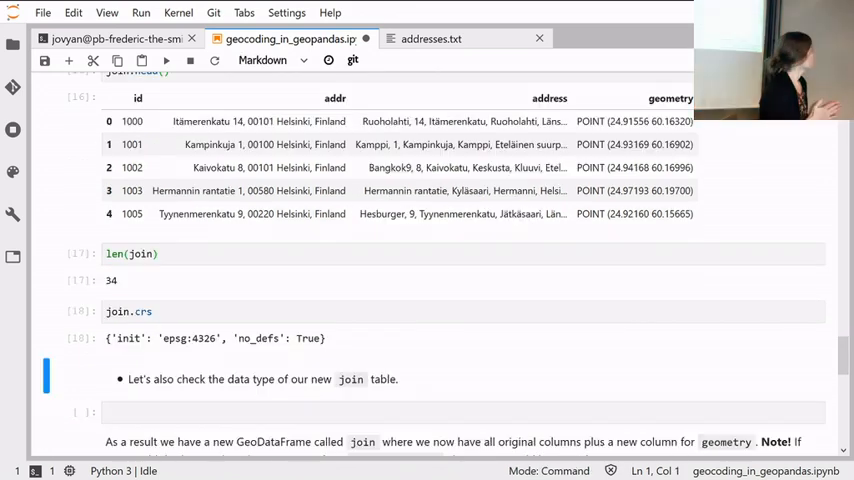
pyautogui.press('ctrl+s')
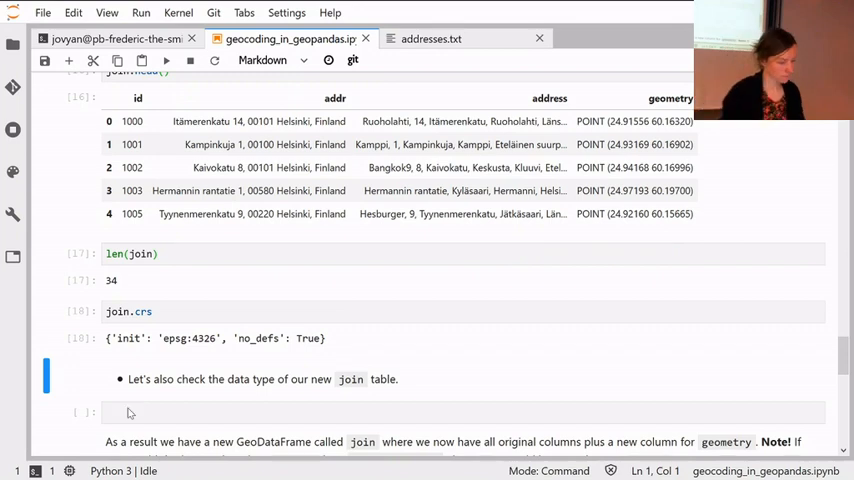
pyautogui.click(130, 412)
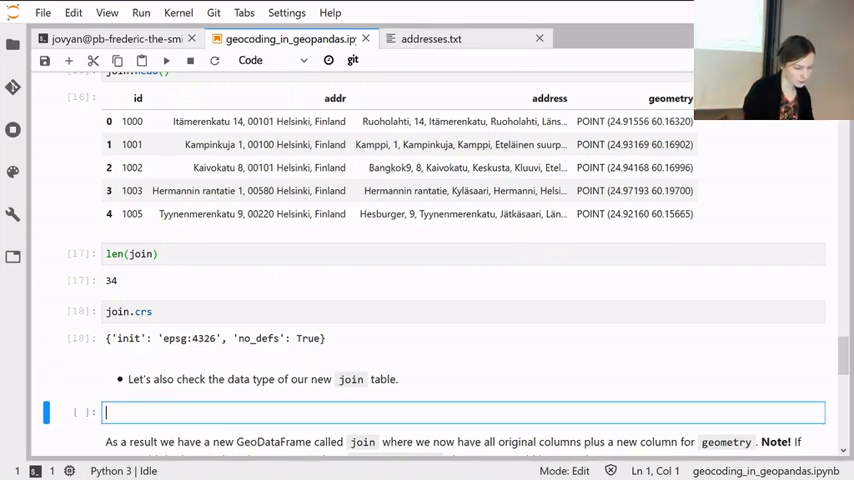
# Run type(join), confirming it is a geopandas GeoDataFrame.
pyautogui.write('typ')
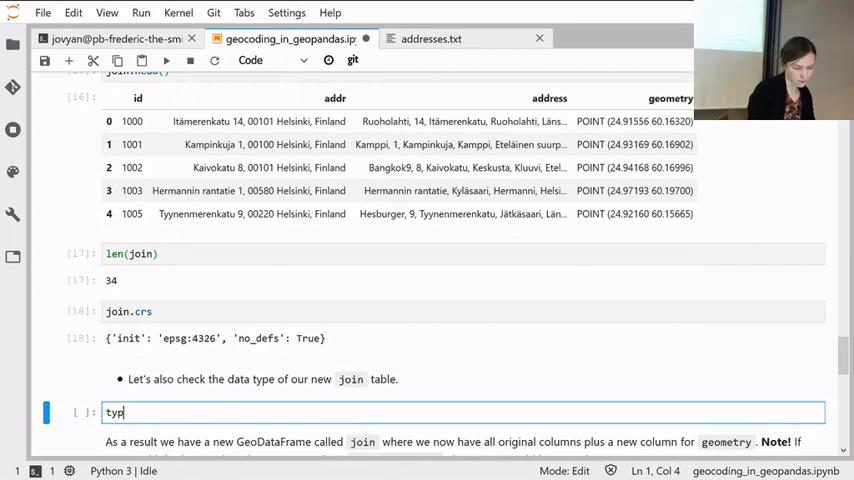
pyautogui.press('shift+Return')
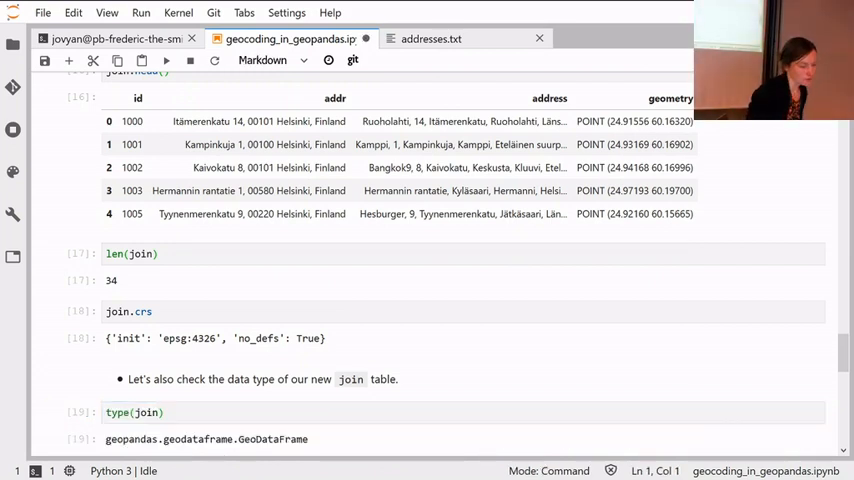
pyautogui.scroll(-3)
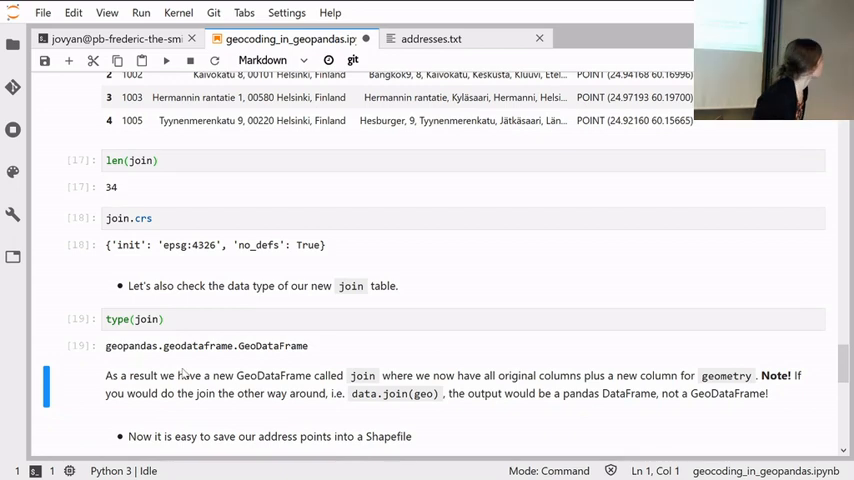
pyautogui.scroll(3)
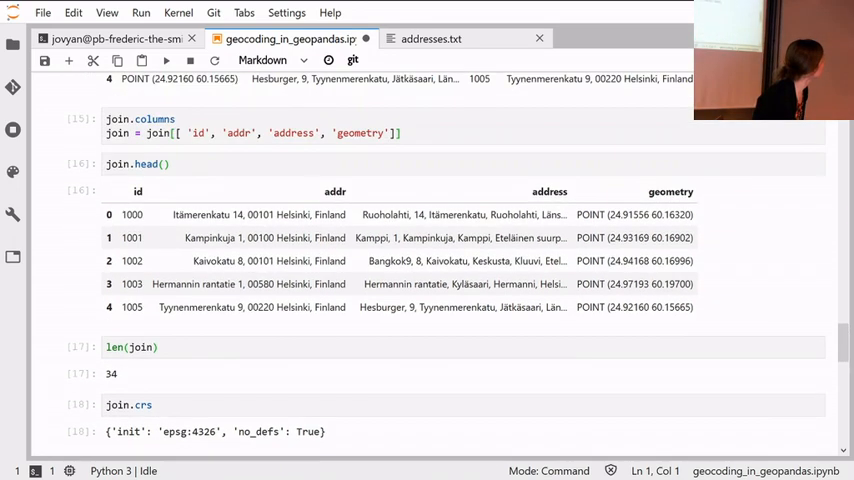
pyautogui.scroll(3)
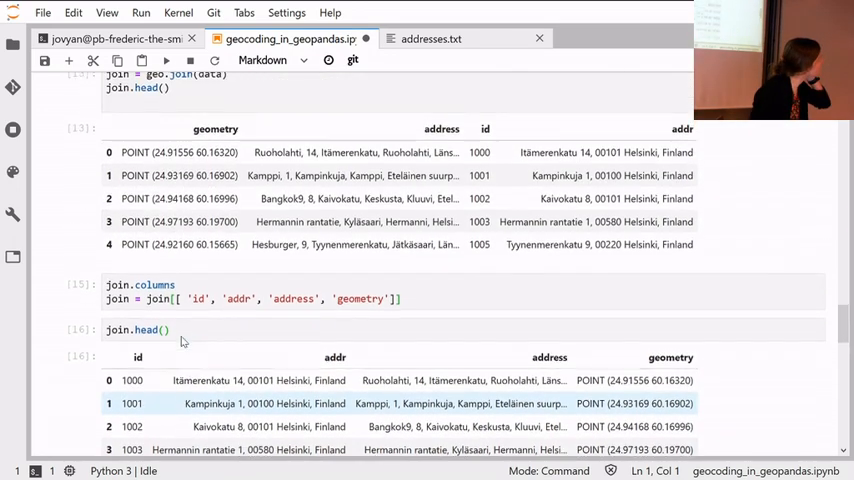
# Change the join to data.join(geo) and rerun, so join.crs raises an AttributeError.
pyautogui.scroll(3)
pyautogui.write('data')
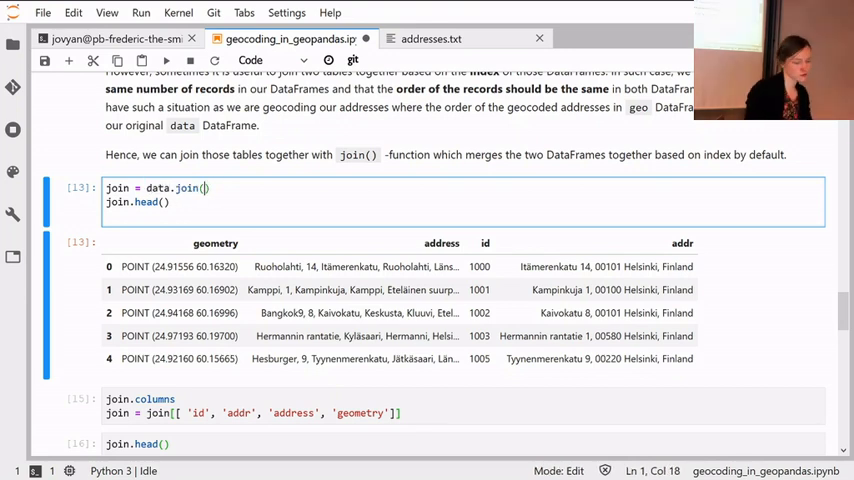
pyautogui.write('geo')
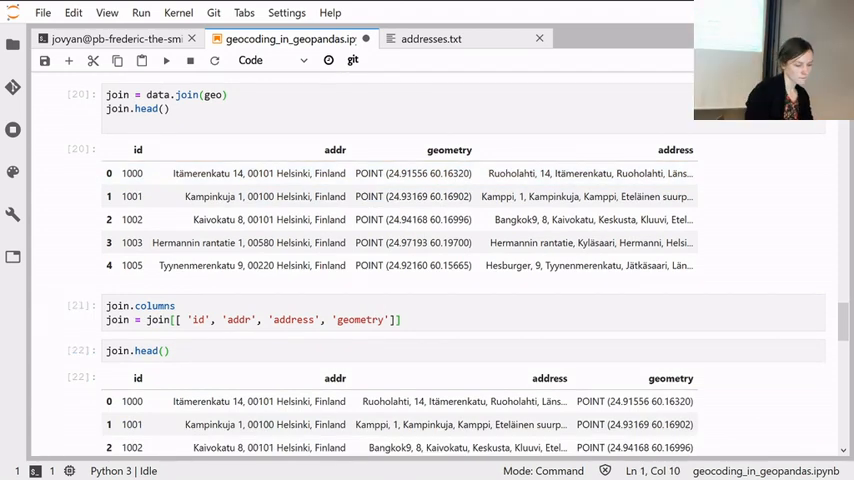
pyautogui.scroll(-3)
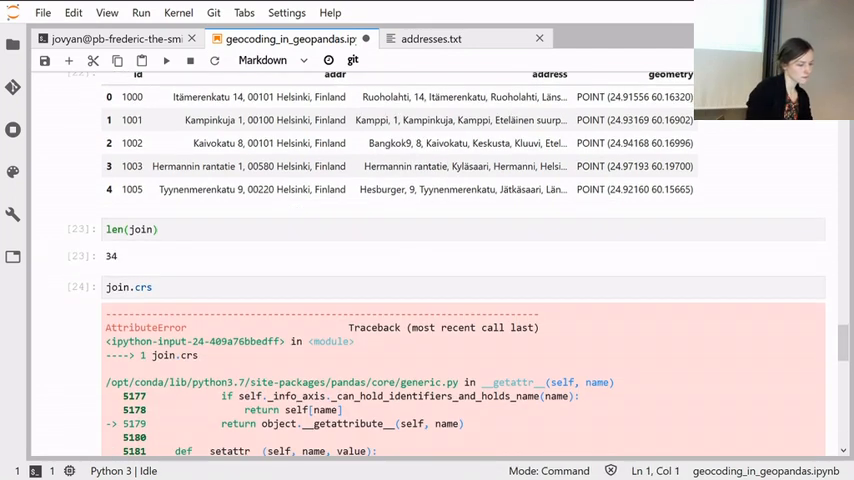
pyautogui.scroll(-3)
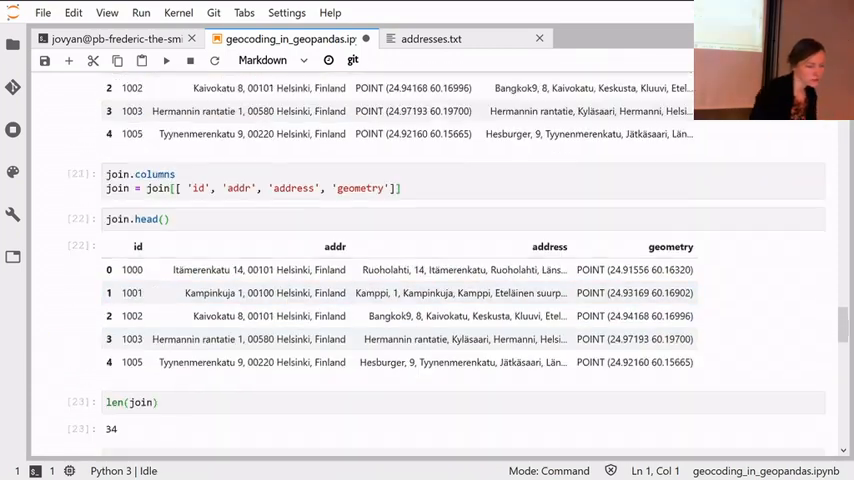
pyautogui.scroll(3)
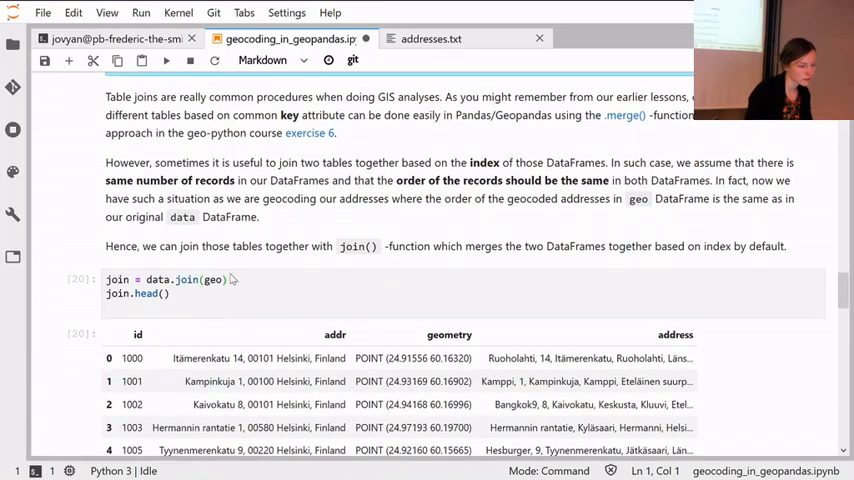
# Restore the join to geo.join(data), rerun, and move down to the empty shapefile cell.
pyautogui.click(204, 280)
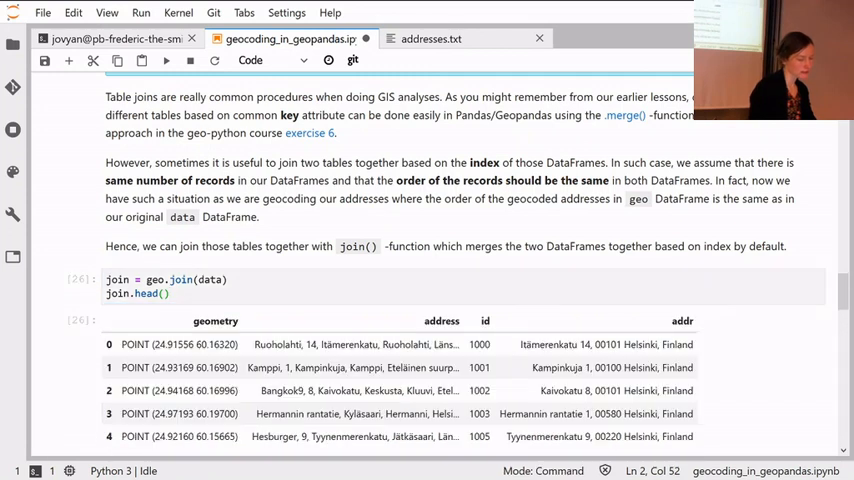
pyautogui.scroll(-3)
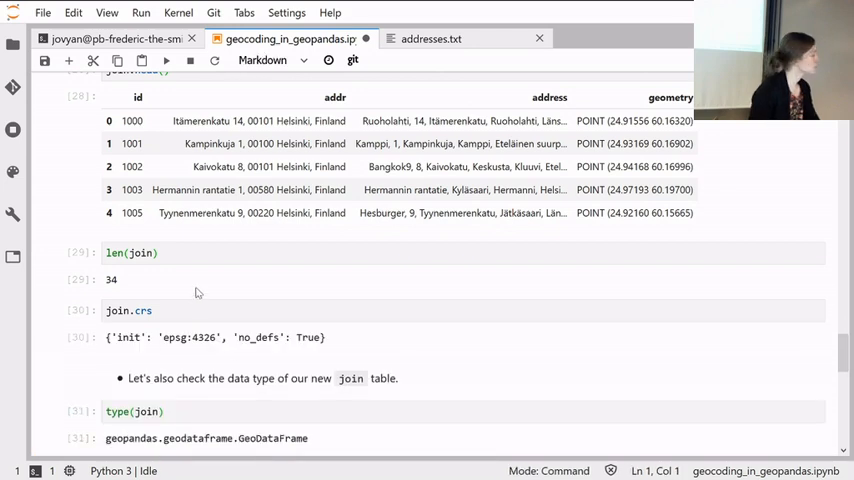
pyautogui.scroll(-3)
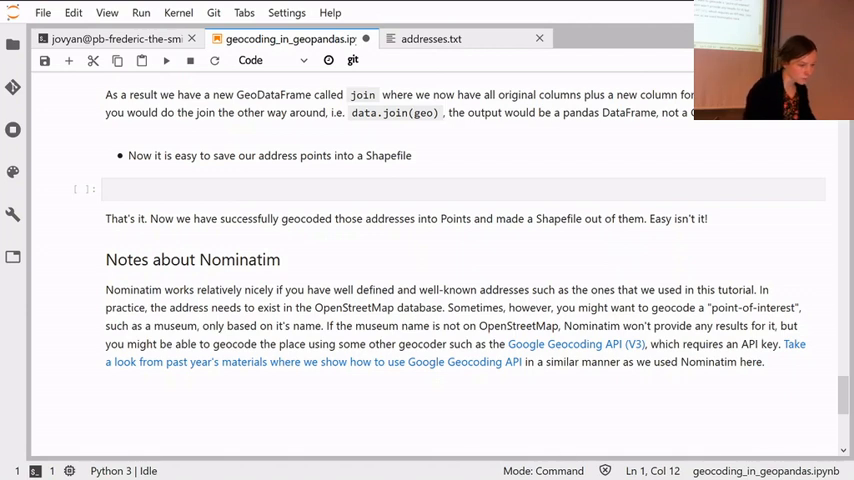
# Set outfp = "data/addresses.shp" as the output Shapefile path.
pyautogui.click(450, 188)
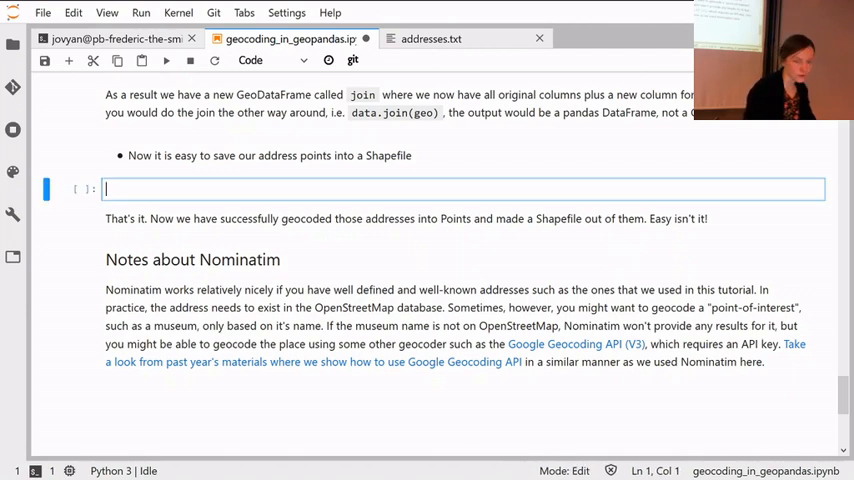
pyautogui.write('0')
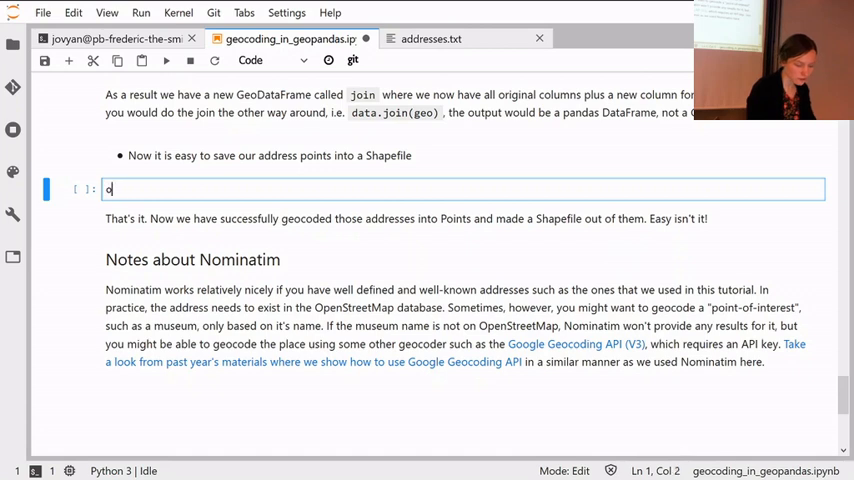
pyautogui.write('utfp')
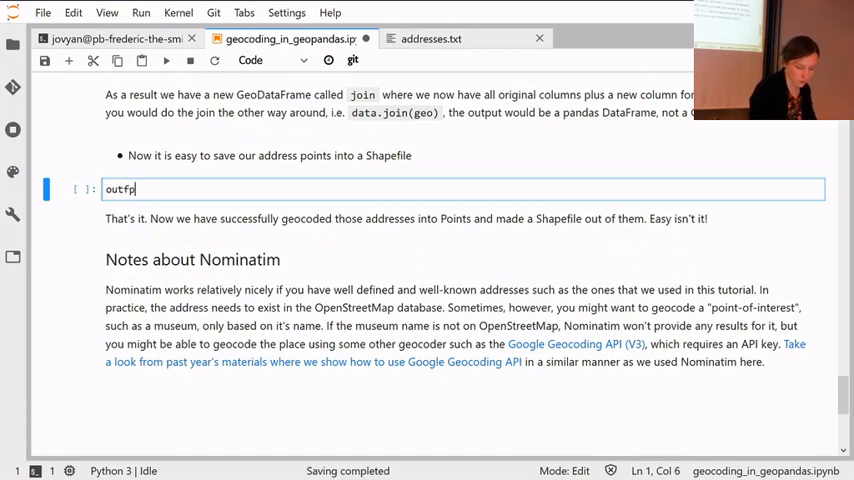
pyautogui.write('=')
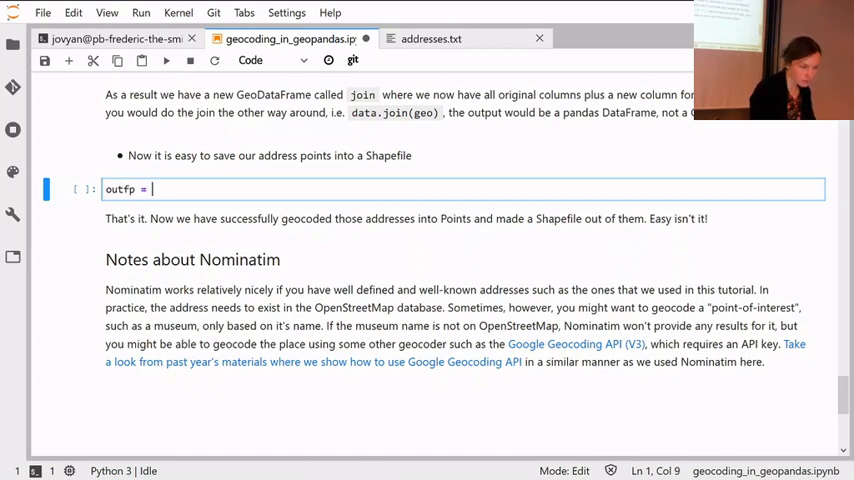
pyautogui.write('""')
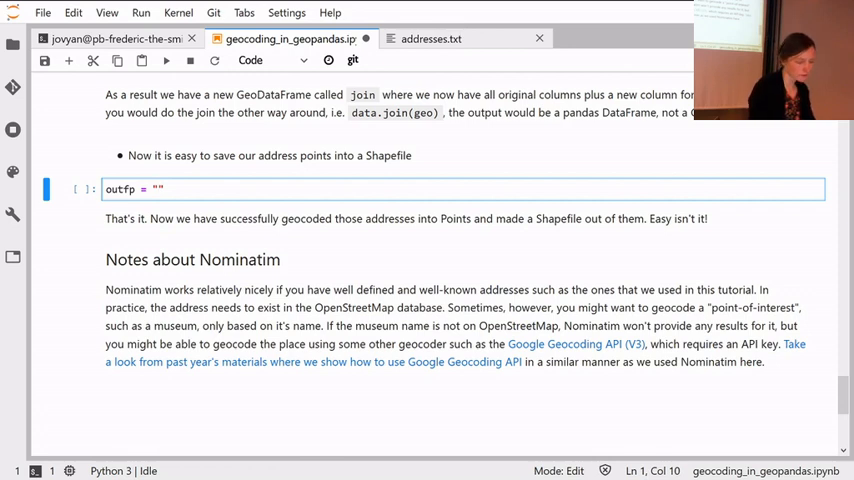
pyautogui.write('data/')
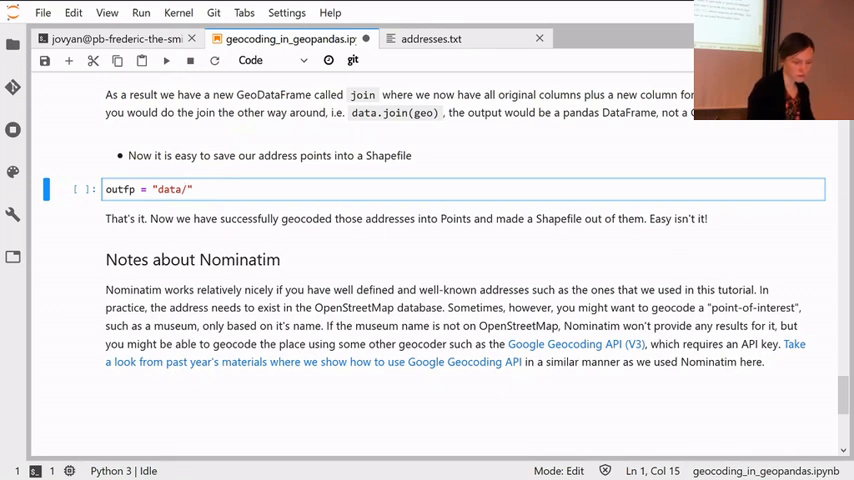
pyautogui.write('addresses.shp')
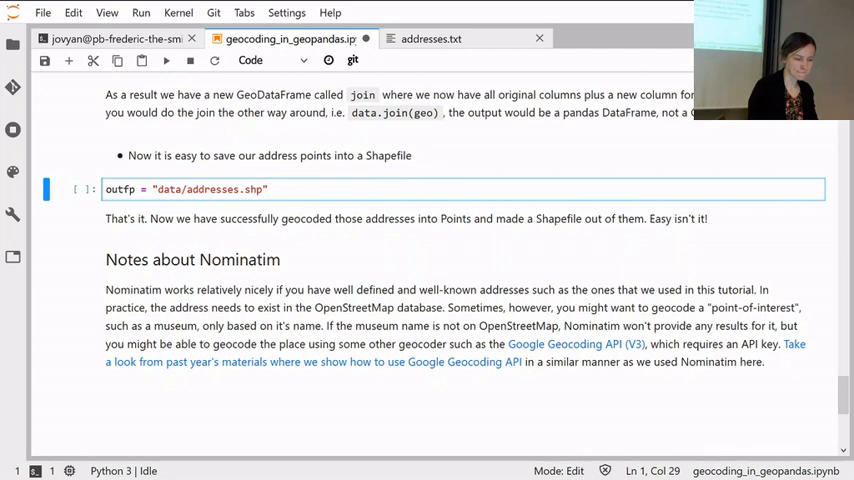
# Add join.to_file(outfp) to save the joined address points as a Shapefile.
pyautogui.press('Return')
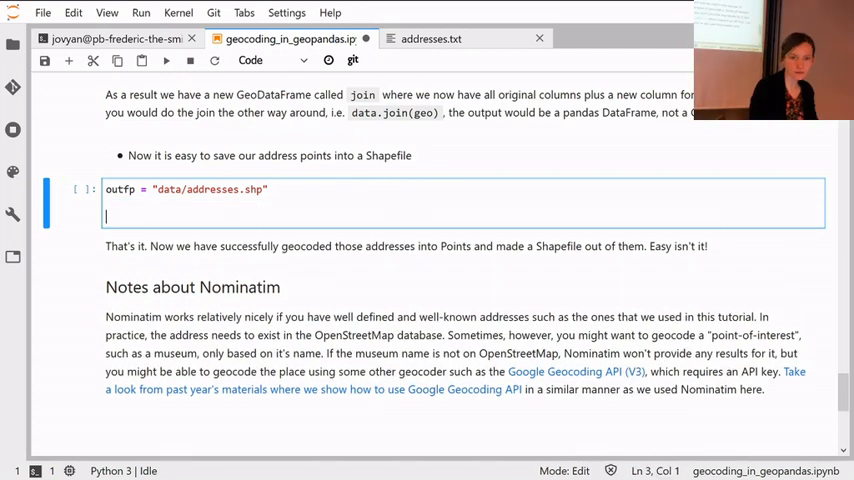
pyautogui.write('join')
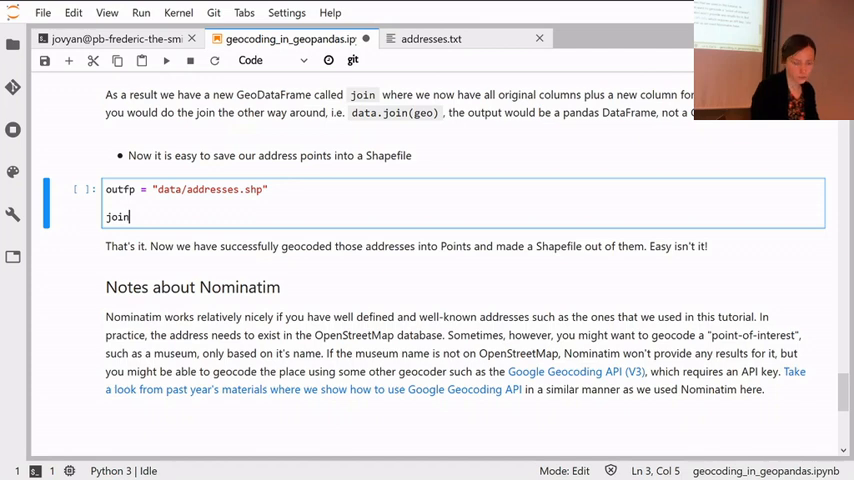
pyautogui.write('.to_fil')
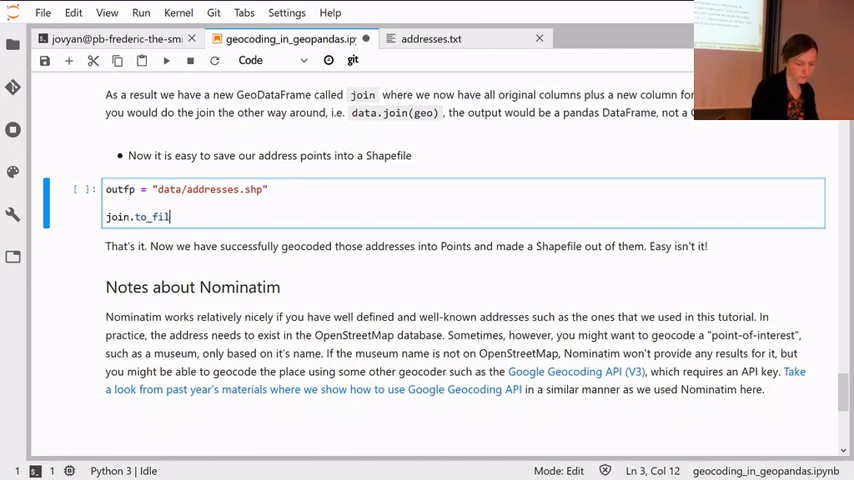
pyautogui.write('()')
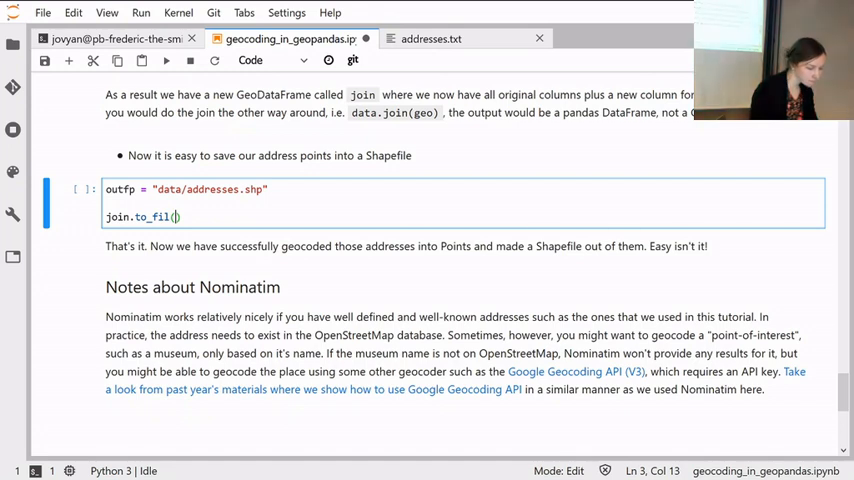
pyautogui.write('outfp')
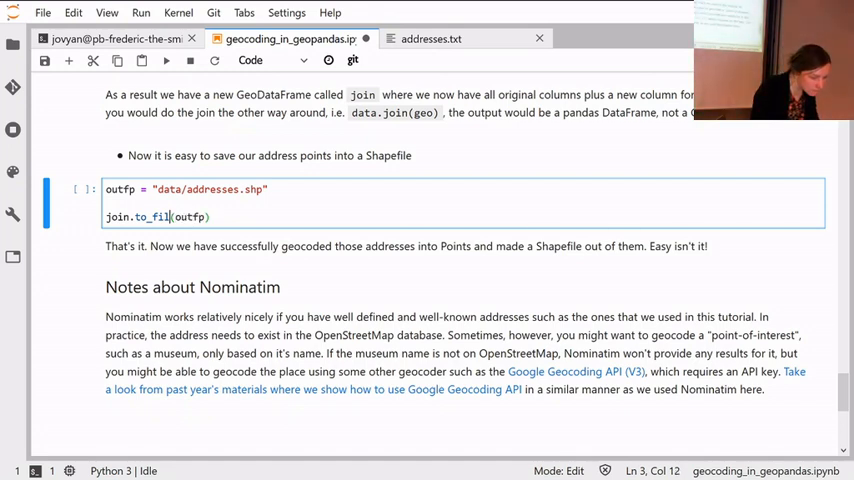